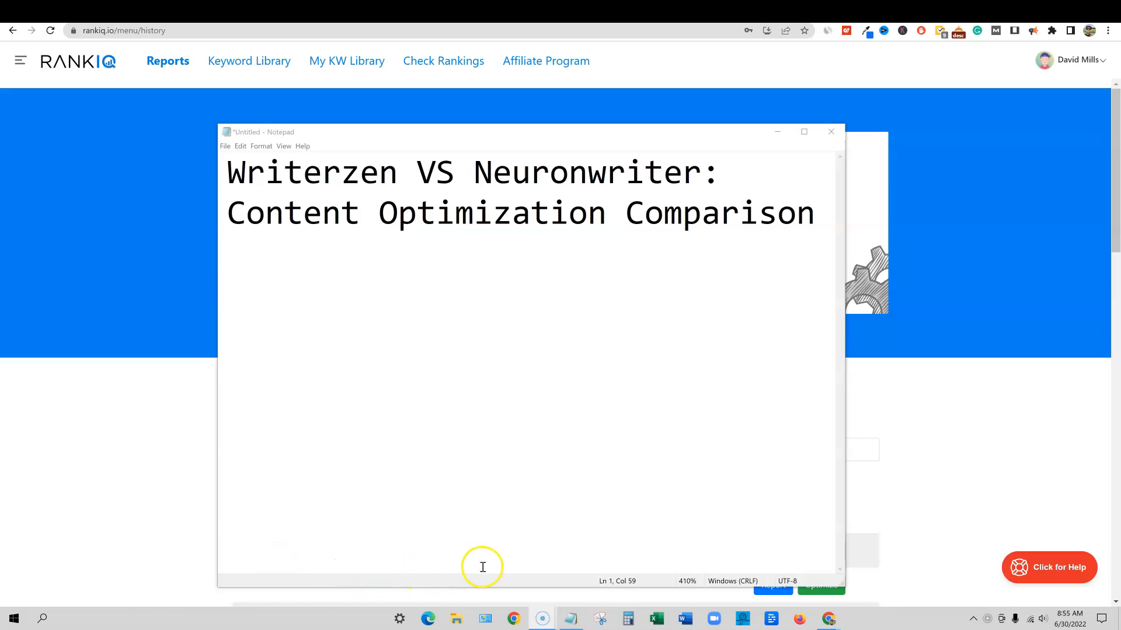
mouse_move(309, 218)
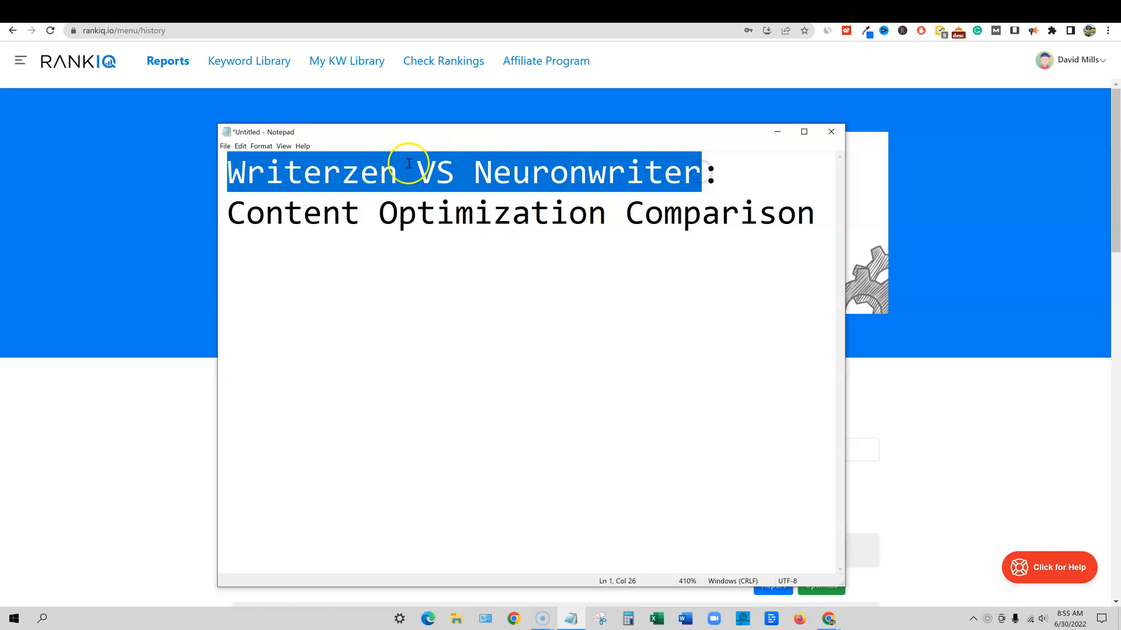
Highlight the Writerzen and Neuronwriter words in the title note, then bring up RankIQ's reports page.
left_click(396, 191)
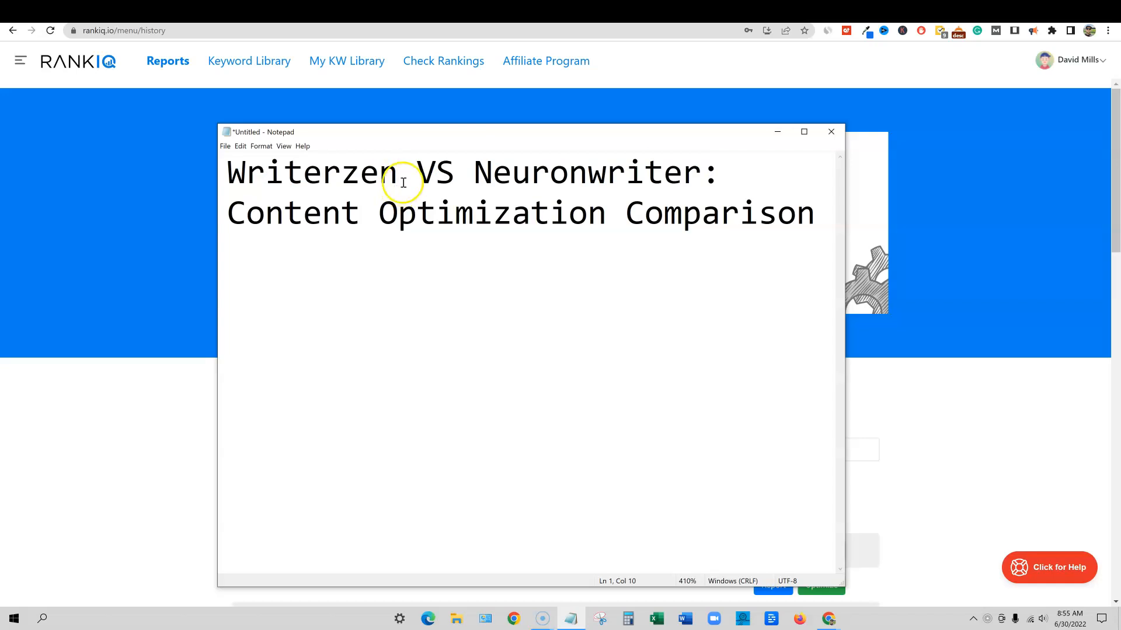
double_click(364, 172)
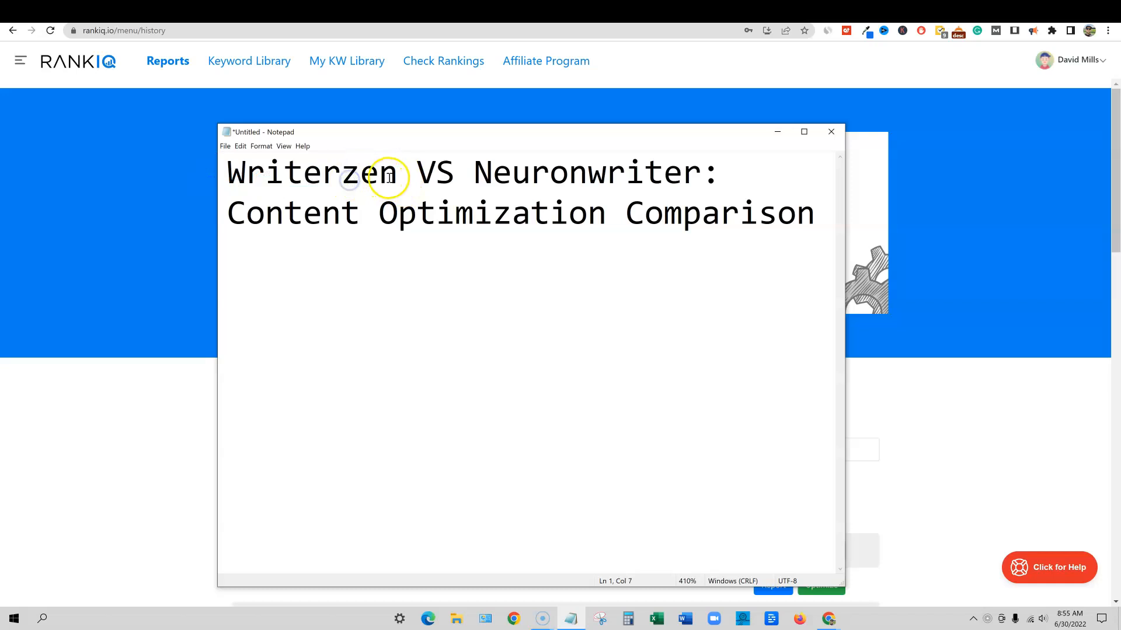
double_click(312, 172)
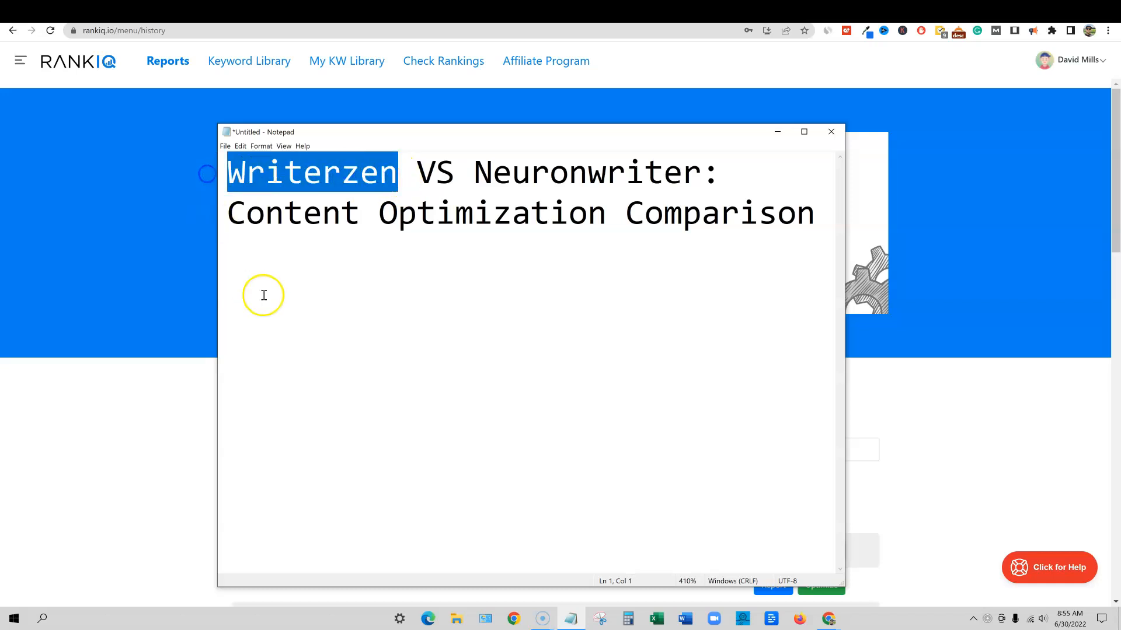
mouse_move(384, 155)
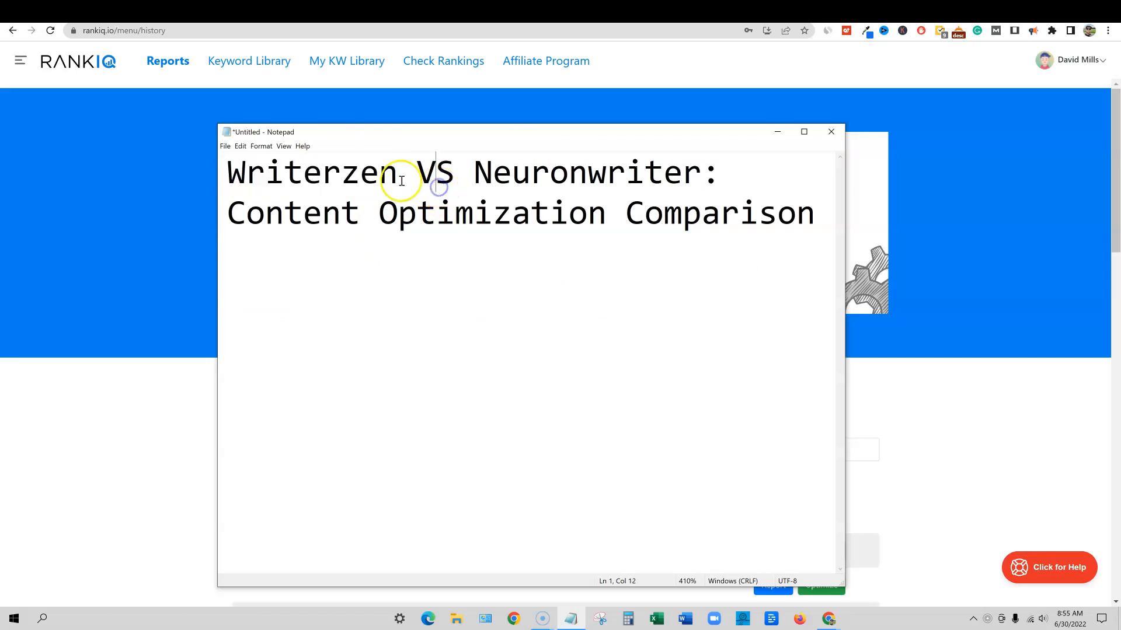
mouse_move(523, 189)
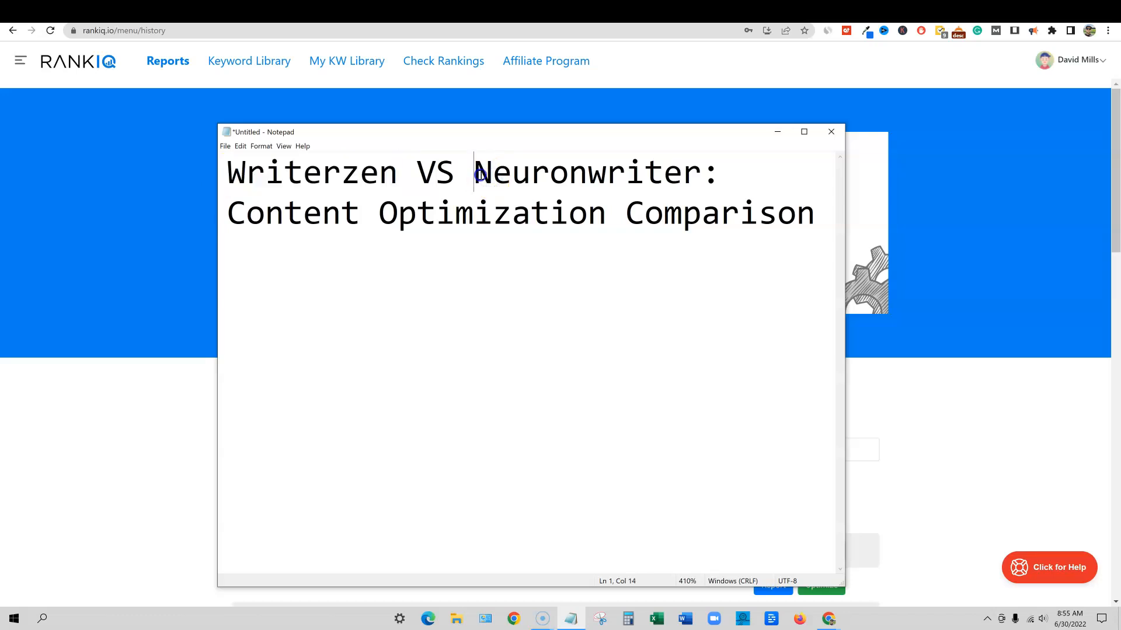
double_click(585, 173)
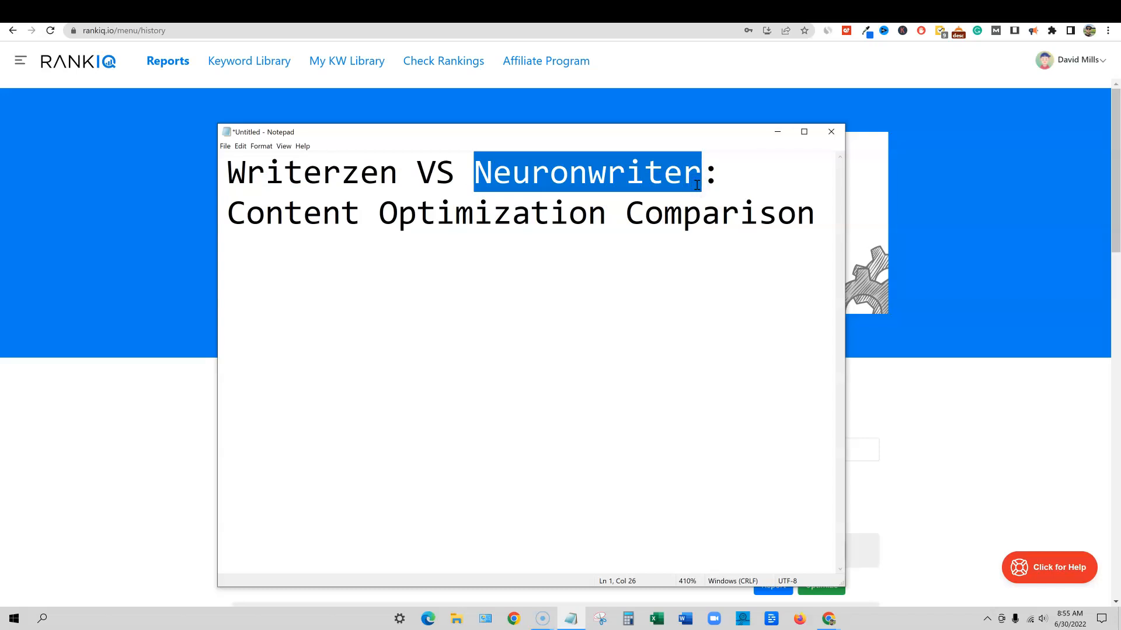
mouse_move(615, 261)
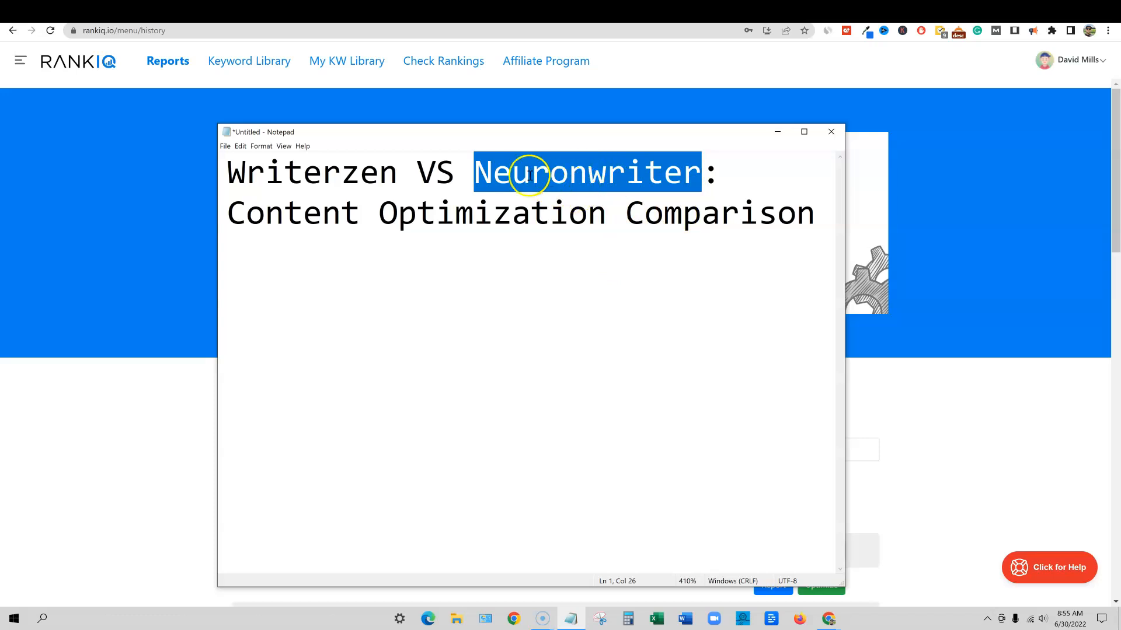
mouse_move(621, 204)
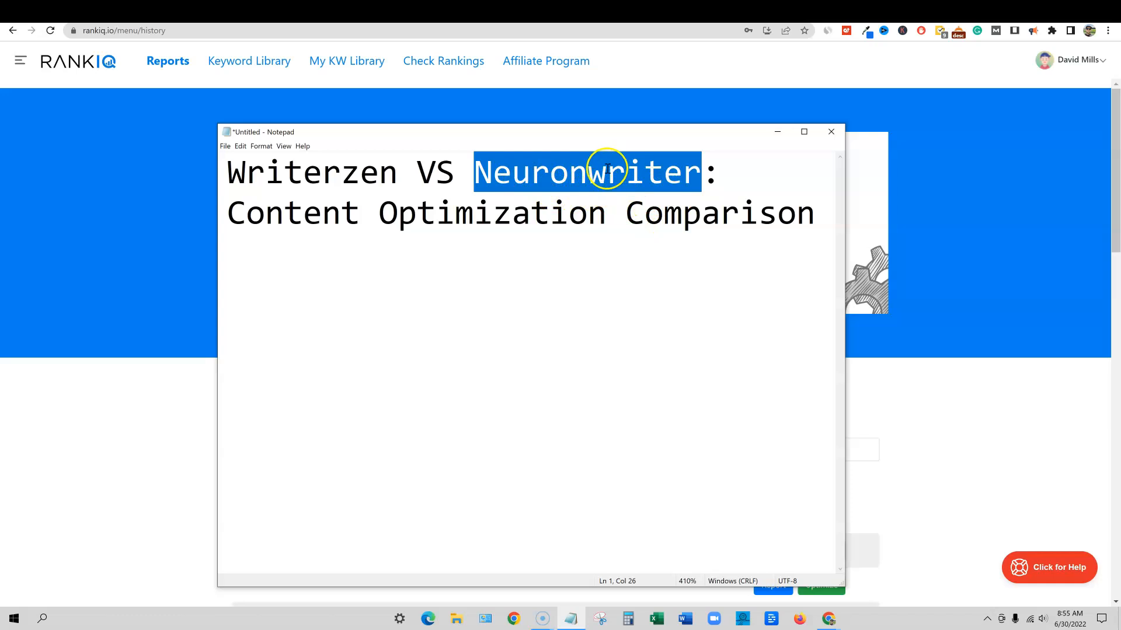
mouse_move(611, 204)
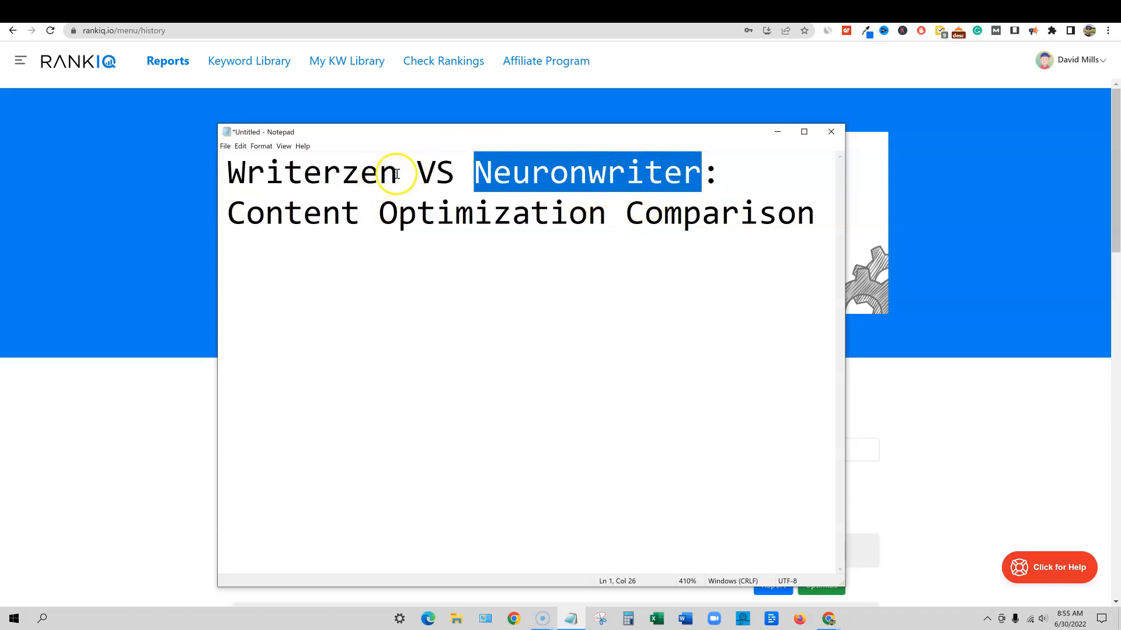
double_click(313, 172)
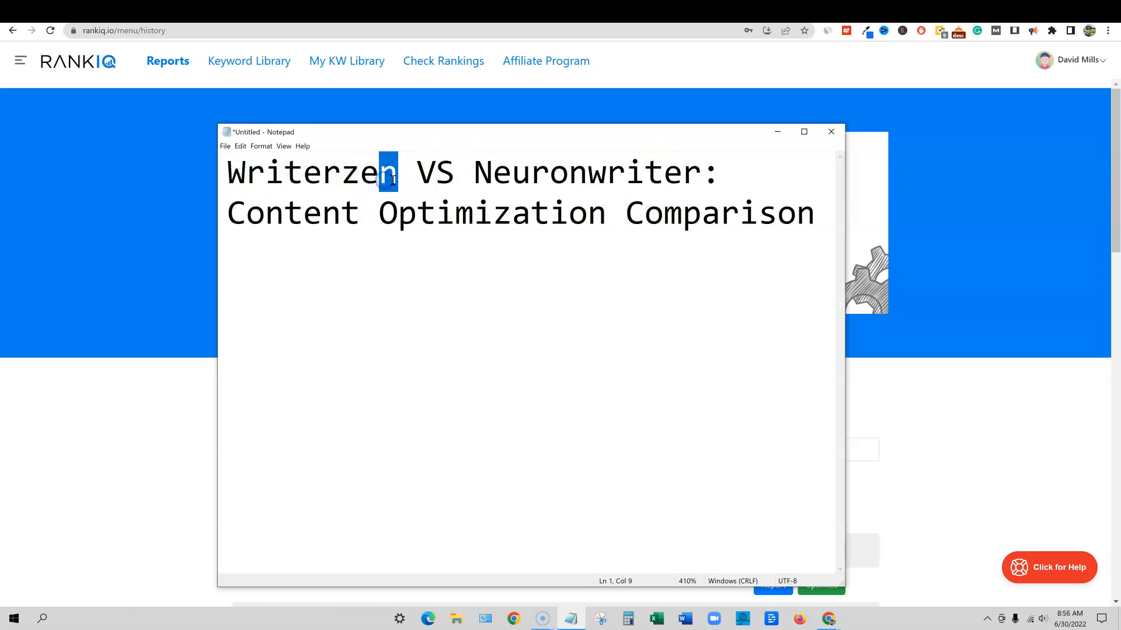
left_click(472, 172)
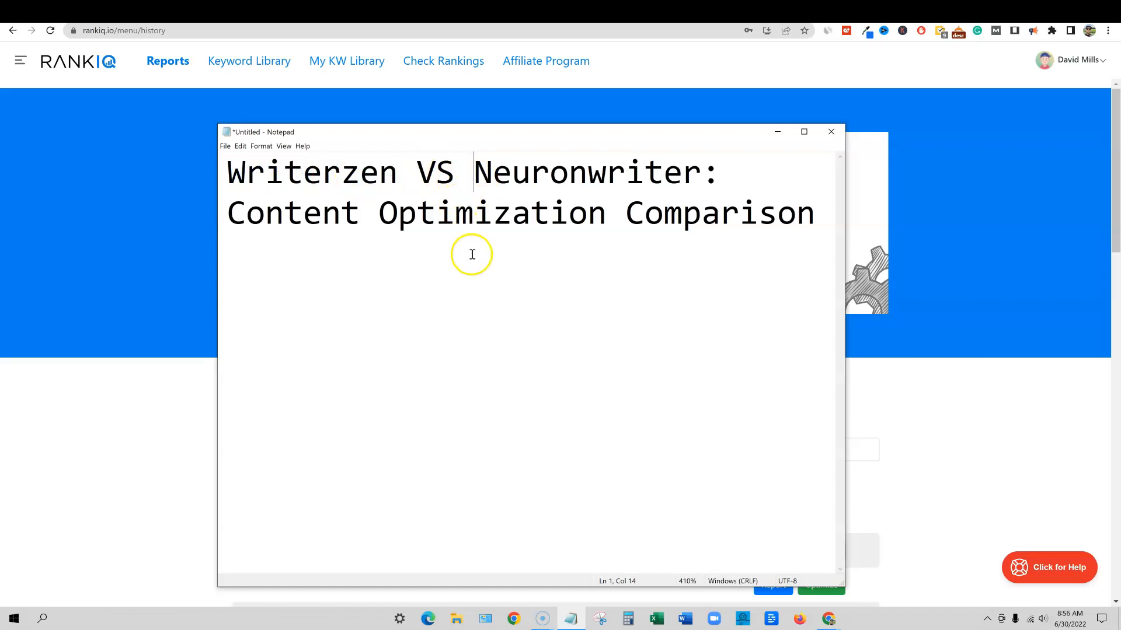
mouse_move(489, 255)
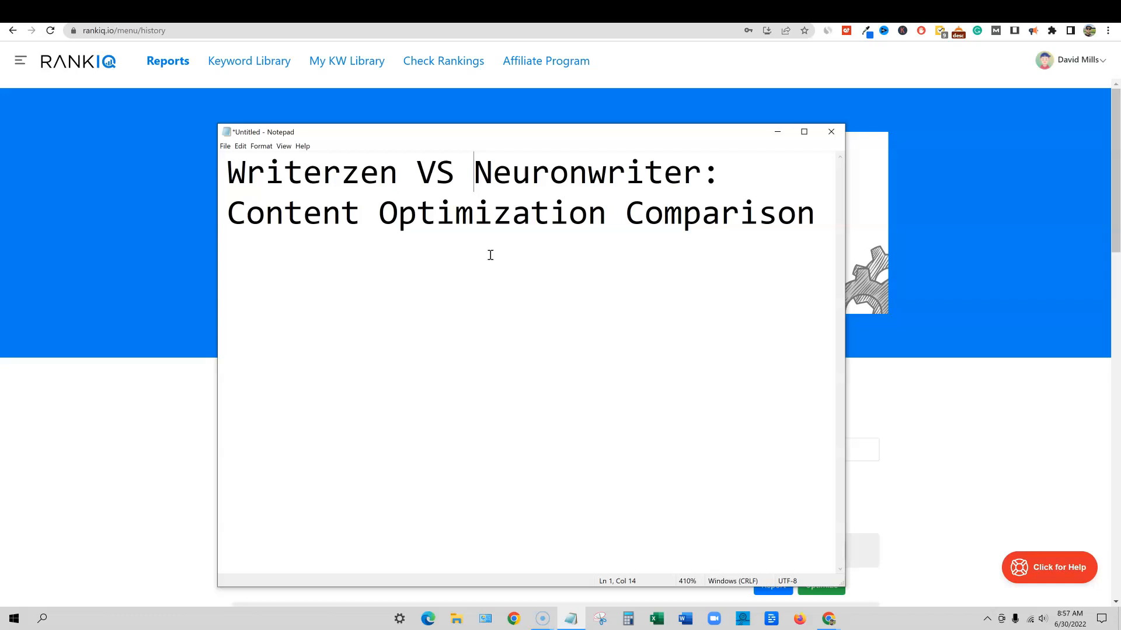
mouse_move(435, 263)
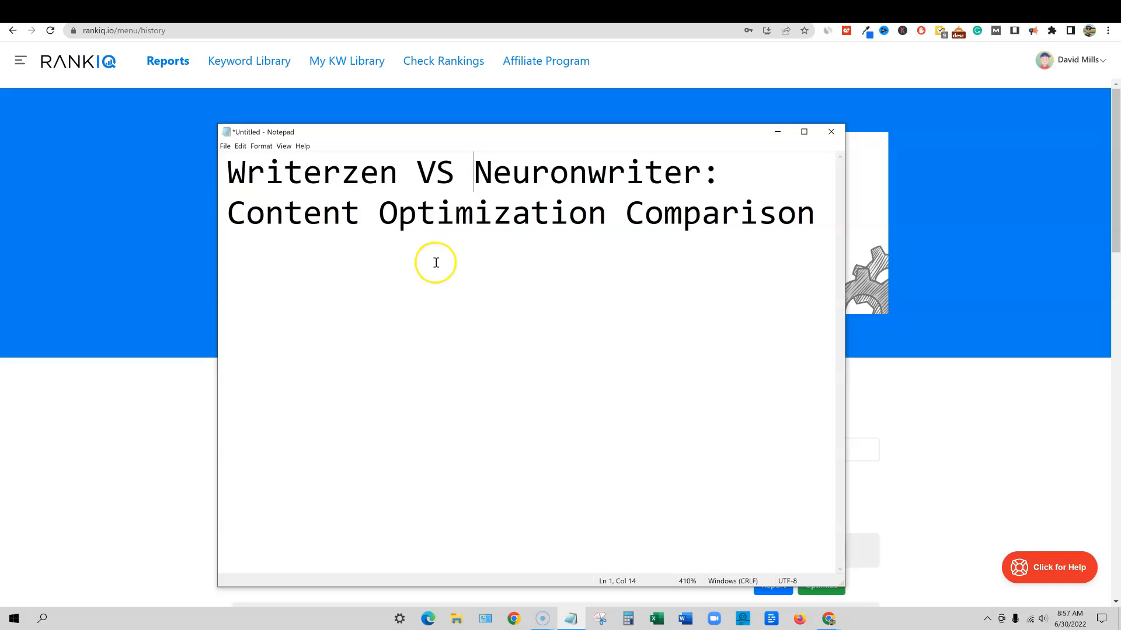
mouse_move(956, 115)
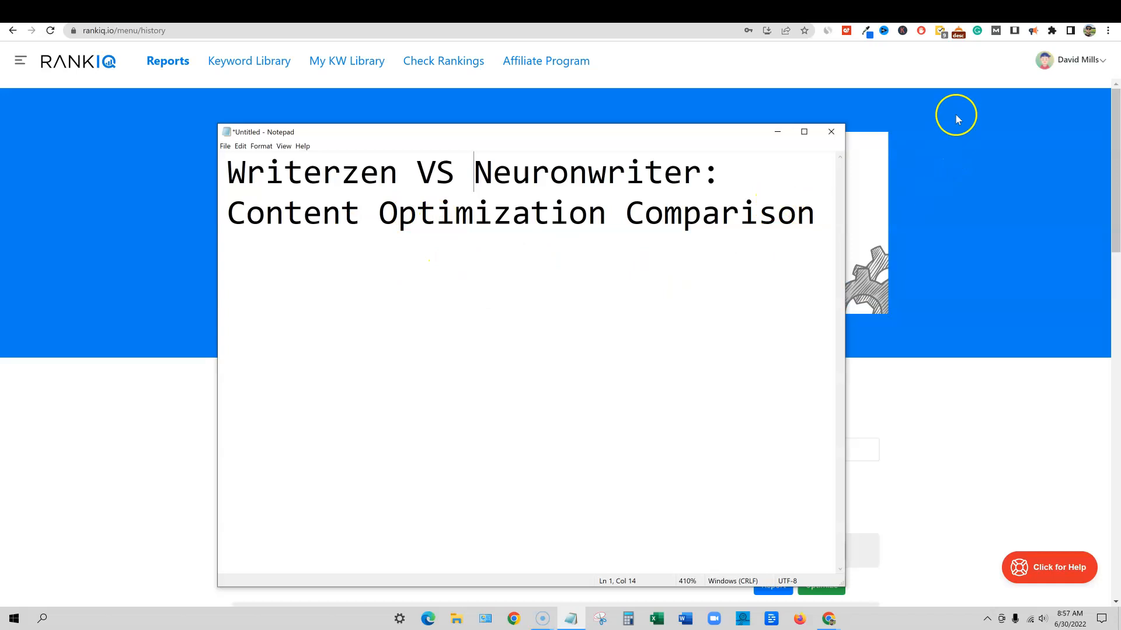
left_click(831, 131)
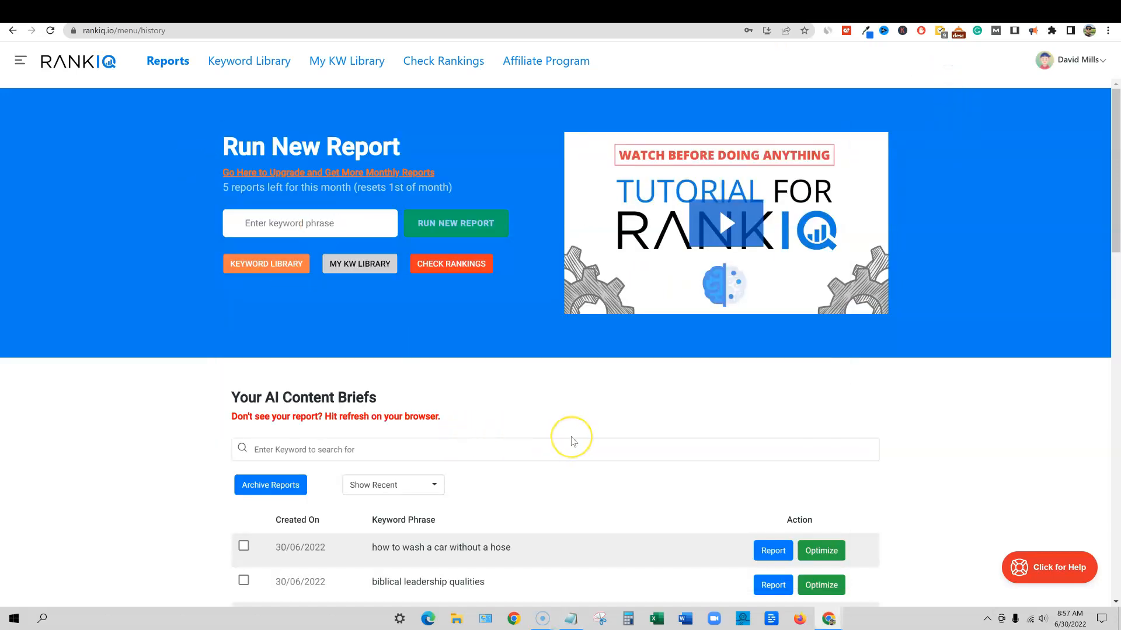
mouse_move(580, 423)
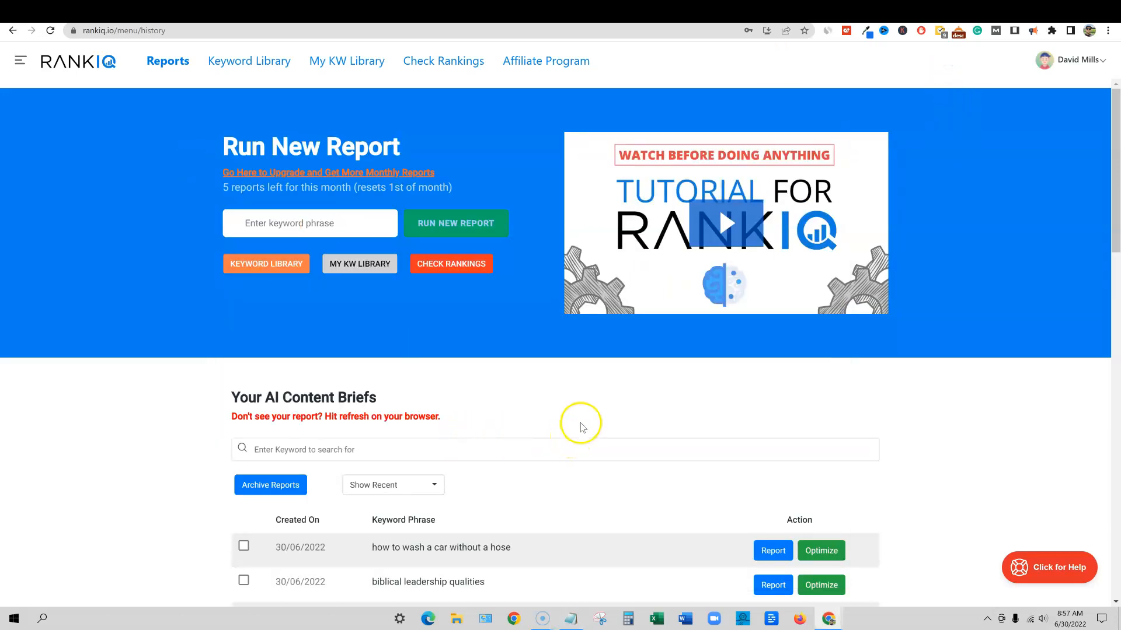
mouse_move(589, 427)
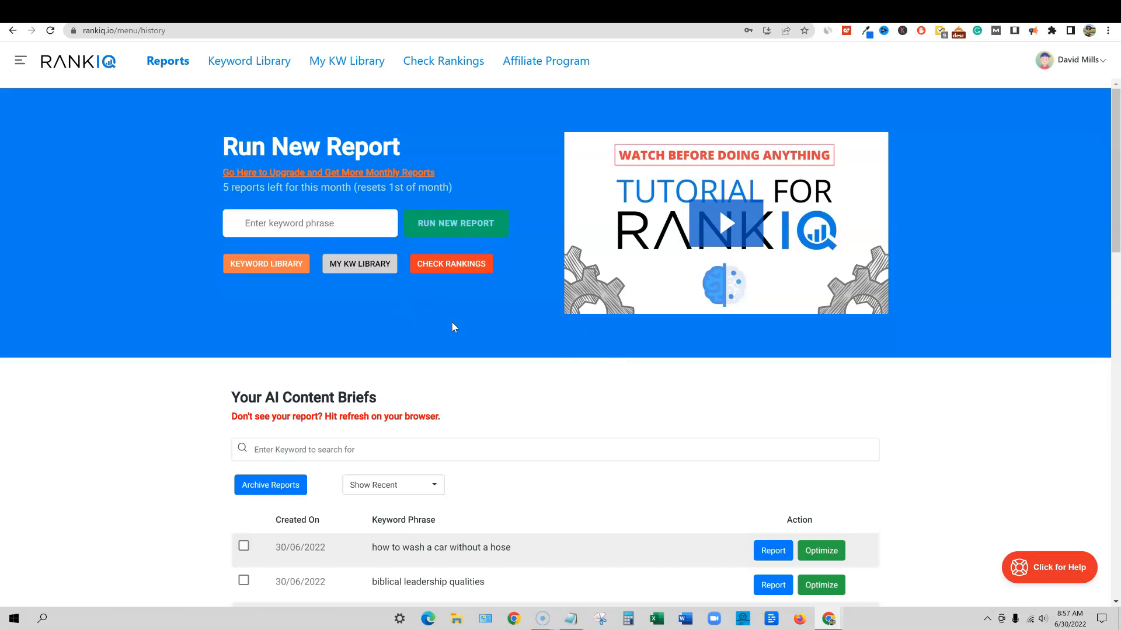
mouse_move(134, 341)
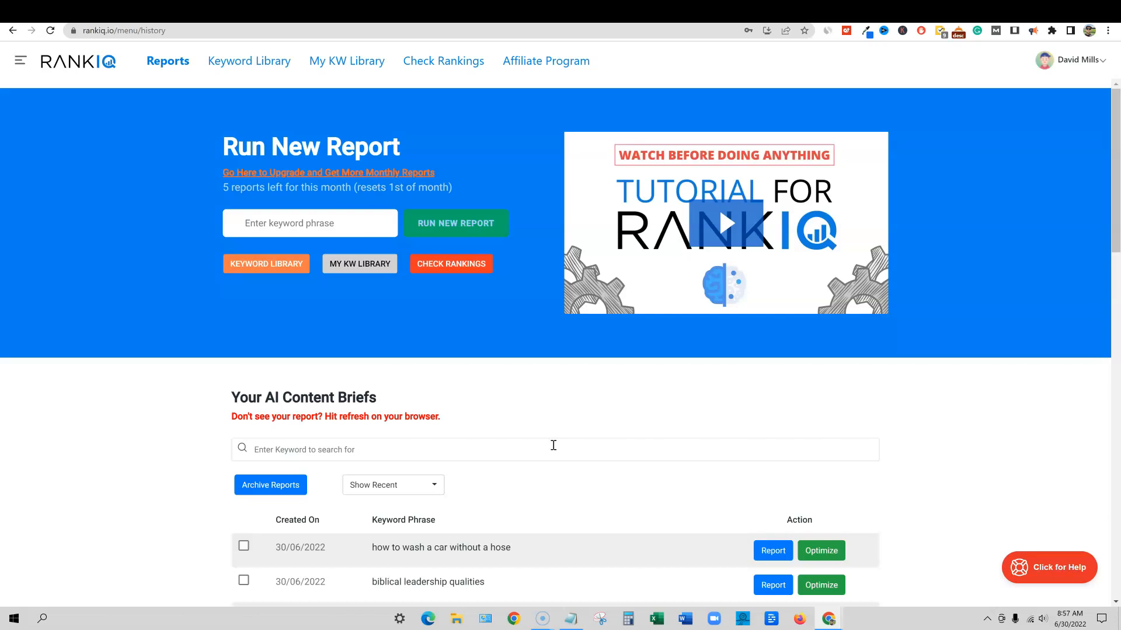
mouse_move(698, 537)
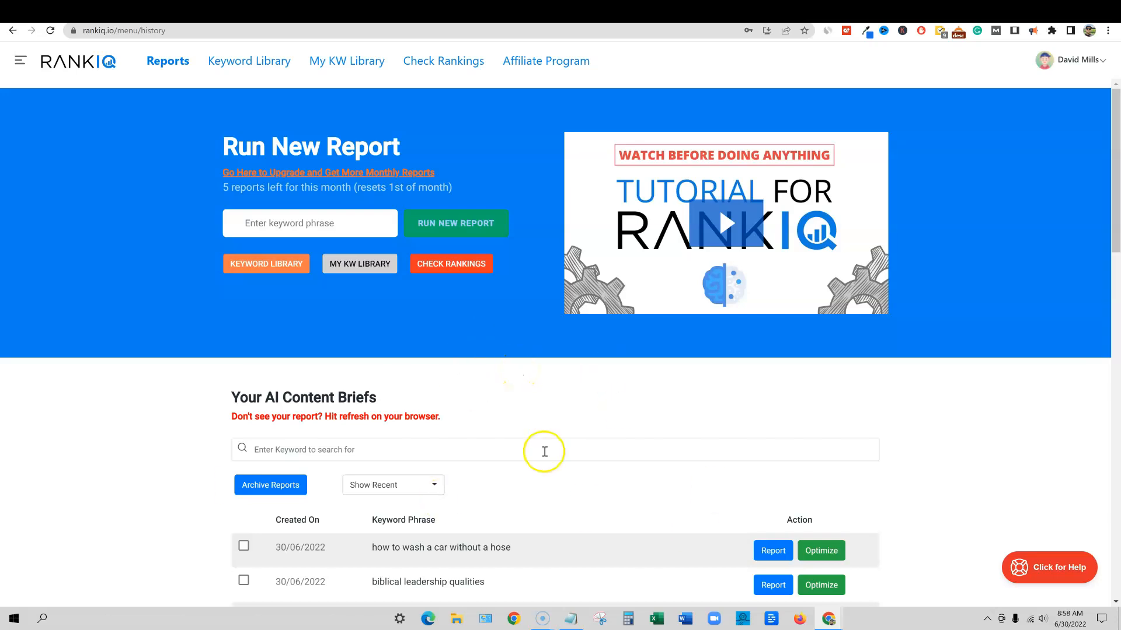
mouse_move(556, 372)
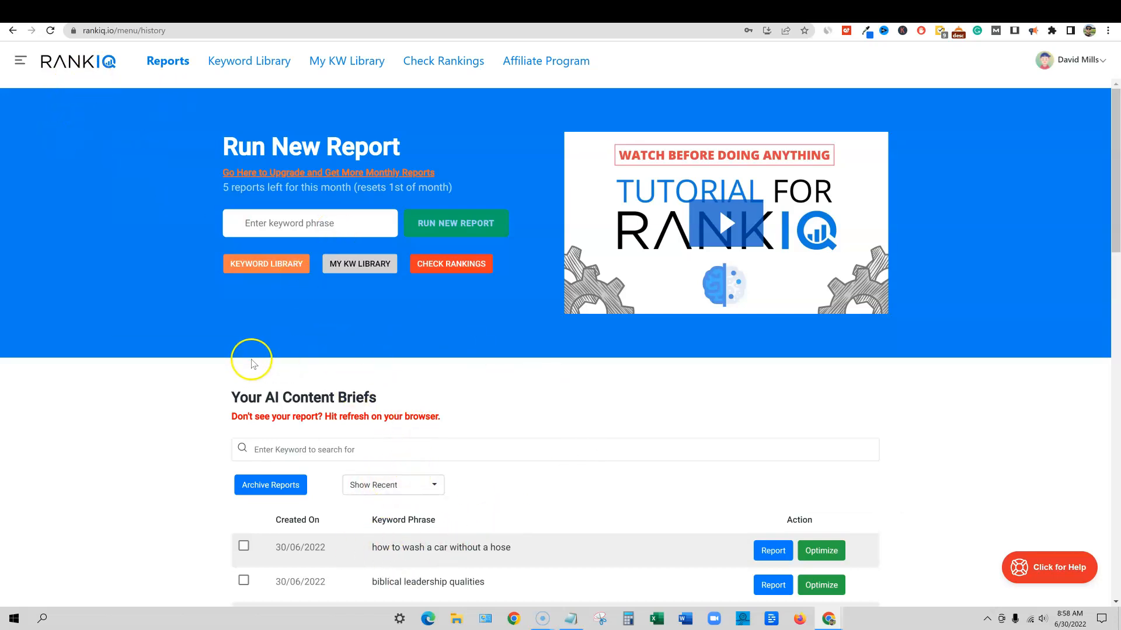
mouse_move(233, 322)
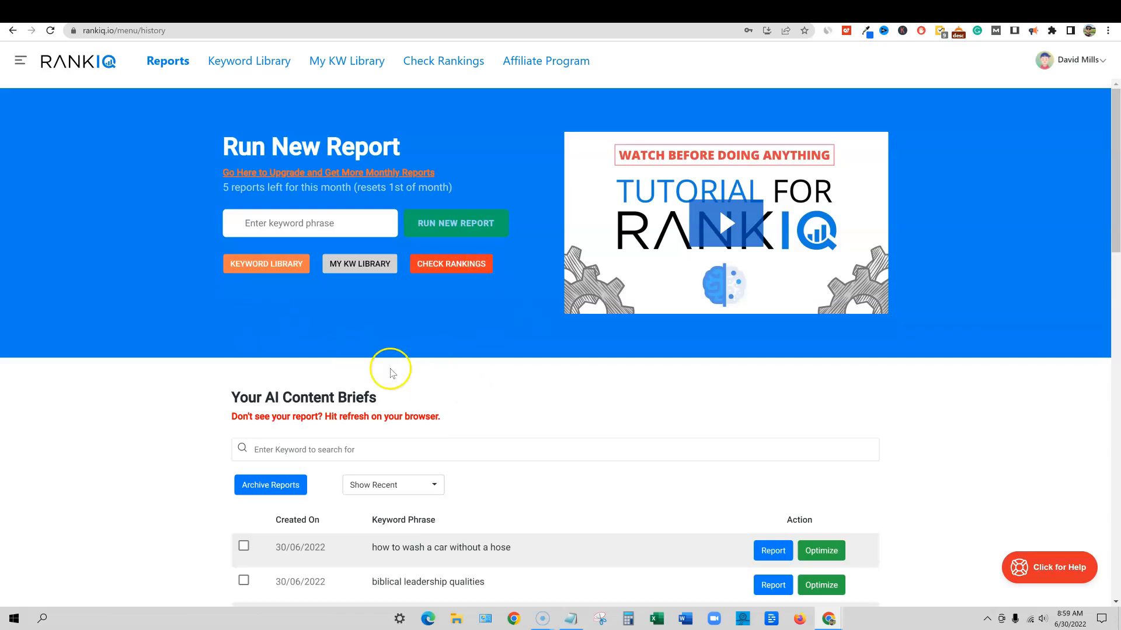
mouse_move(502, 418)
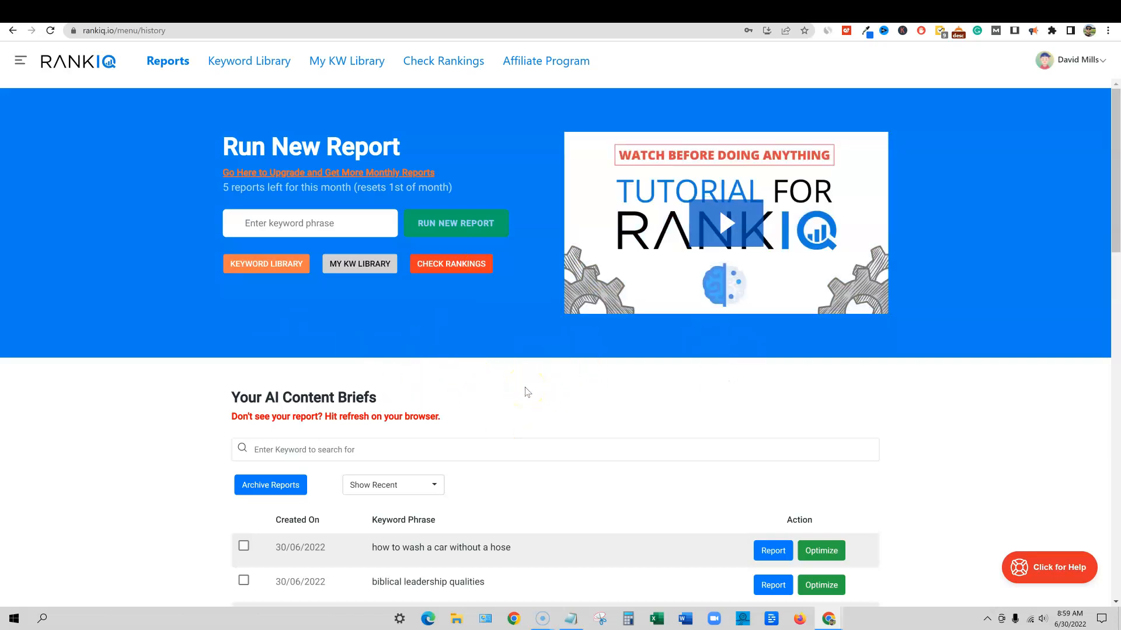
mouse_move(477, 408)
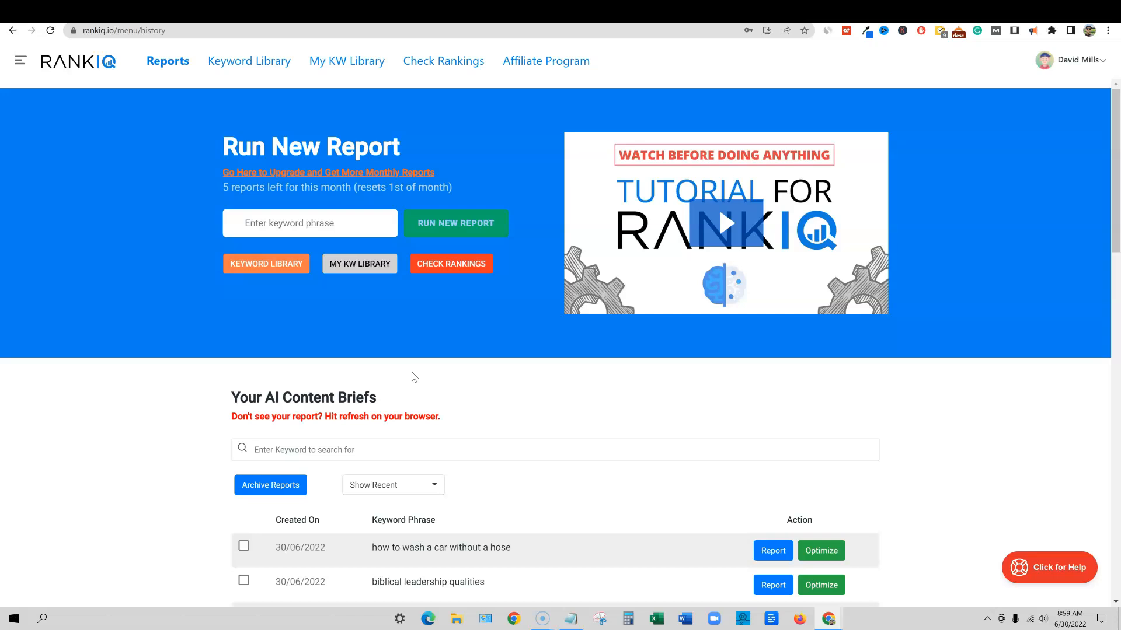
mouse_move(445, 430)
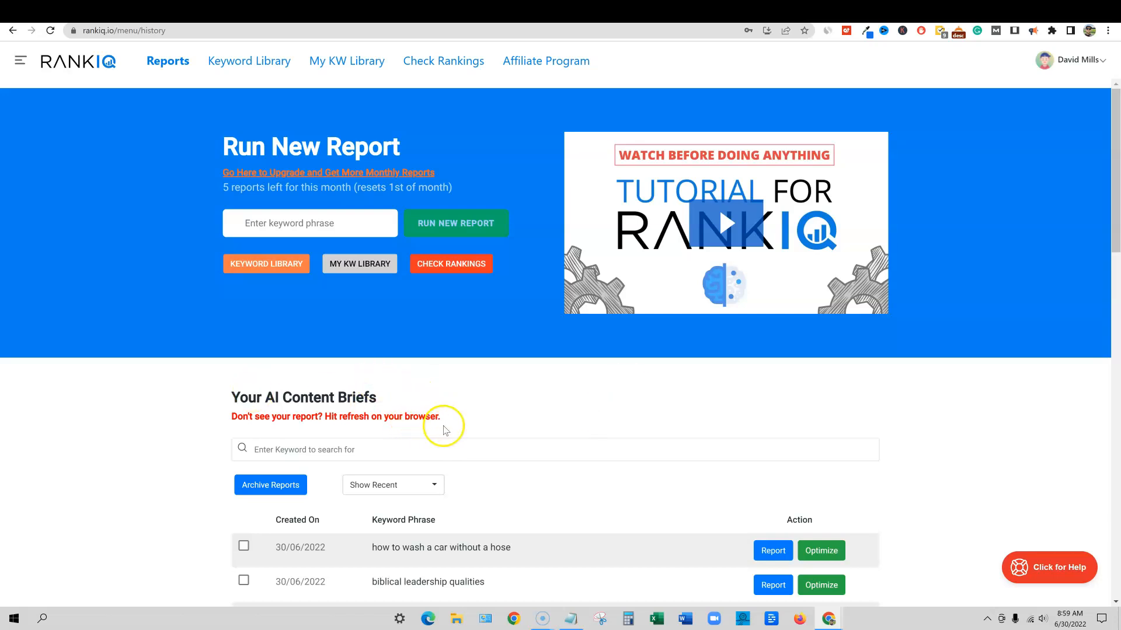
mouse_move(84, 138)
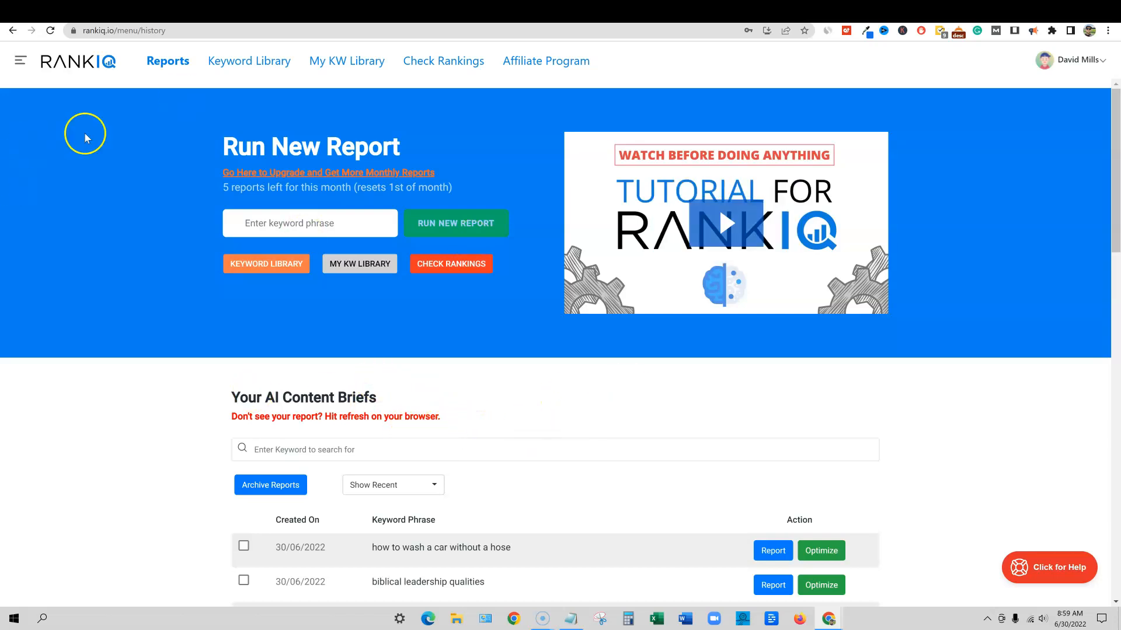
mouse_move(408, 415)
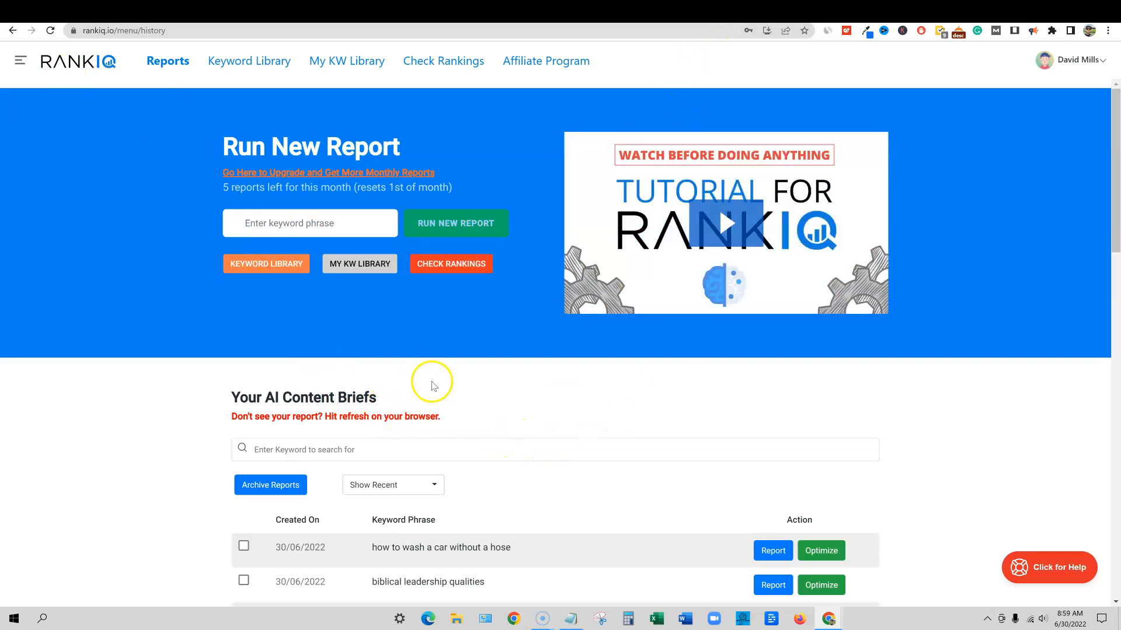
mouse_move(391, 415)
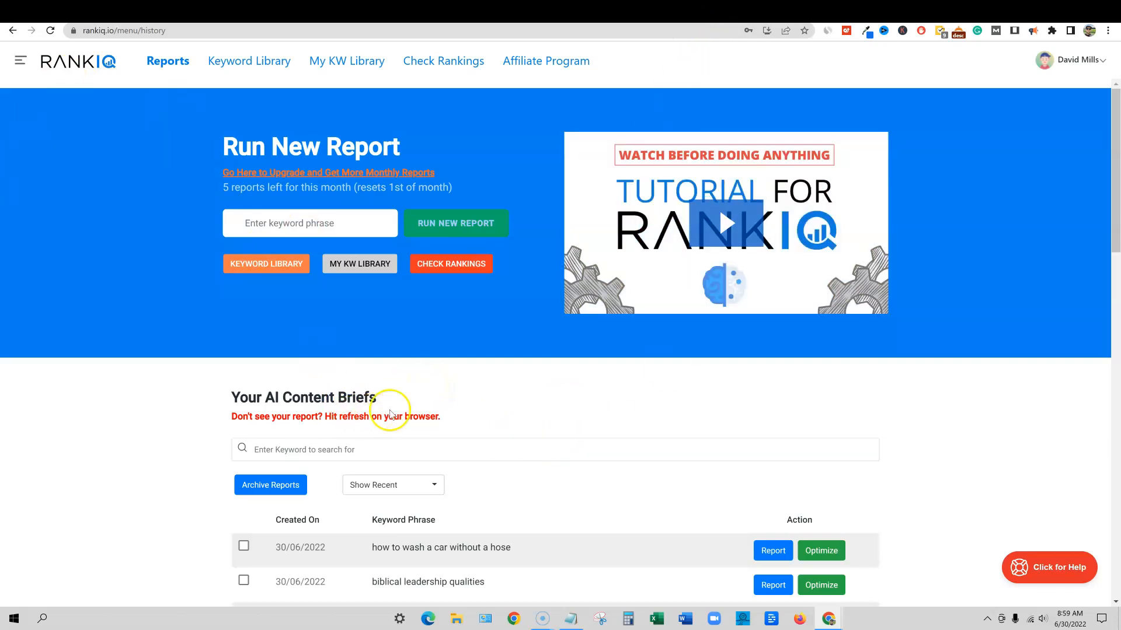
mouse_move(469, 424)
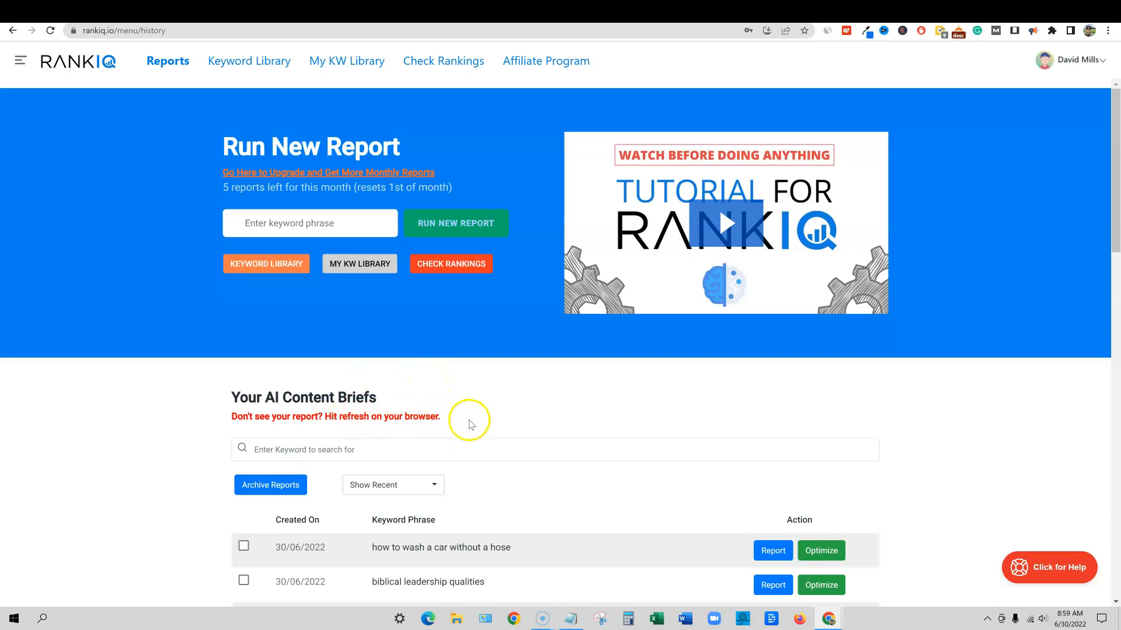
mouse_move(406, 559)
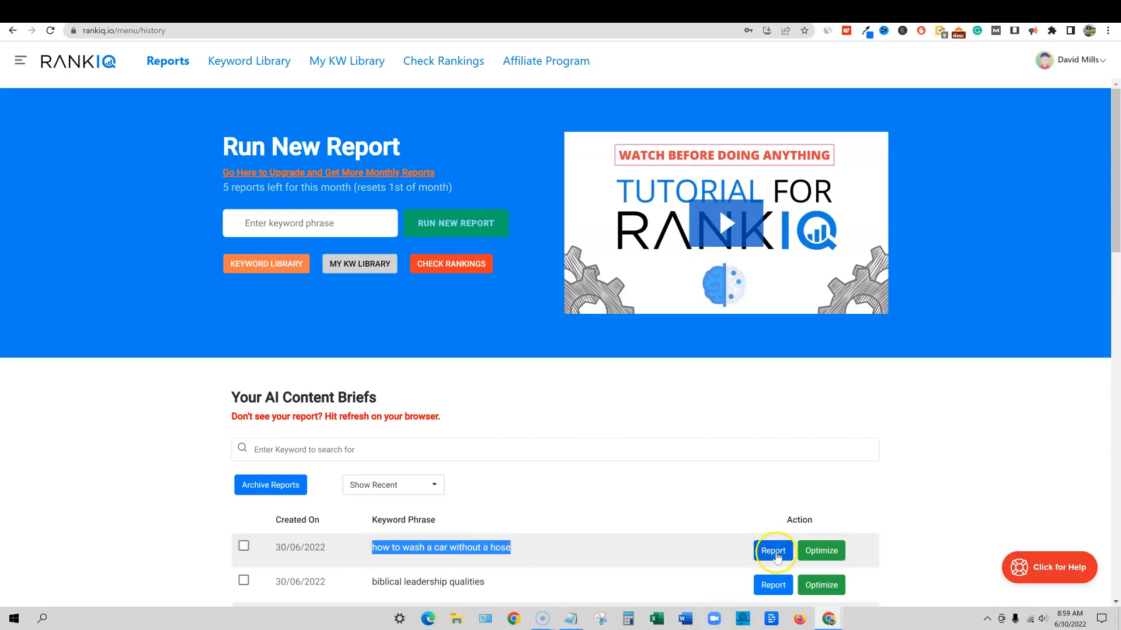
left_click(773, 550)
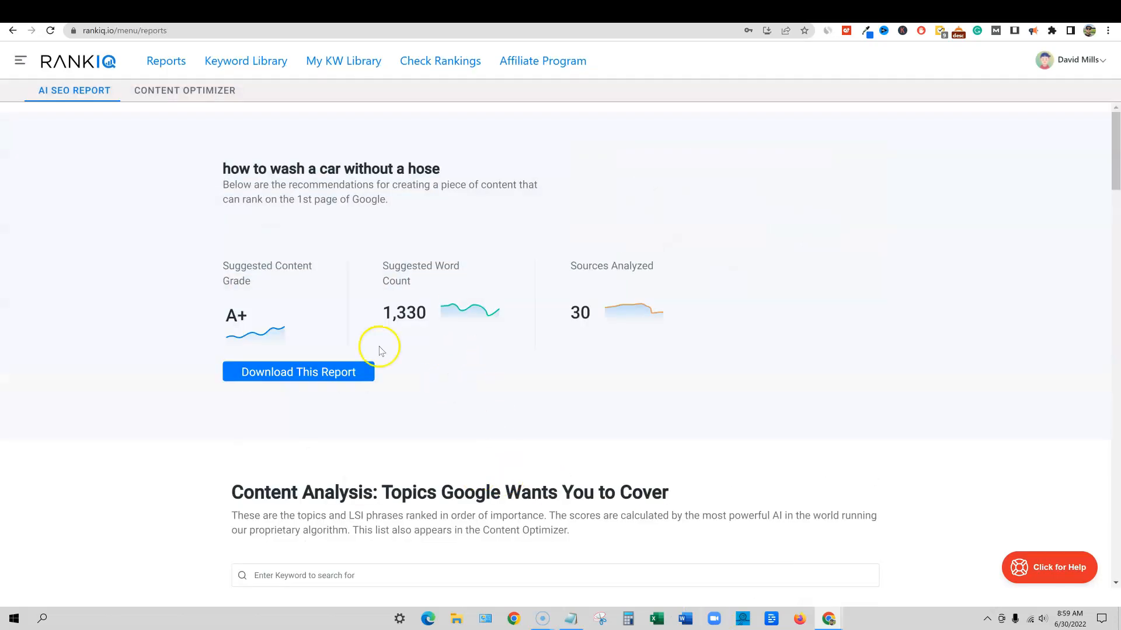
mouse_move(227, 314)
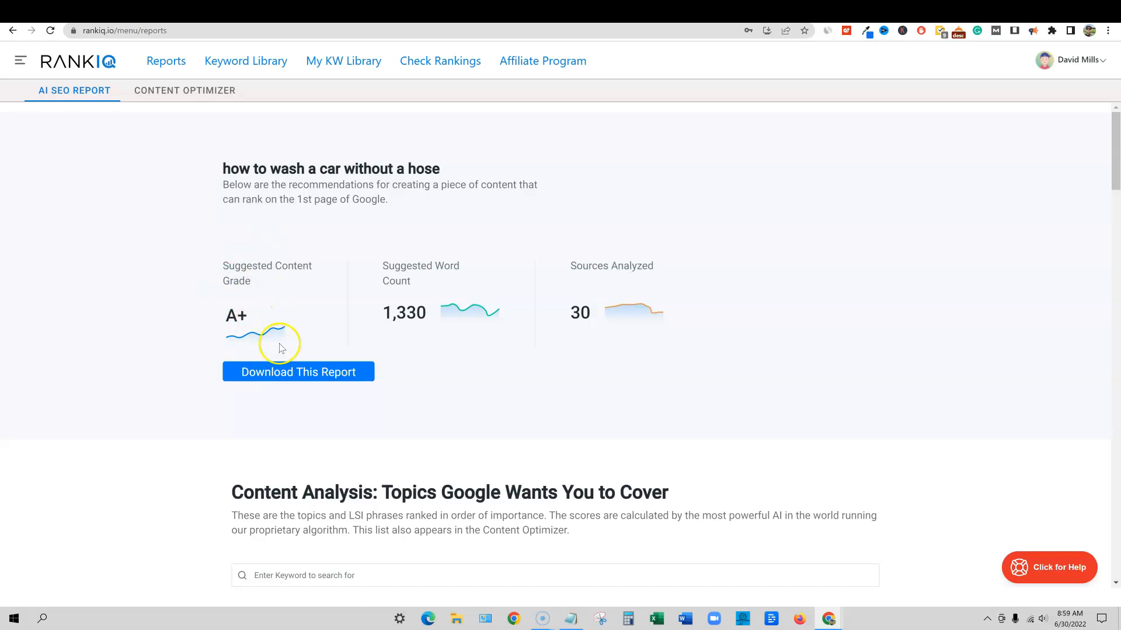
mouse_move(480, 375)
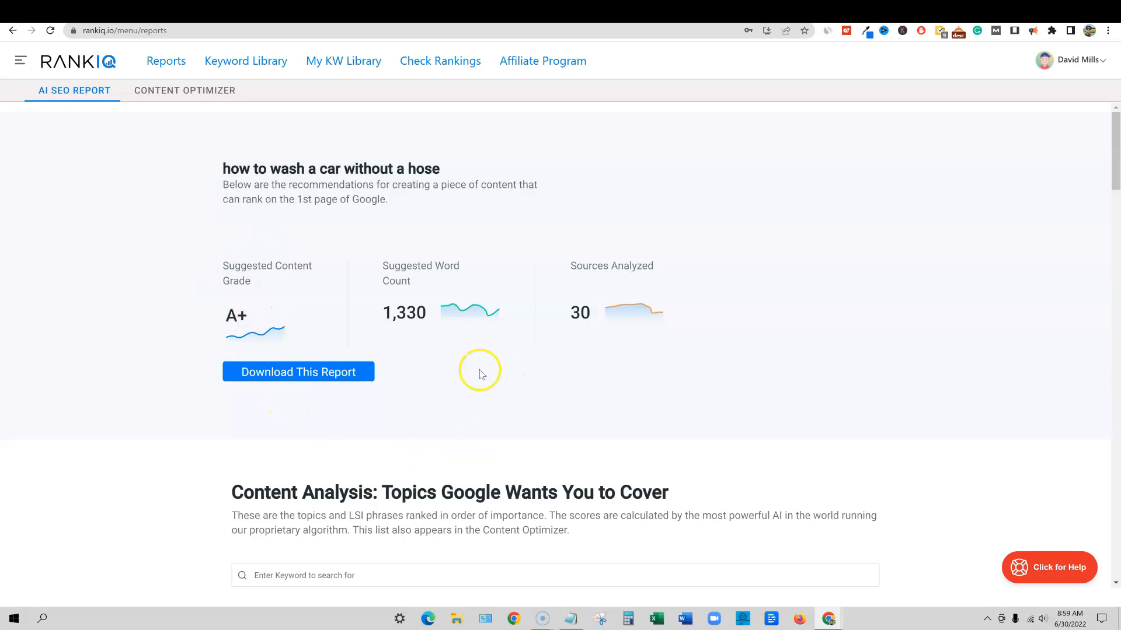
double_click(403, 313)
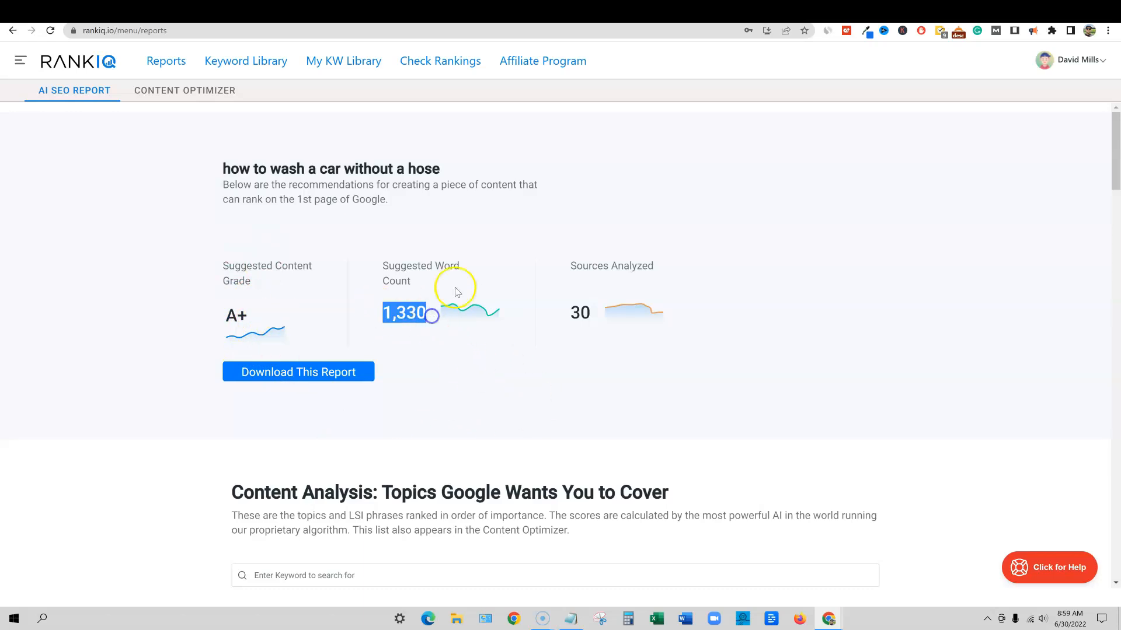
mouse_move(437, 223)
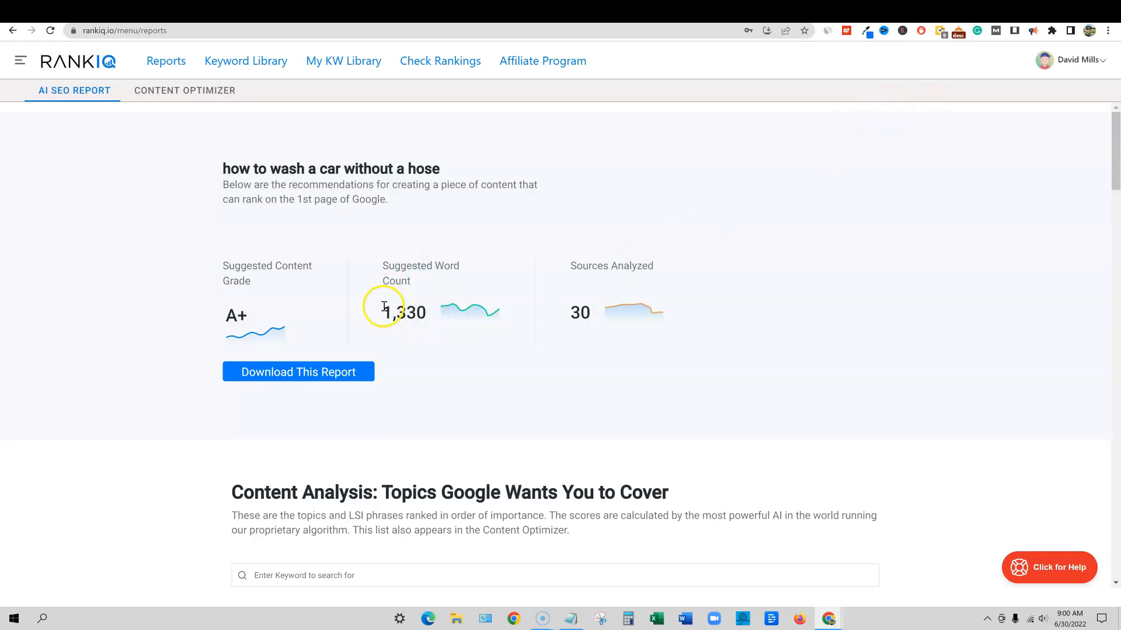
mouse_move(617, 315)
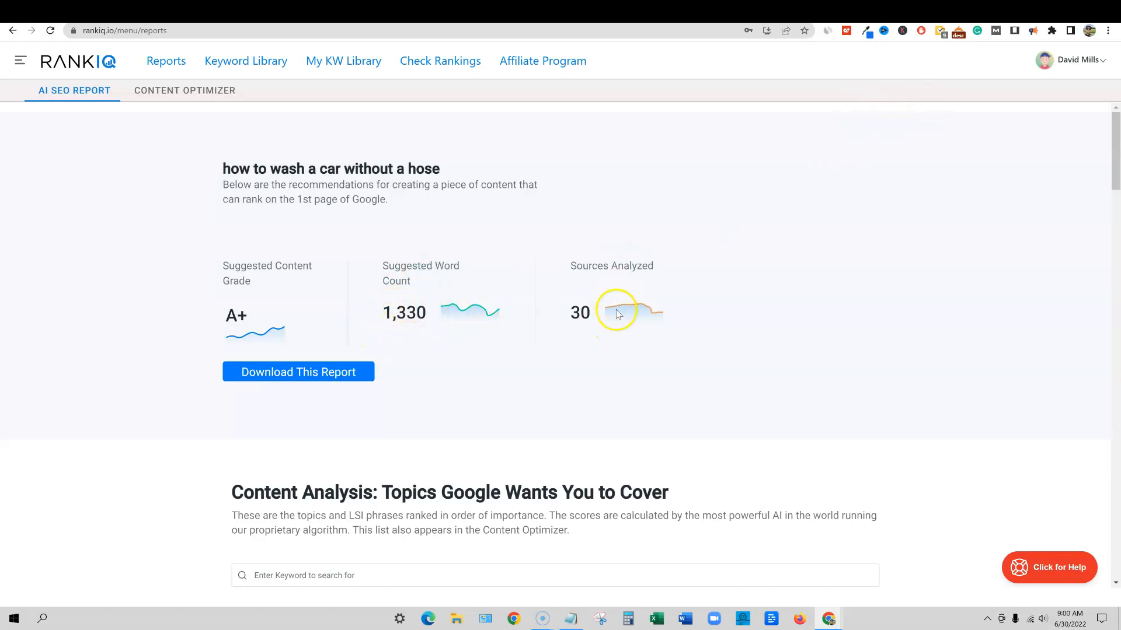
scroll("down", 3)
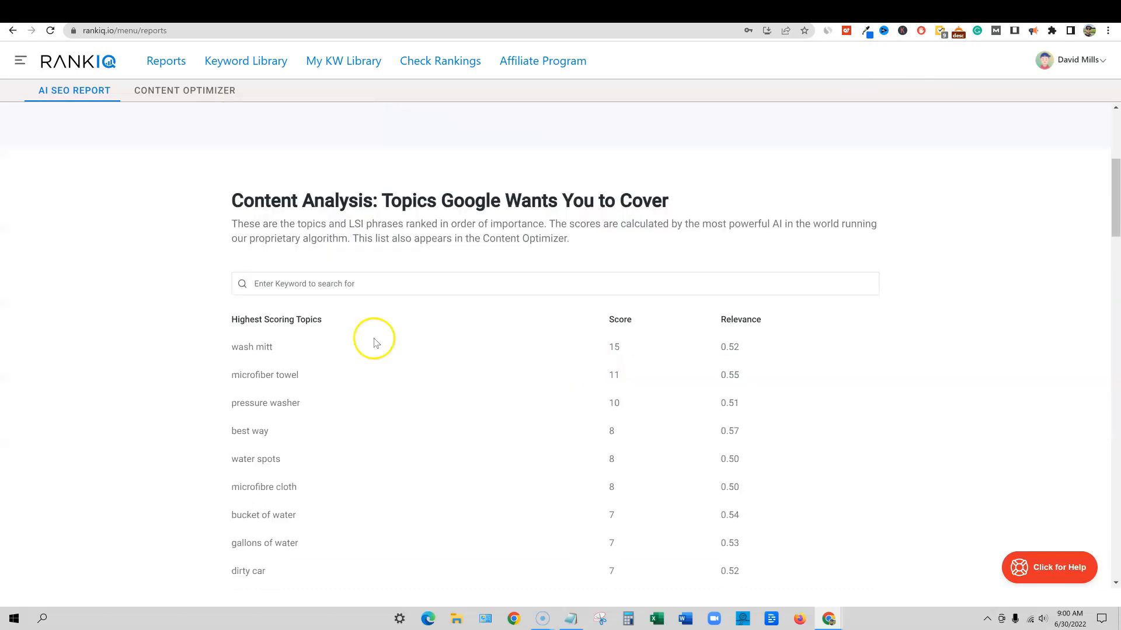
scroll("down", 3)
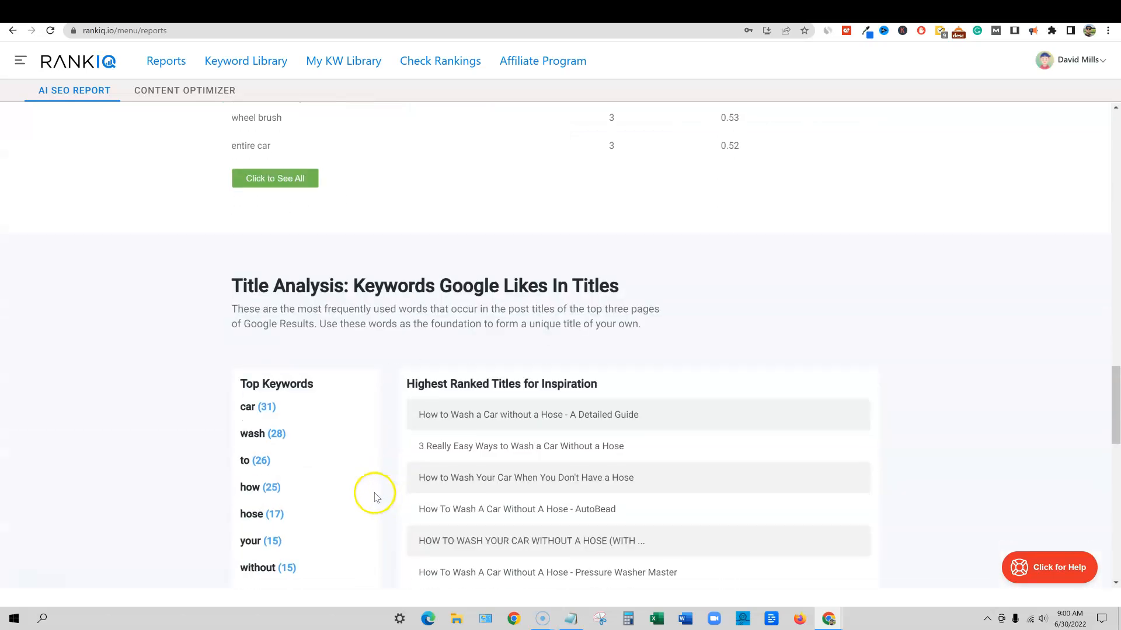
scroll("down", 3)
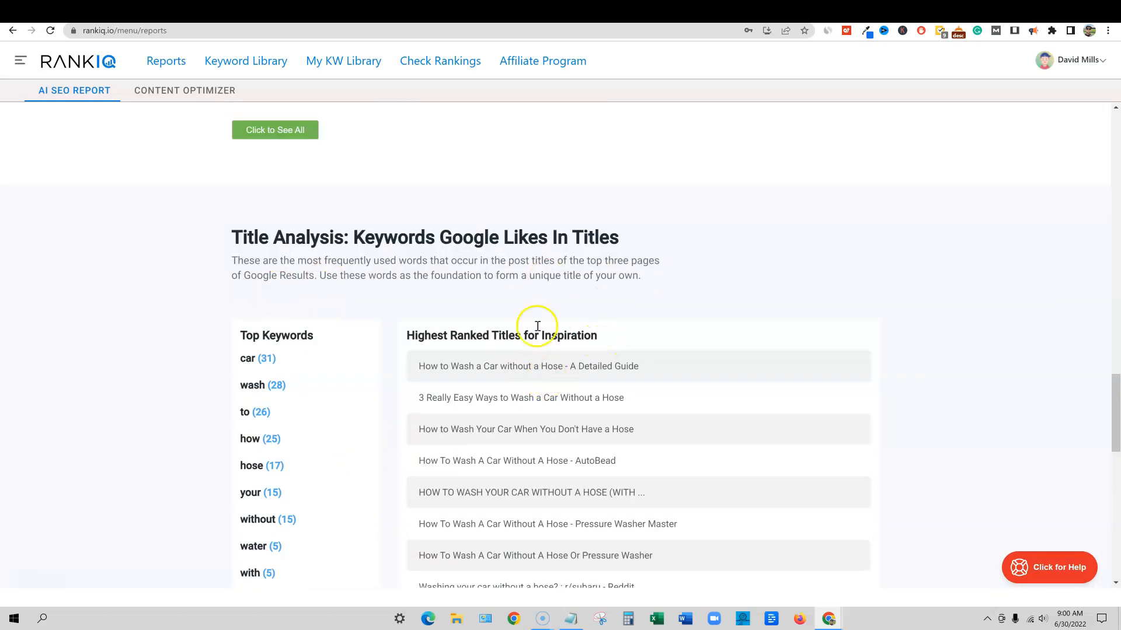
scroll("down", 3)
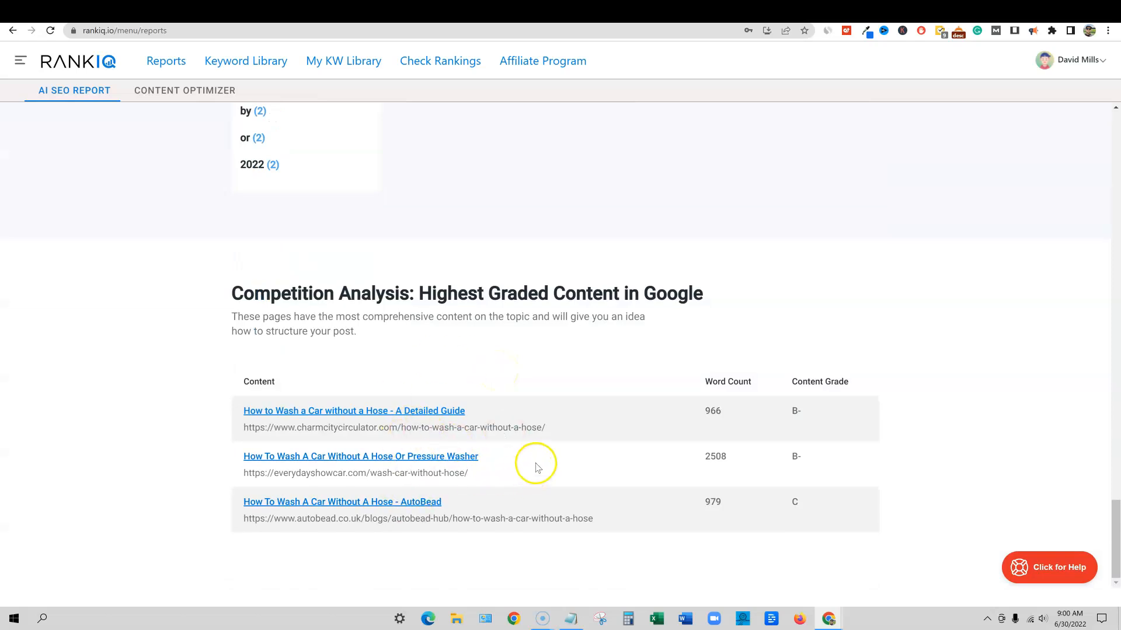
mouse_move(464, 500)
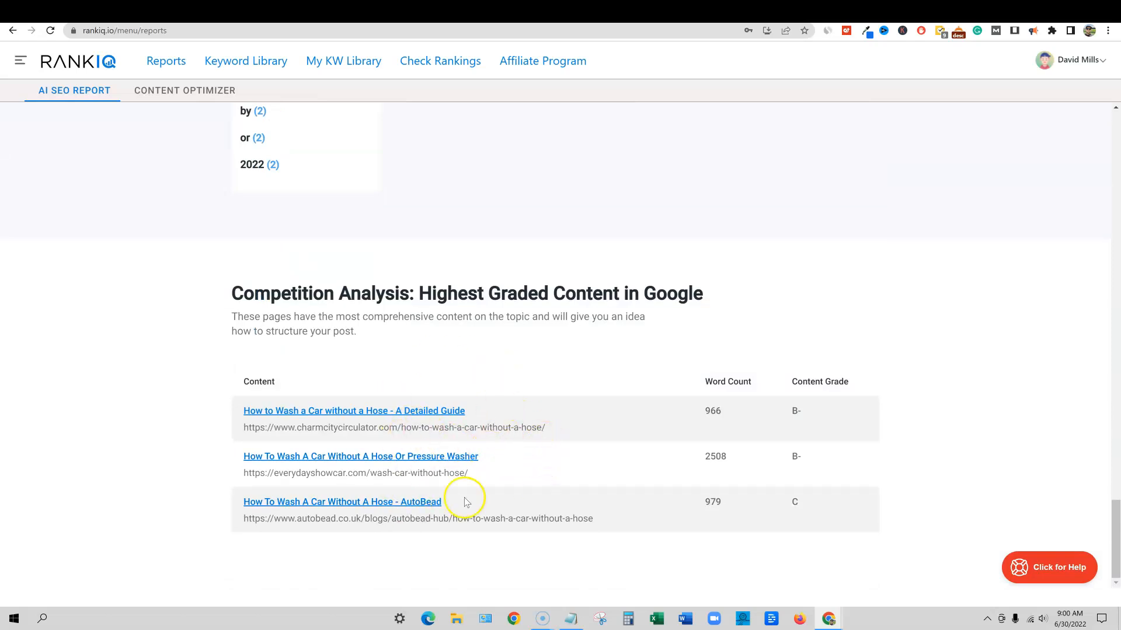
mouse_move(831, 529)
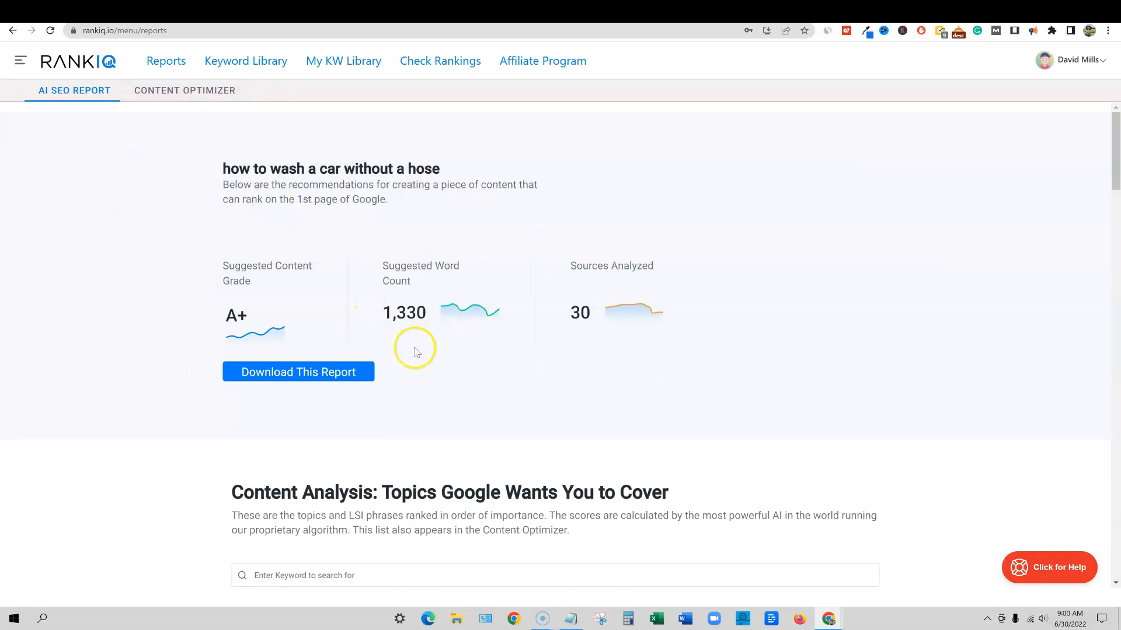
Scroll the RankIQ car-wash report showing the A+ grade, 1,330 word count and 30 sources.
scroll("down", 3)
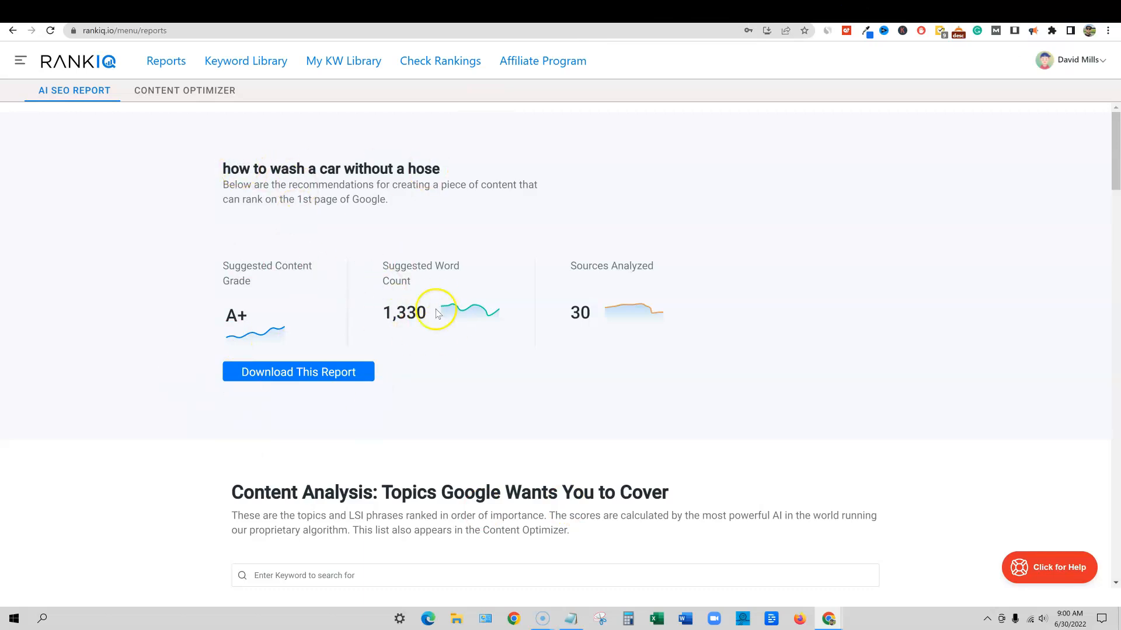
mouse_move(942, 23)
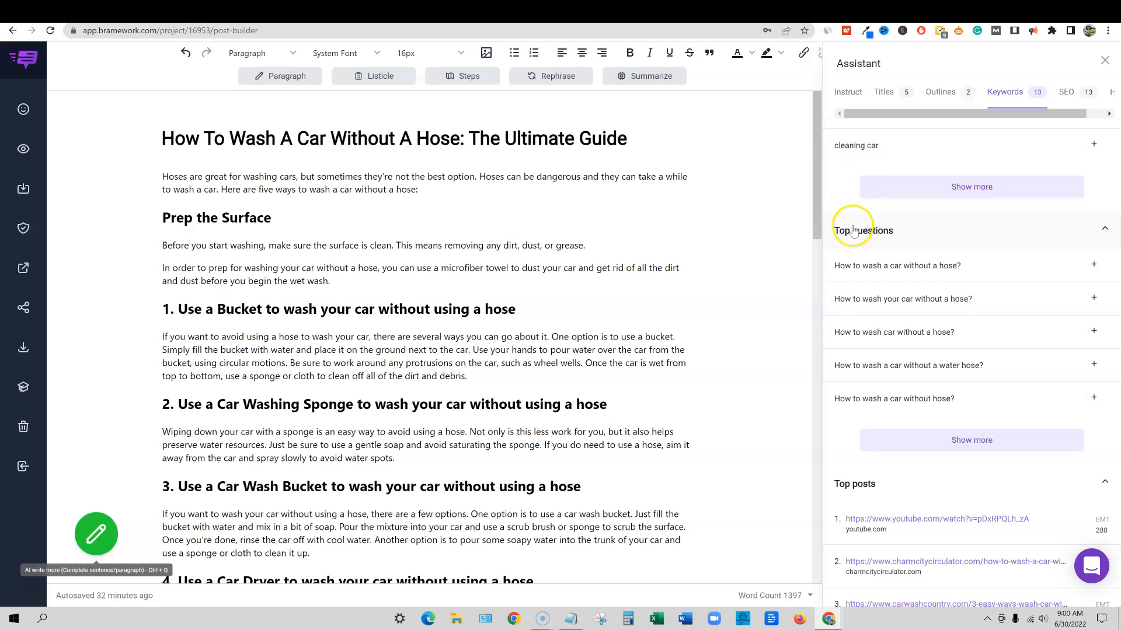
Browse Bramework's suggested outlines, then its related keywords and top questions for the car-wash article.
left_click(940, 91)
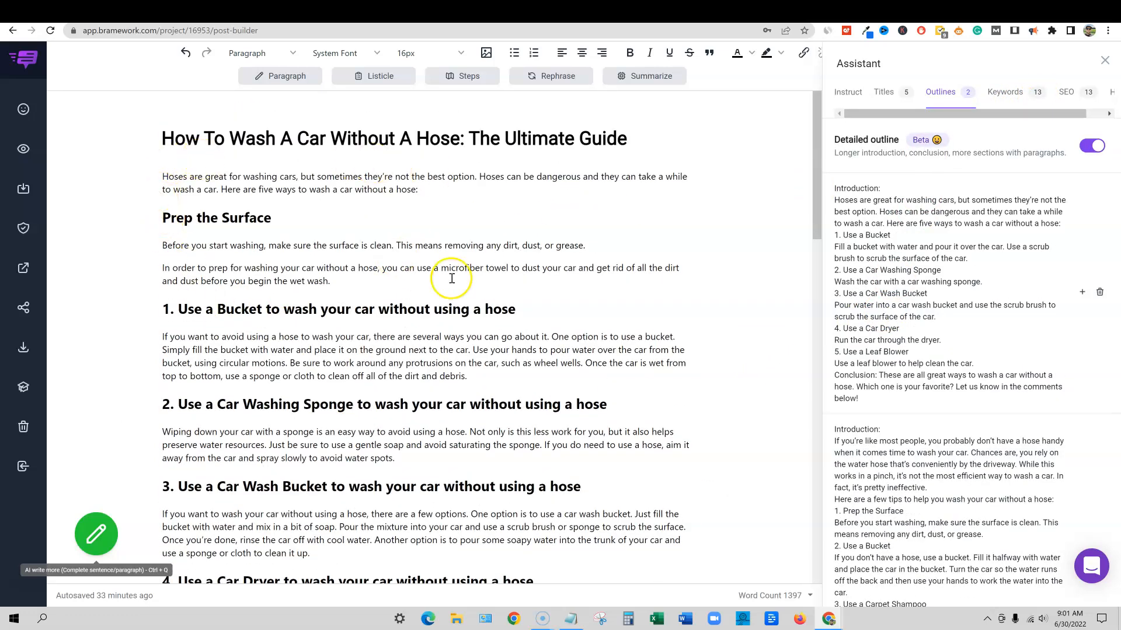
scroll("down", 3)
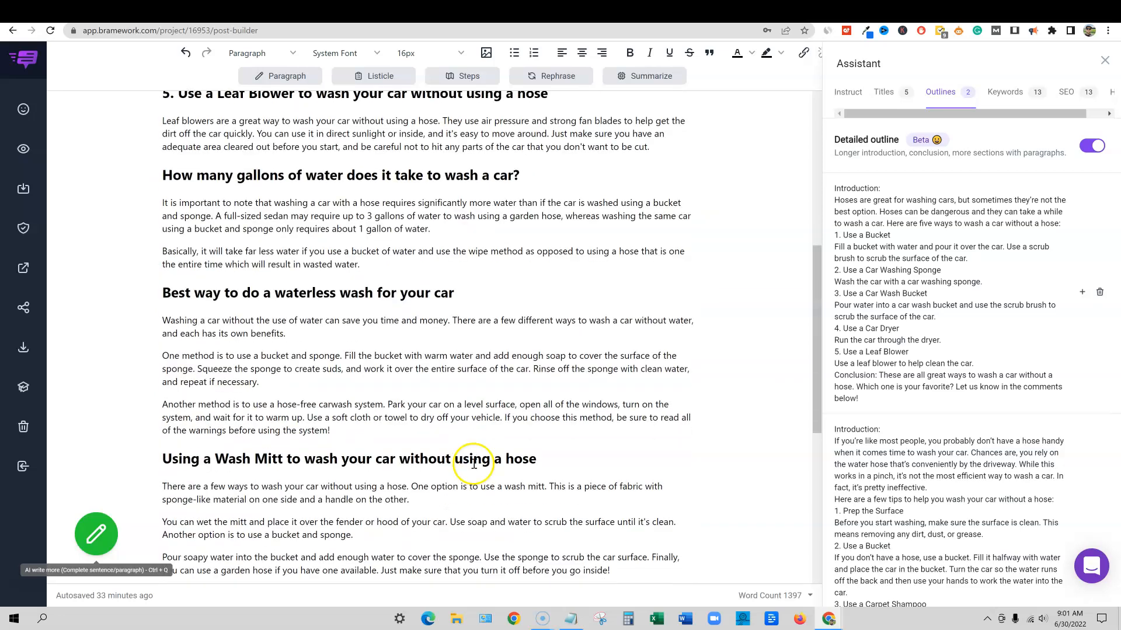
scroll("down", 3)
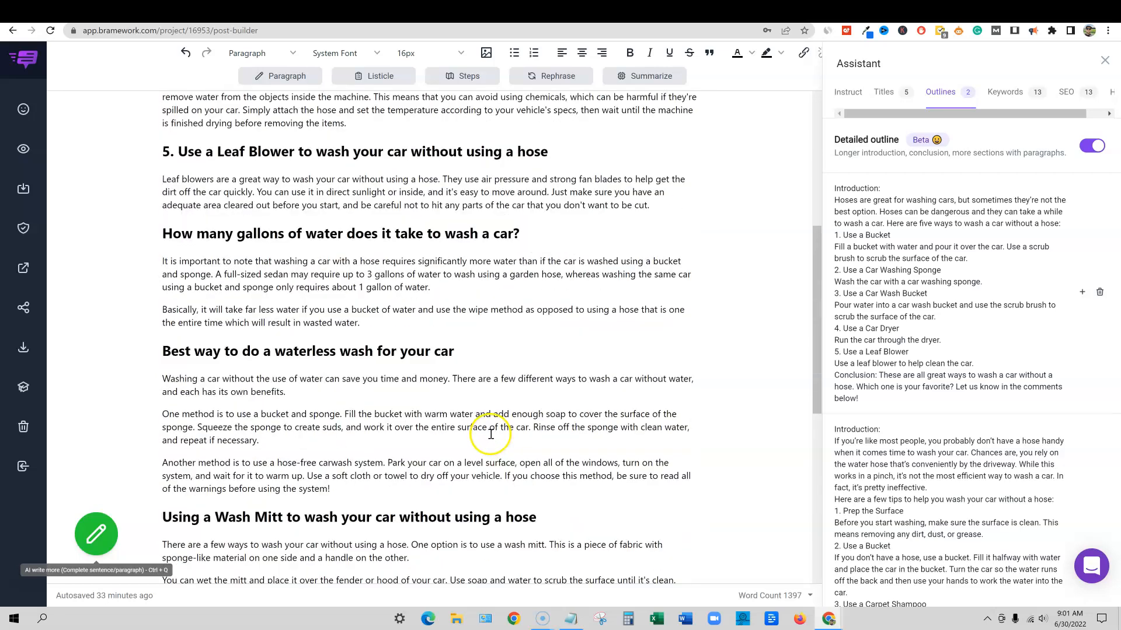
scroll("down", 3)
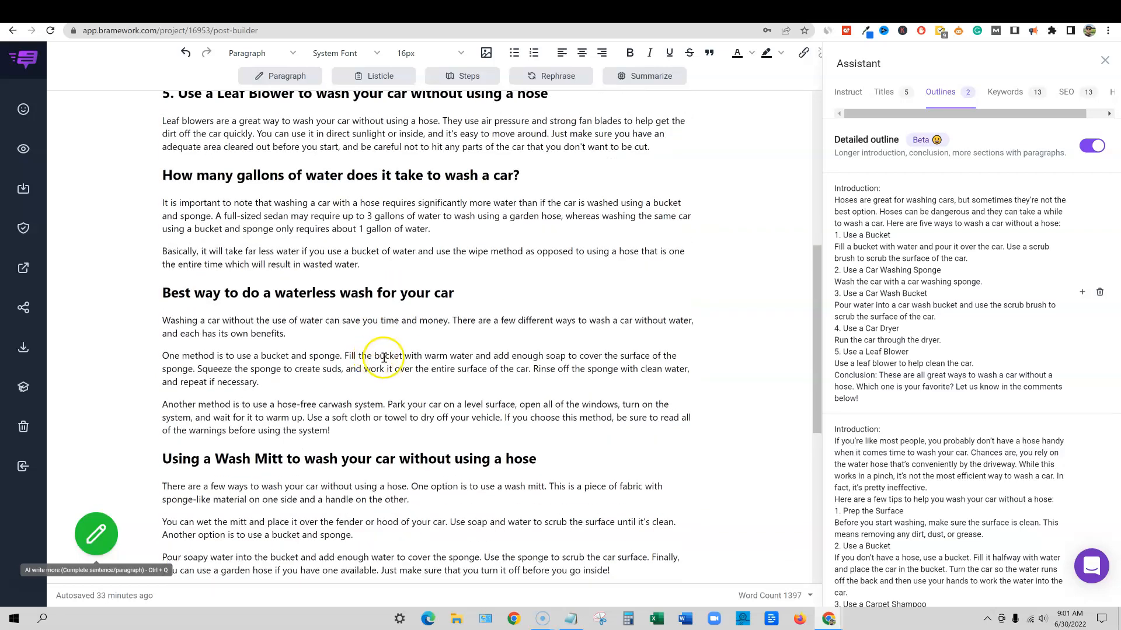
mouse_move(486, 149)
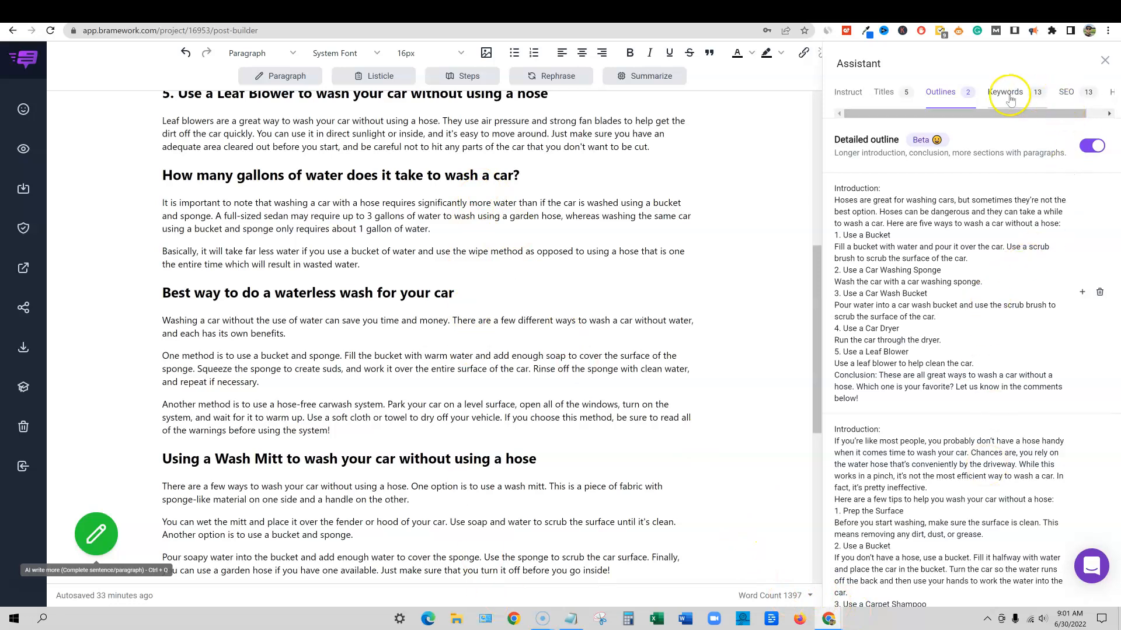
left_click(1004, 92)
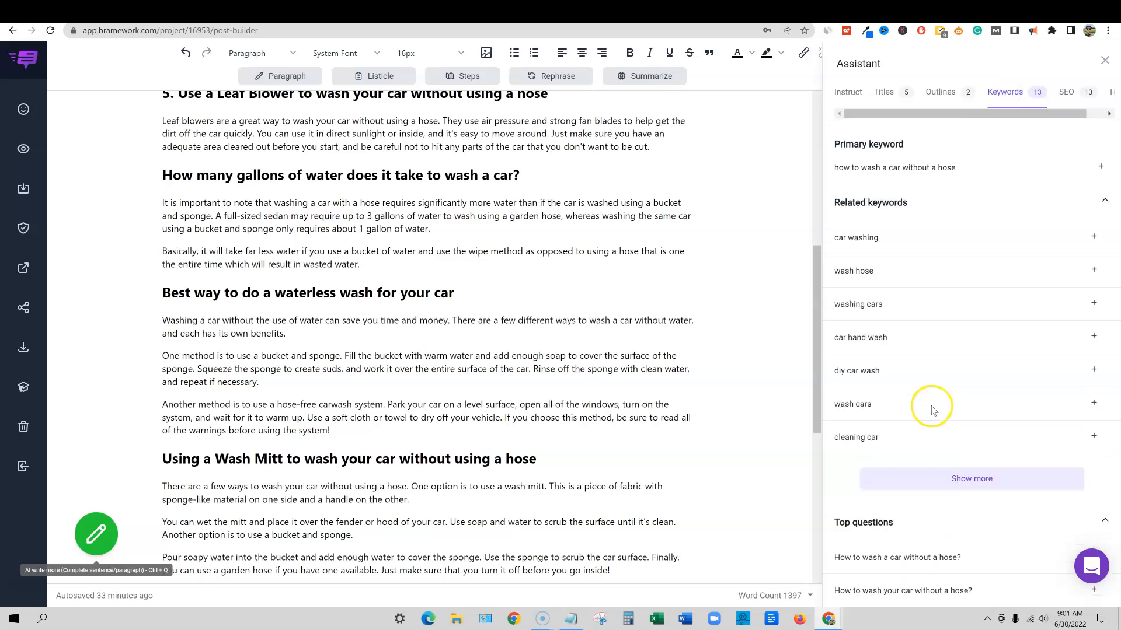
scroll("down", 3)
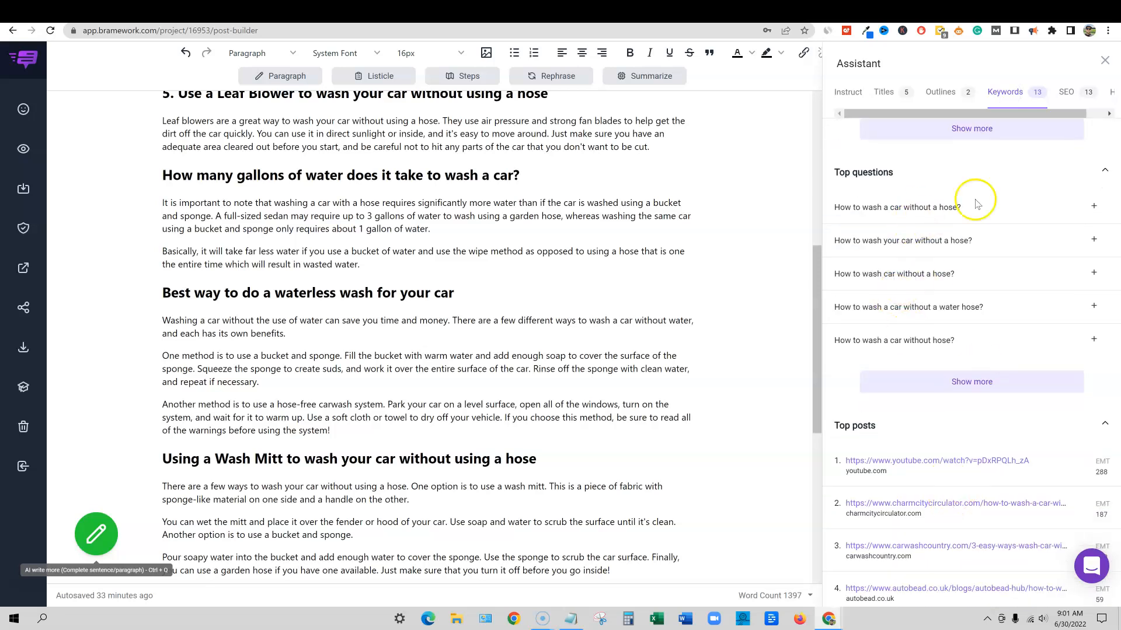
mouse_move(931, 216)
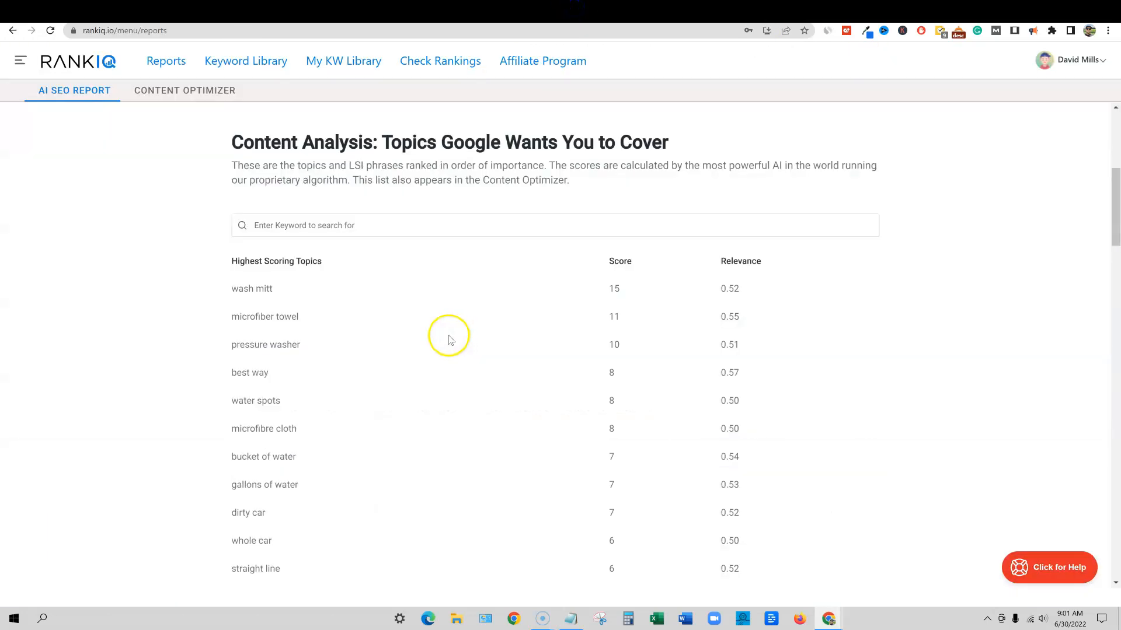
Highlight high-scoring topics such as microfibre cloth in RankIQ's Highest Scoring Topics list.
scroll("down", 3)
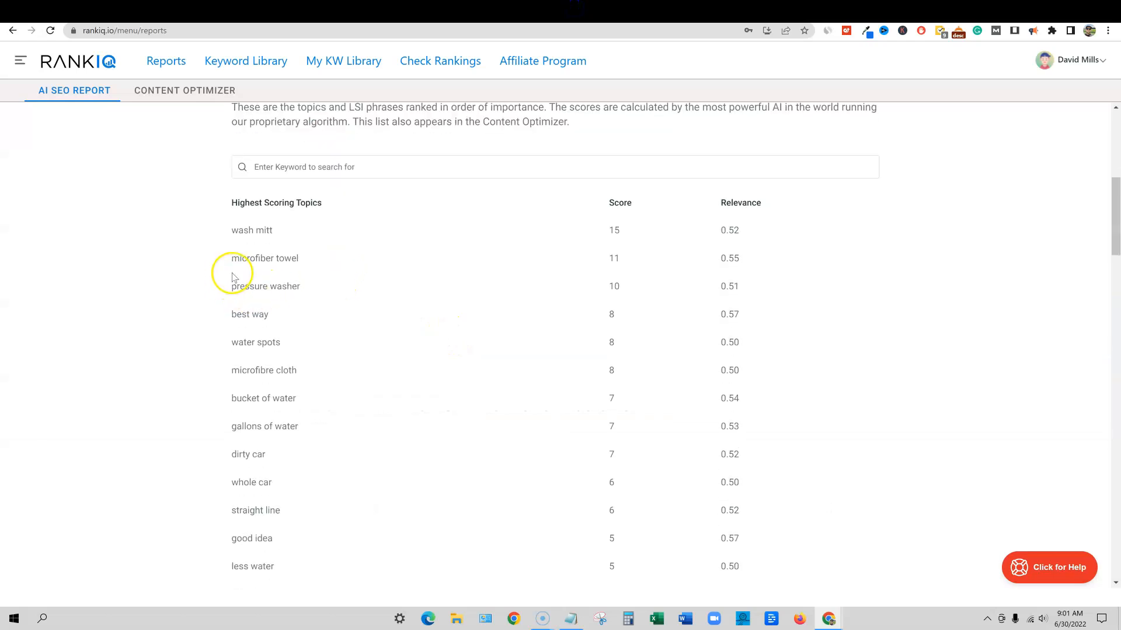
double_click(264, 370)
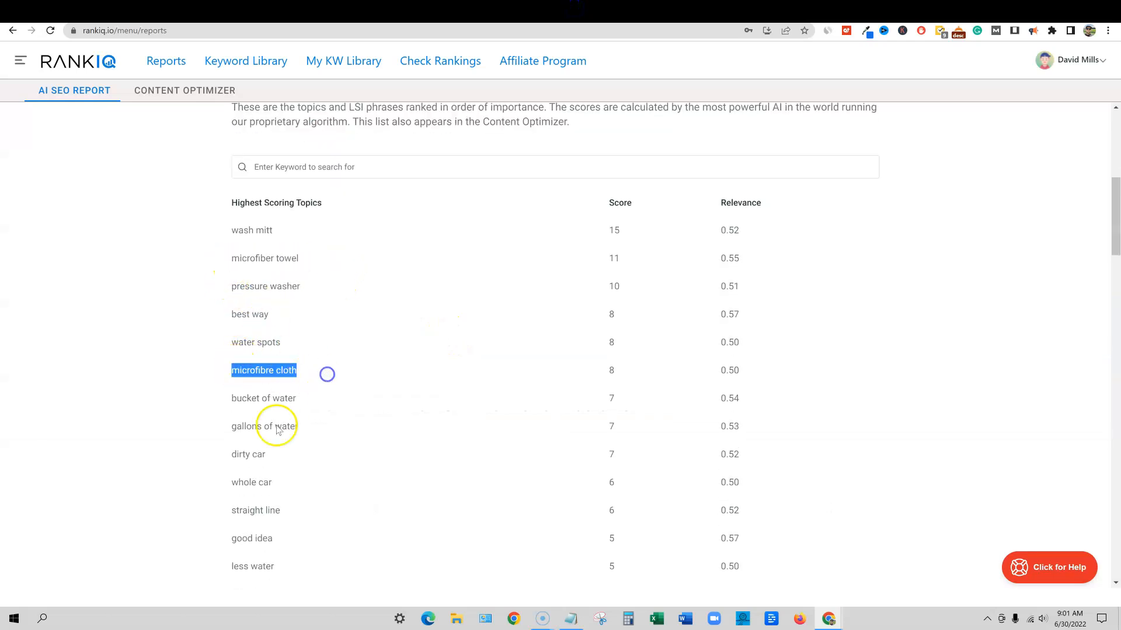
double_click(258, 566)
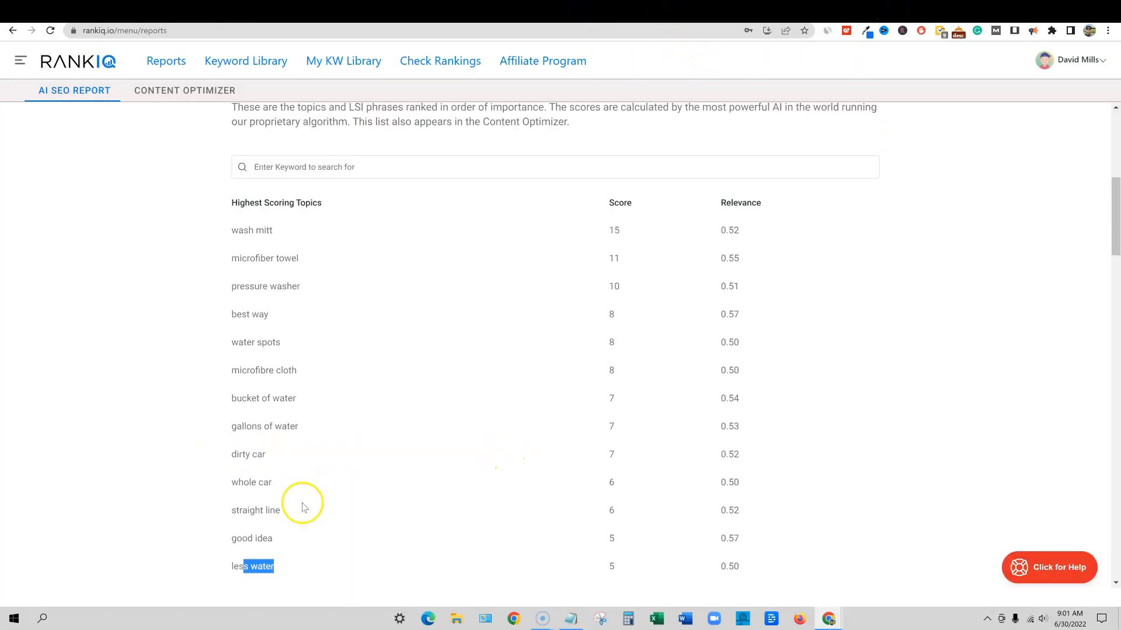
mouse_move(264, 384)
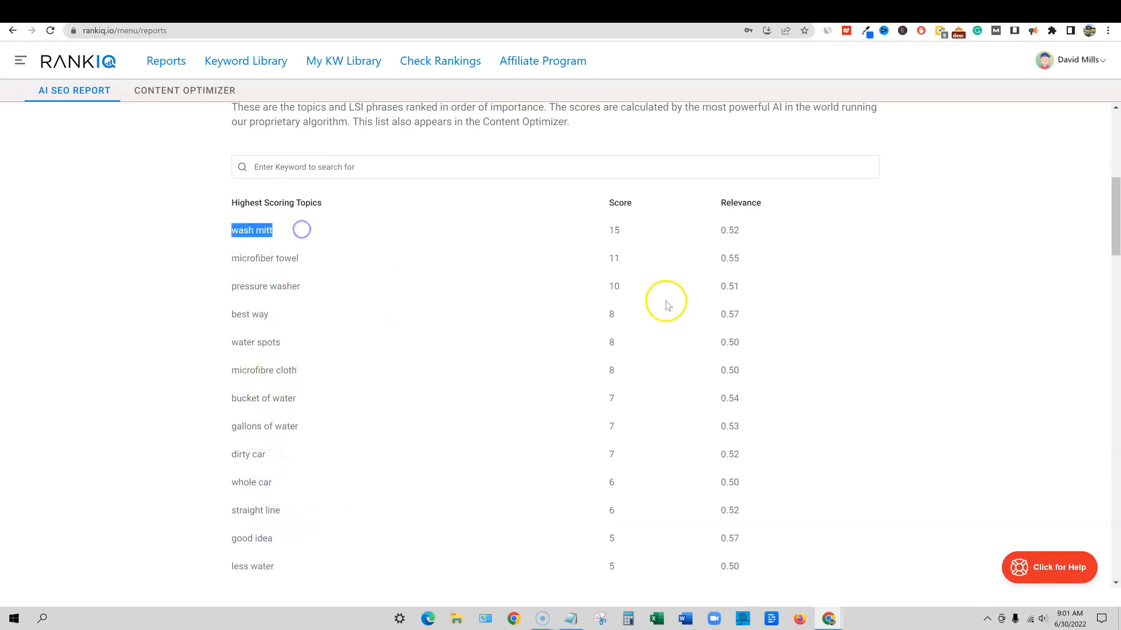
scroll("up", 3)
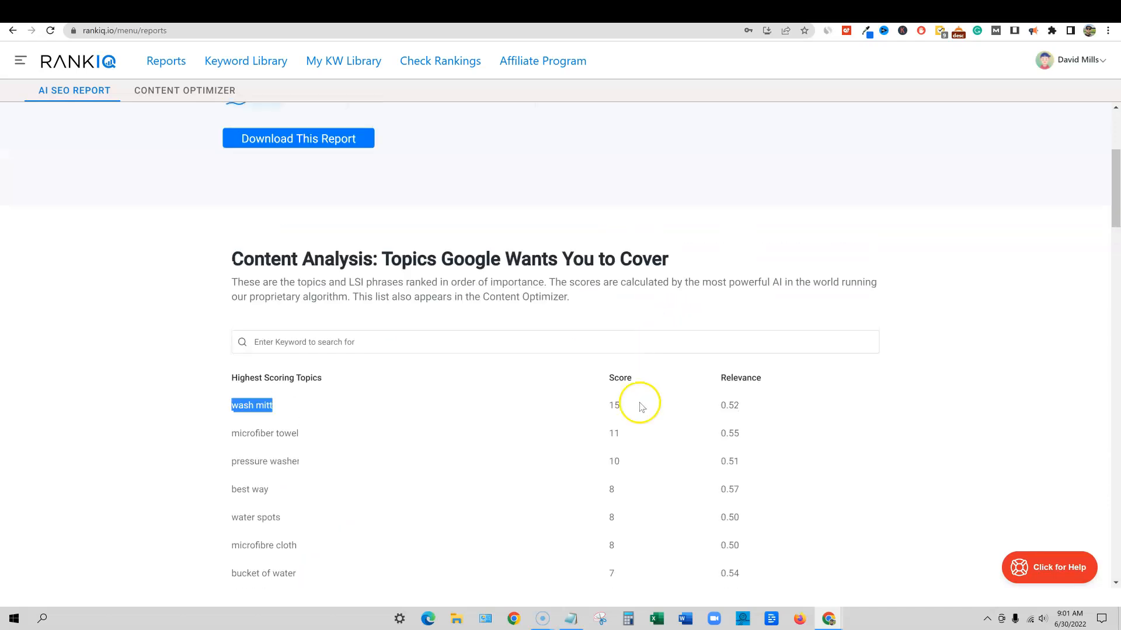
scroll("down", 3)
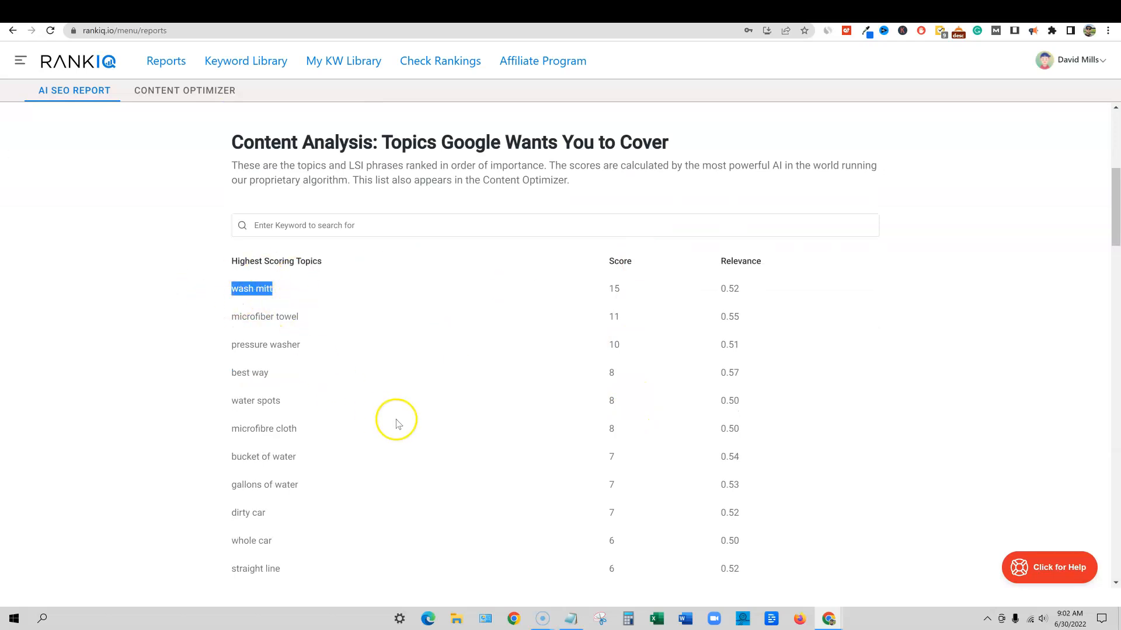
mouse_move(796, 347)
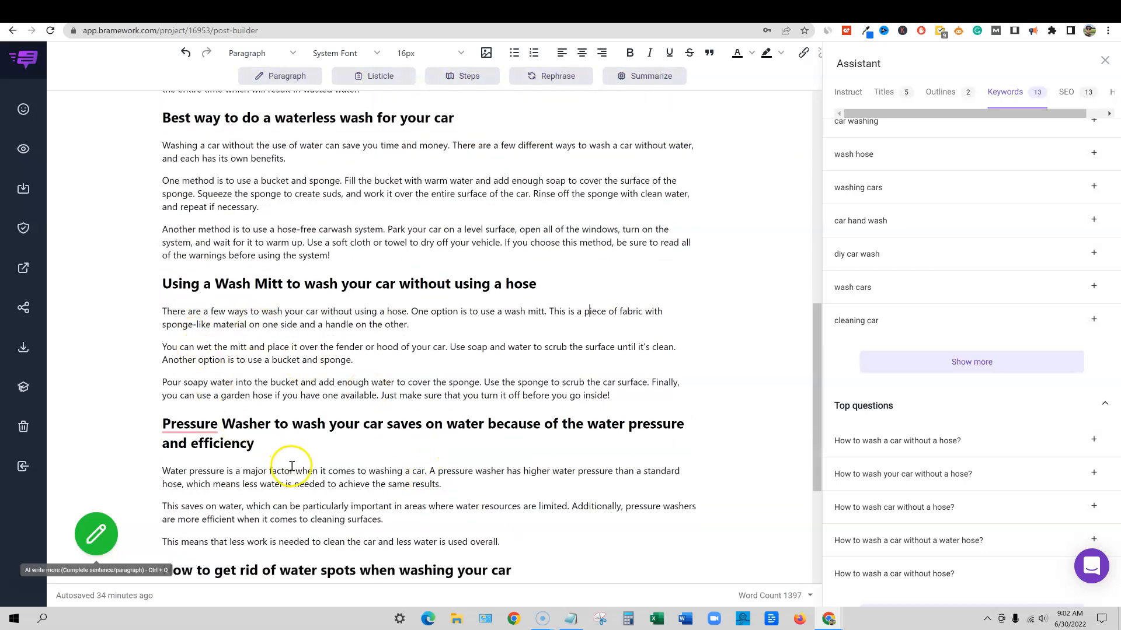
scroll("down", 3)
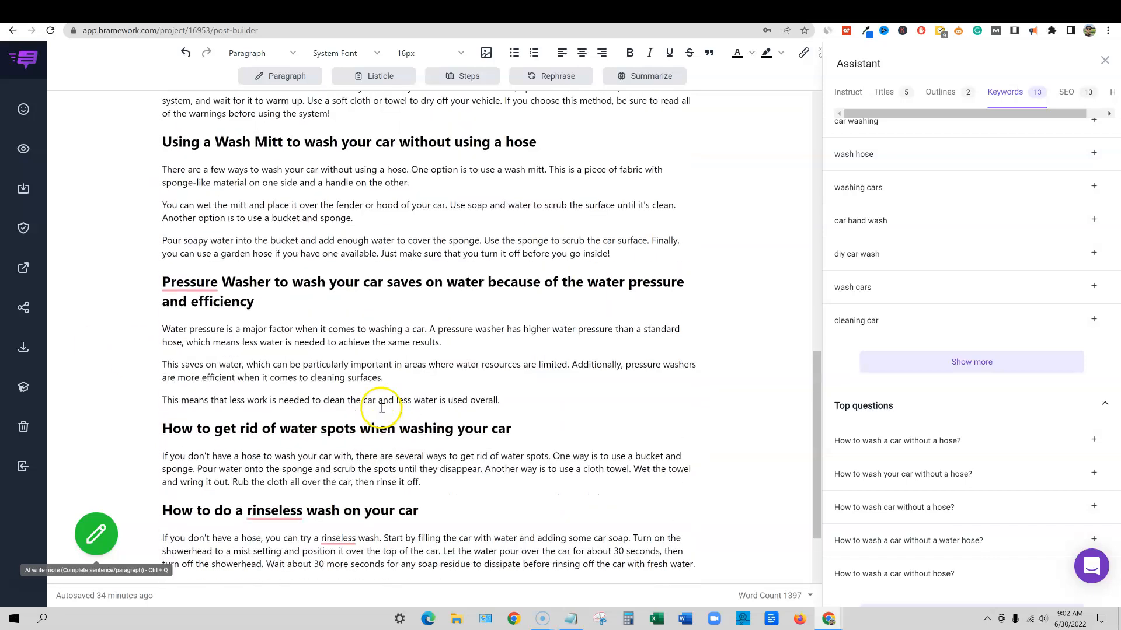
mouse_move(423, 401)
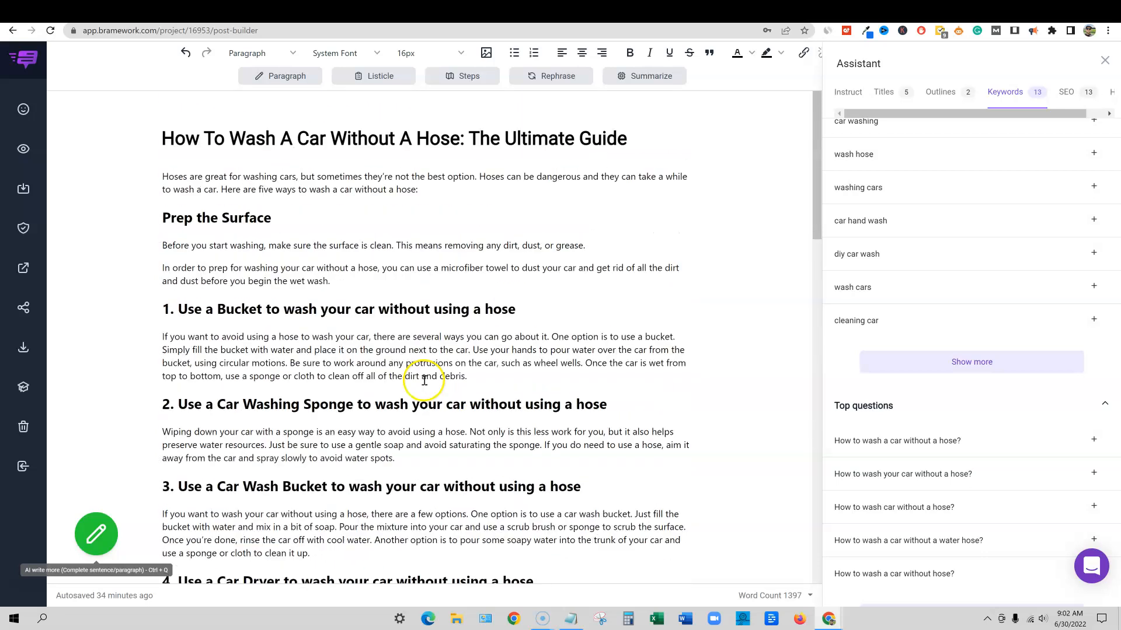
scroll("down", 3)
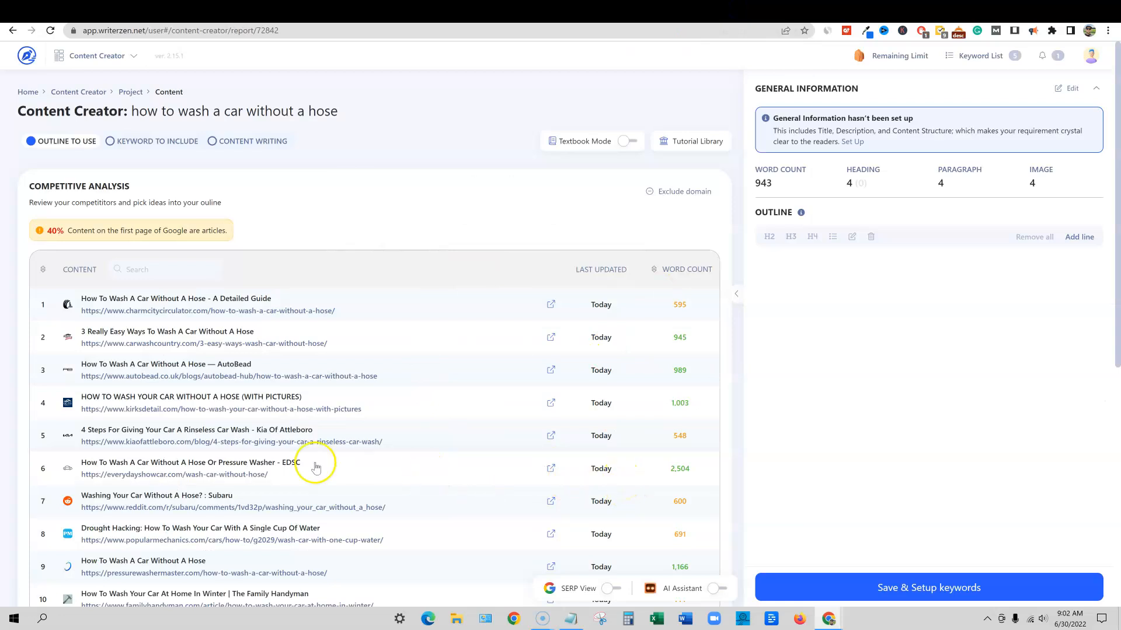
mouse_move(401, 243)
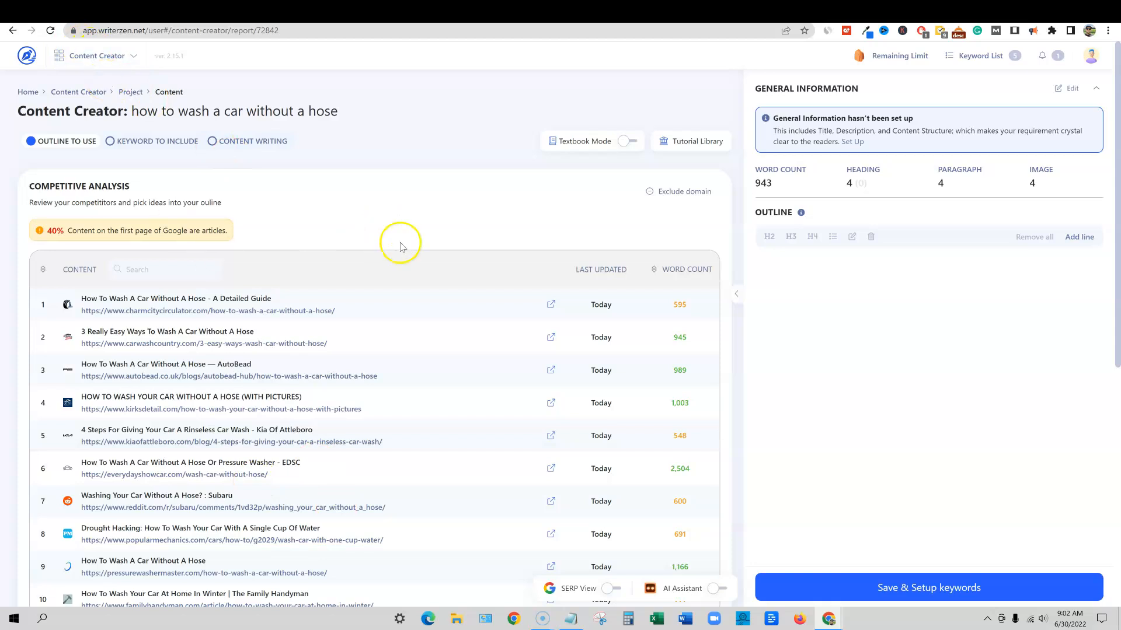
mouse_move(329, 409)
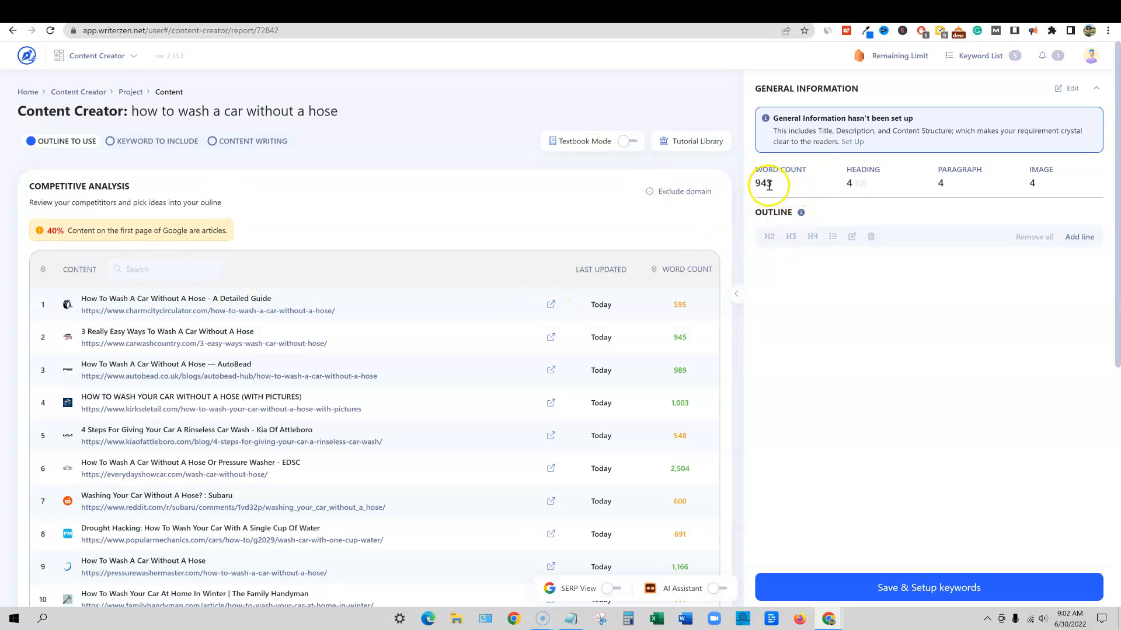
Scroll through WriterZen's competitor outline and advance to the Keyword to Include list.
scroll("down", 3)
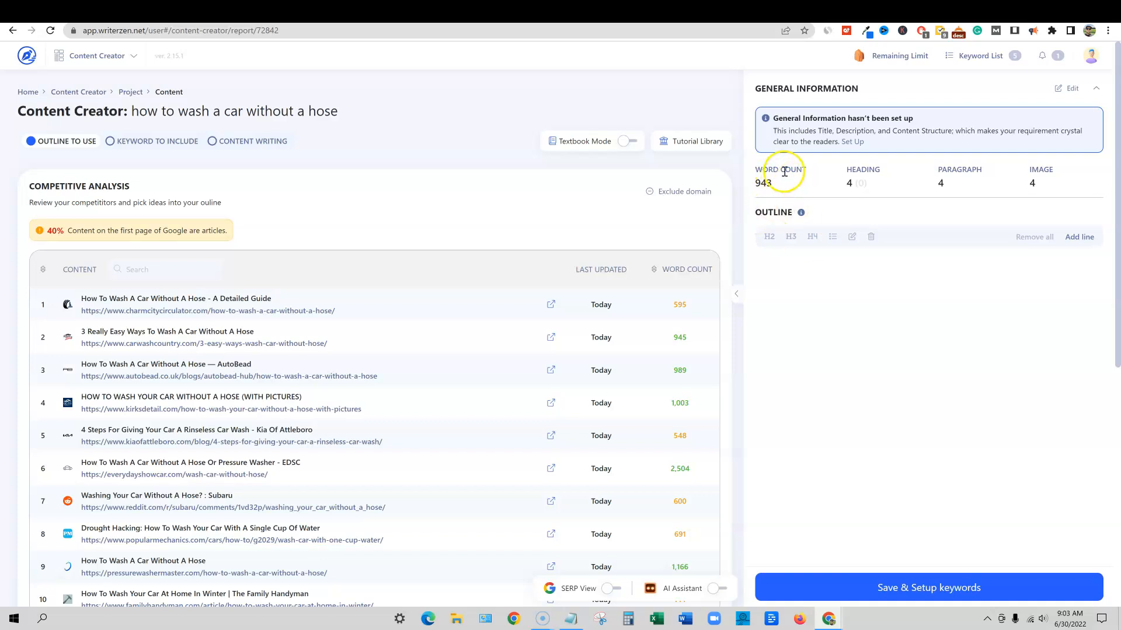
mouse_move(781, 171)
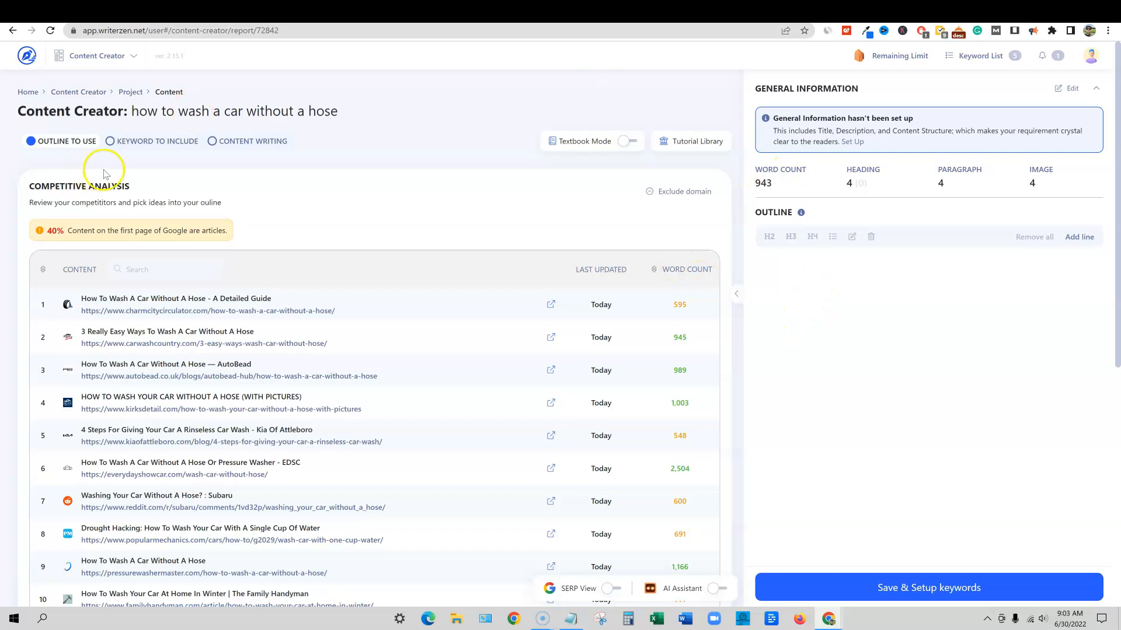
mouse_move(127, 189)
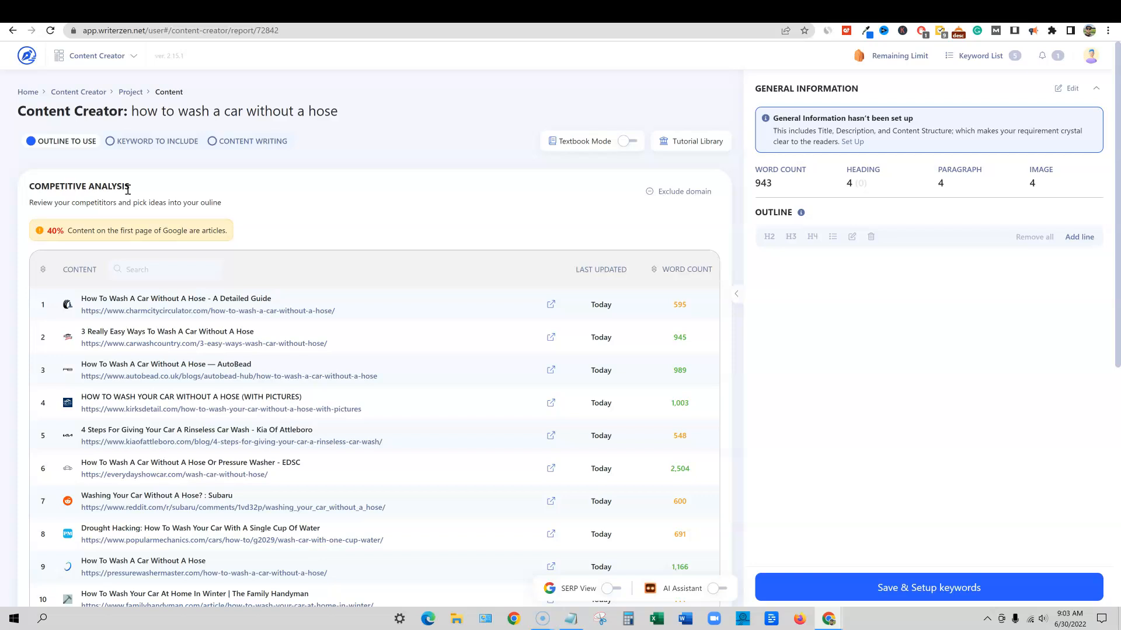
scroll("down", 3)
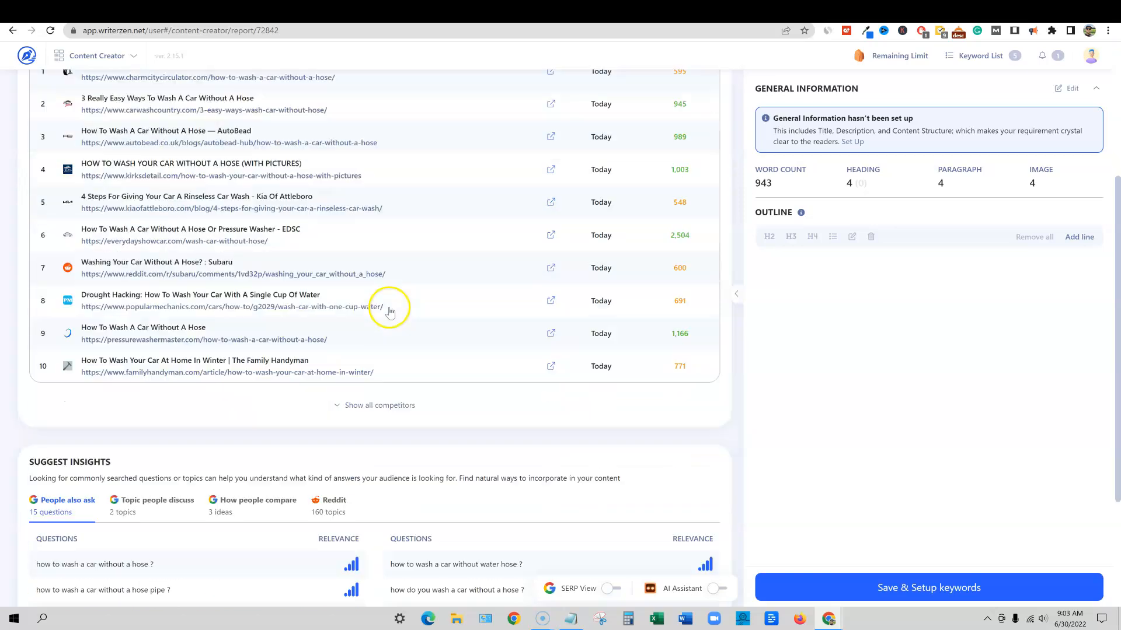
scroll("down", 3)
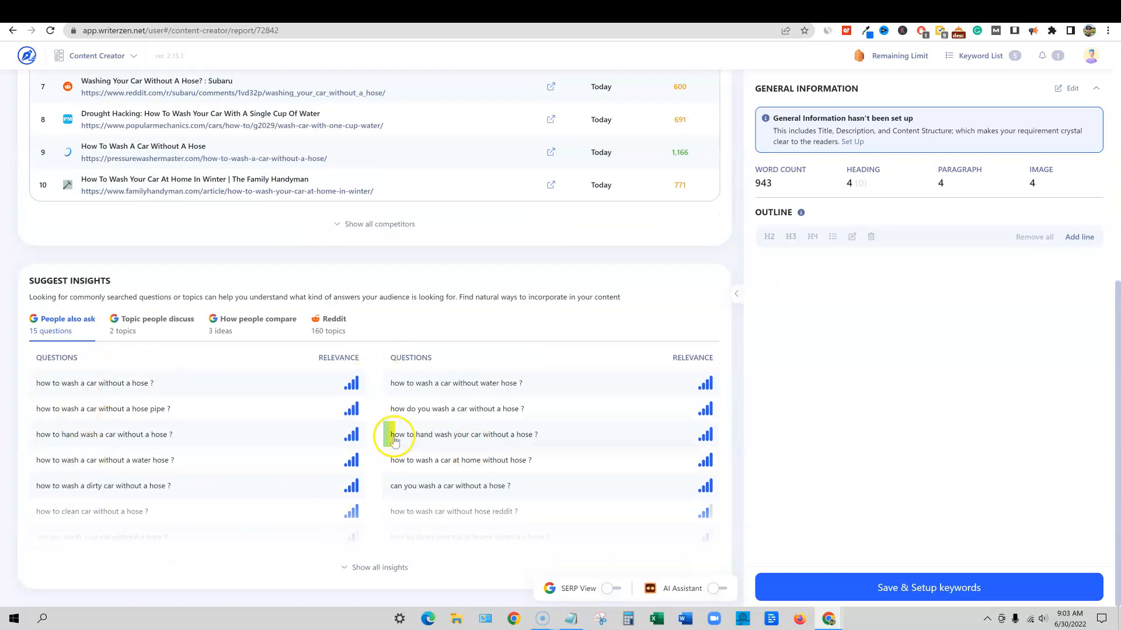
left_click(927, 588)
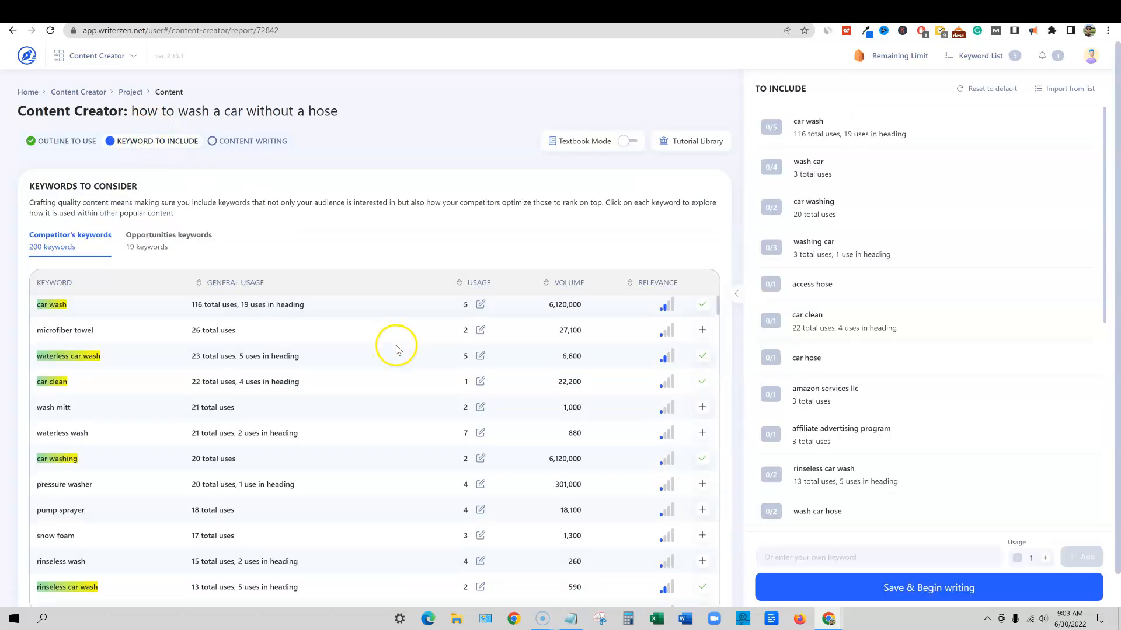
scroll("down", 3)
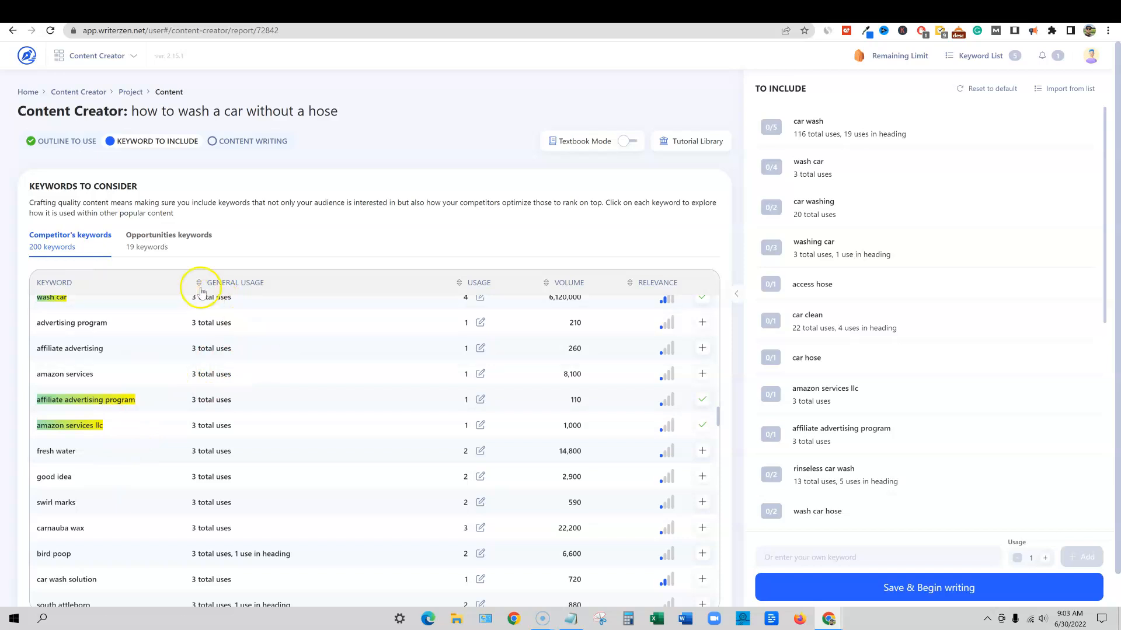
scroll("down", 3)
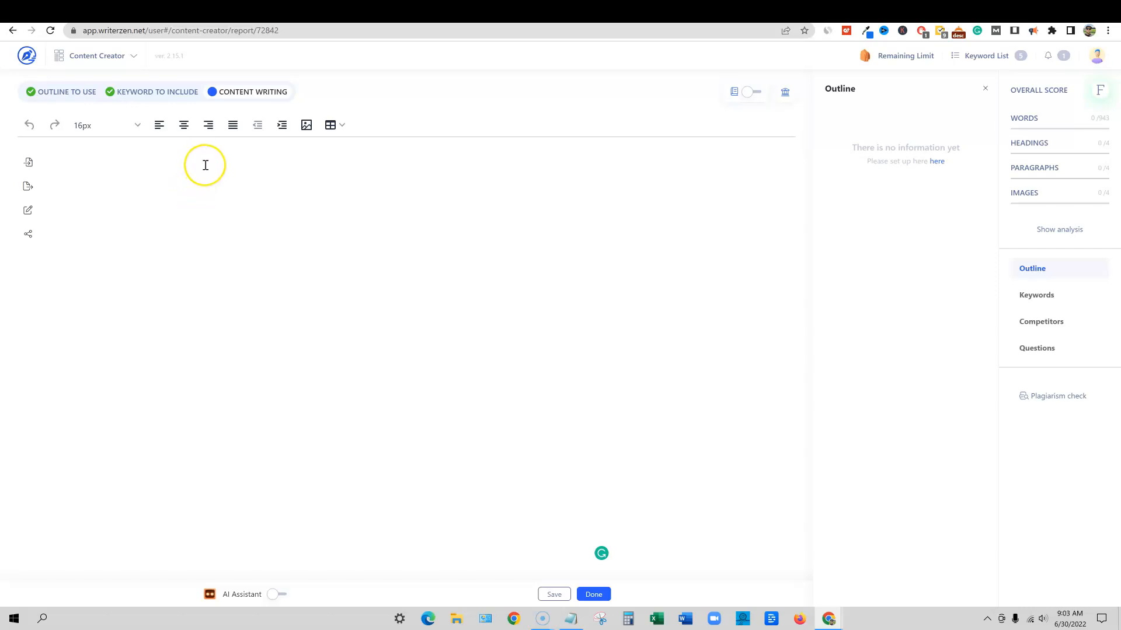
Add the H1 'How To Wash A Car Without A Hose: The Ultimate Guide' in WriterZen's editor.
type("how to wash a car without a hose")
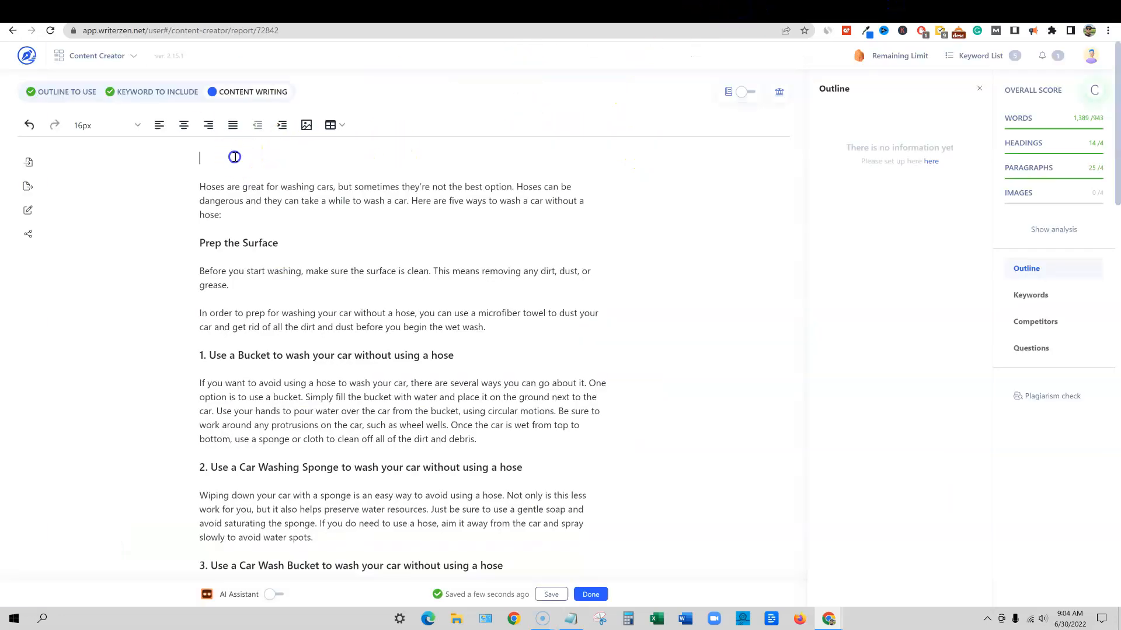
type("How To Wash A Car Without A Hose: The Ultimate Guide")
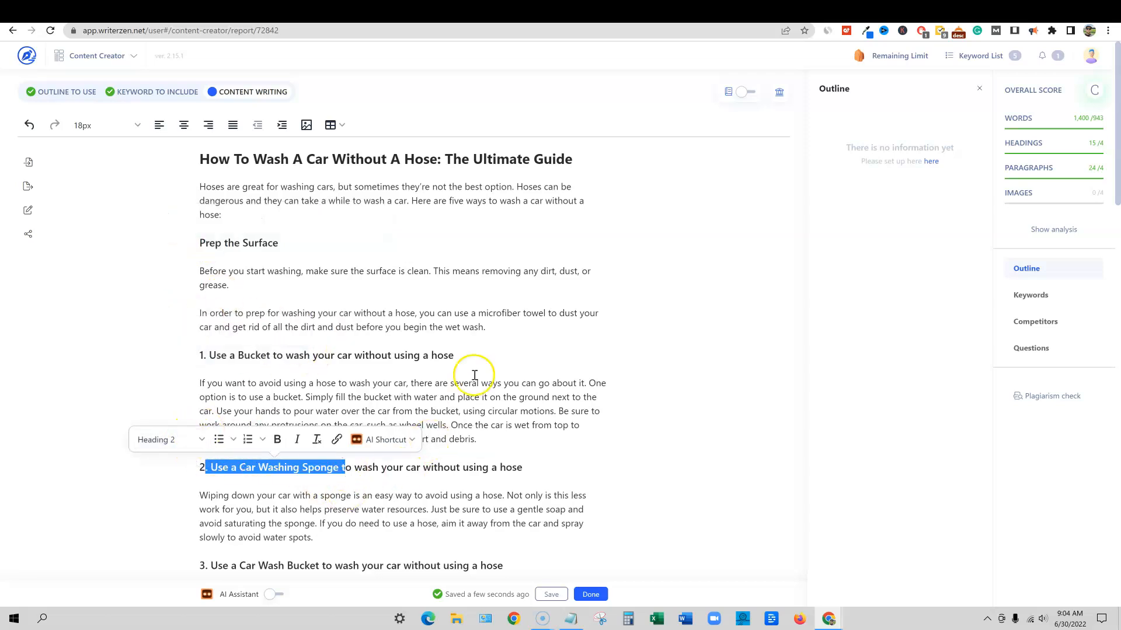
scroll("down", 3)
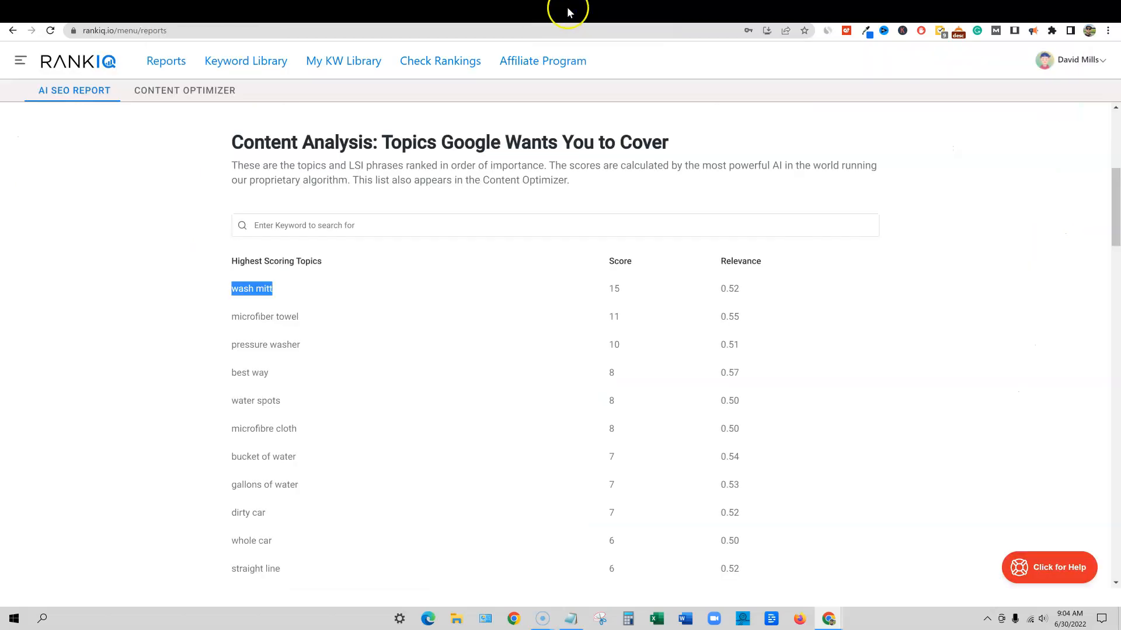
mouse_move(819, 10)
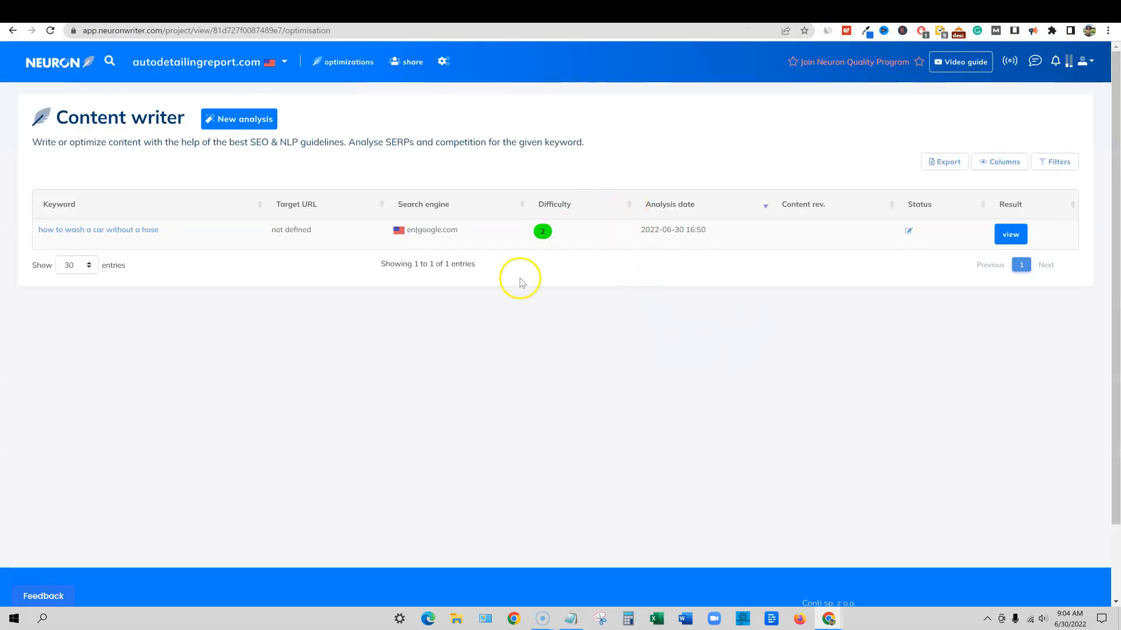
mouse_move(542, 236)
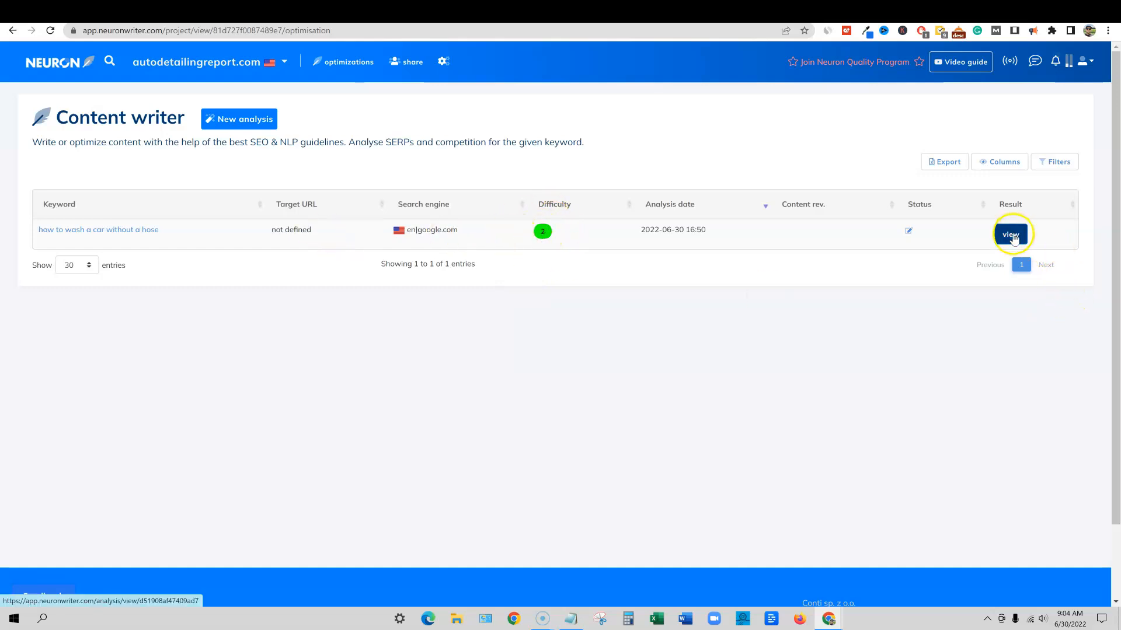
Open the 'how to wash a car without a hose' analysis in NeuronWriter.
left_click(1010, 233)
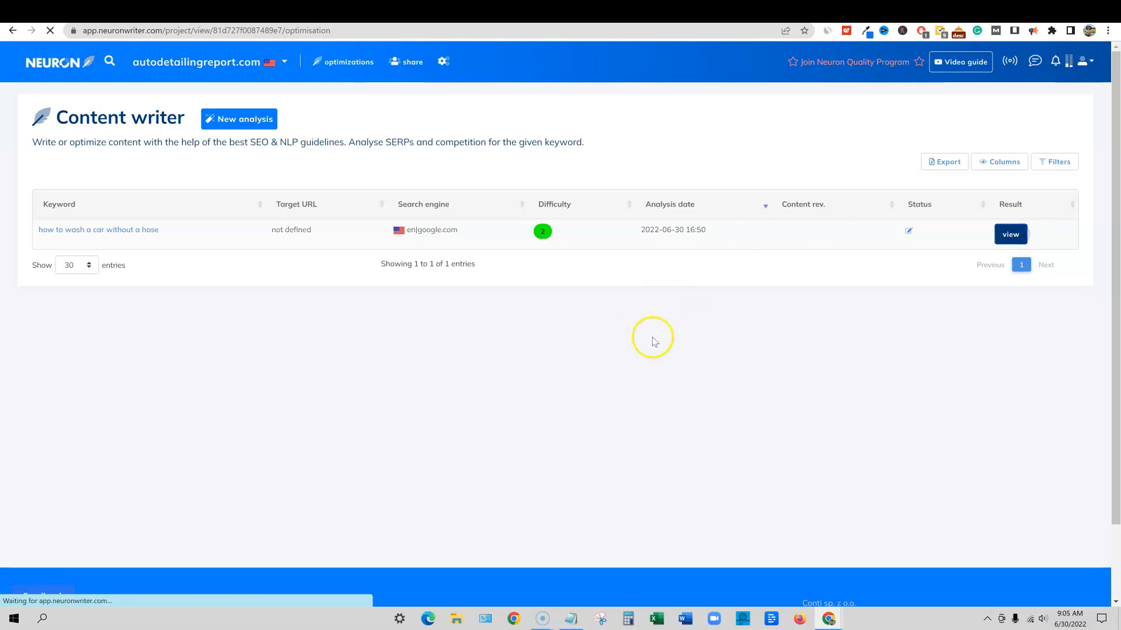
left_click(1010, 233)
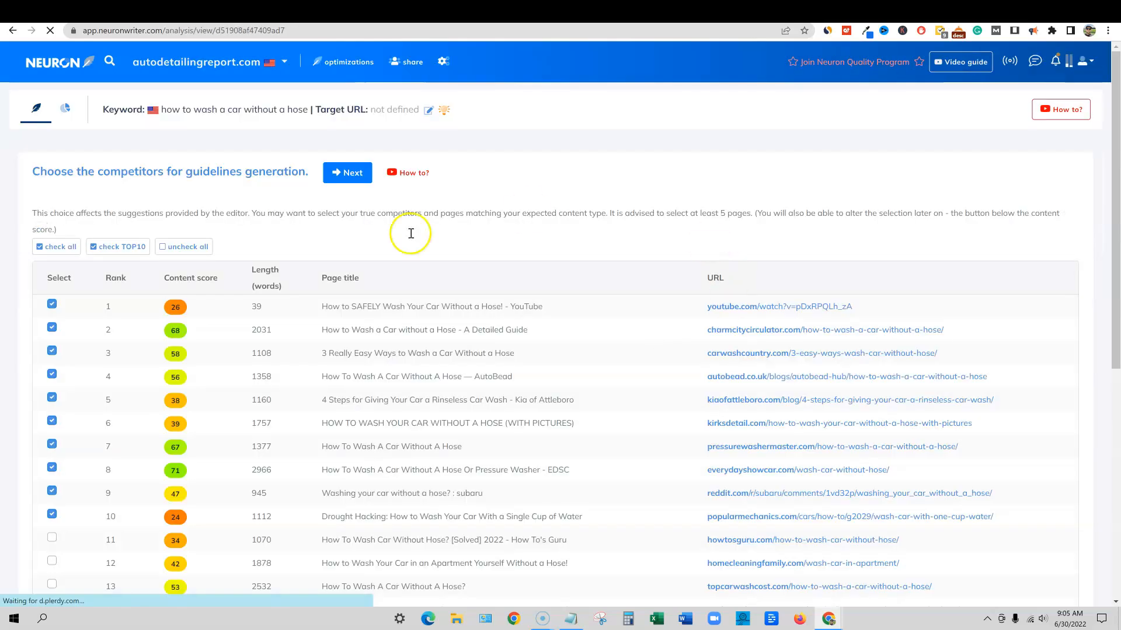
scroll("down", 3)
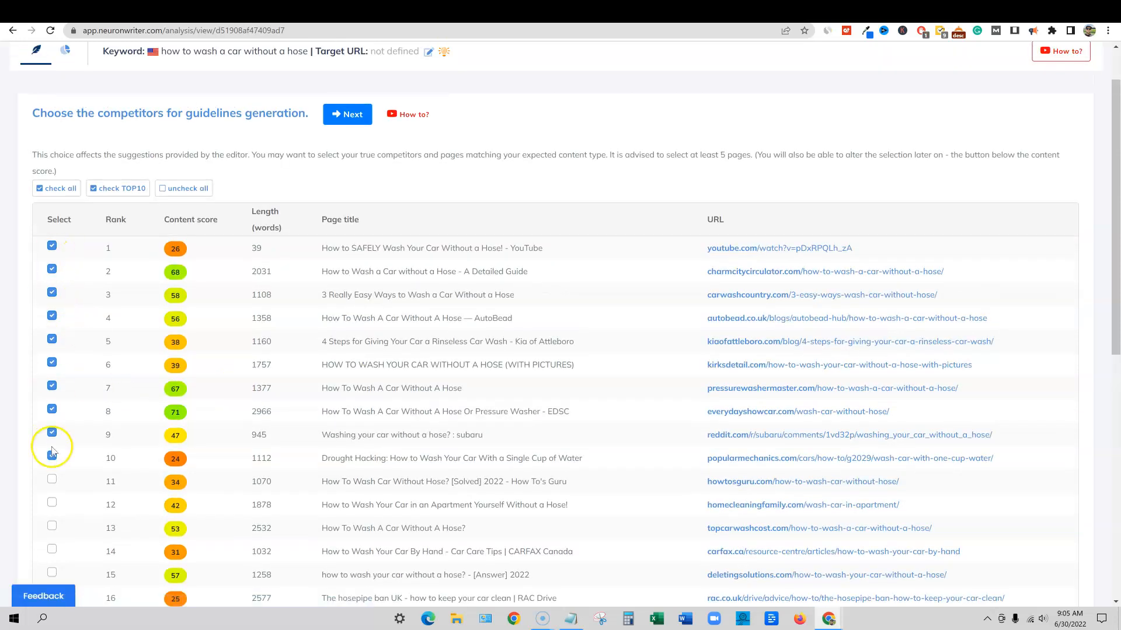
Untick the rank-1 YouTube video, tick the rank-11 page, and generate guidelines.
left_click(51, 459)
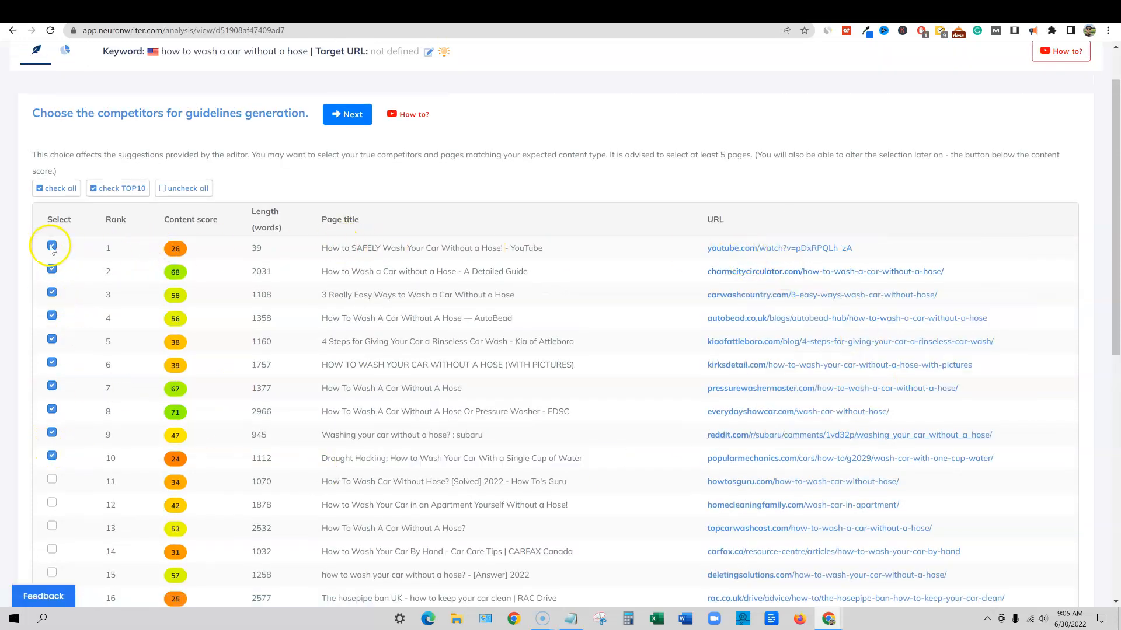
left_click(52, 246)
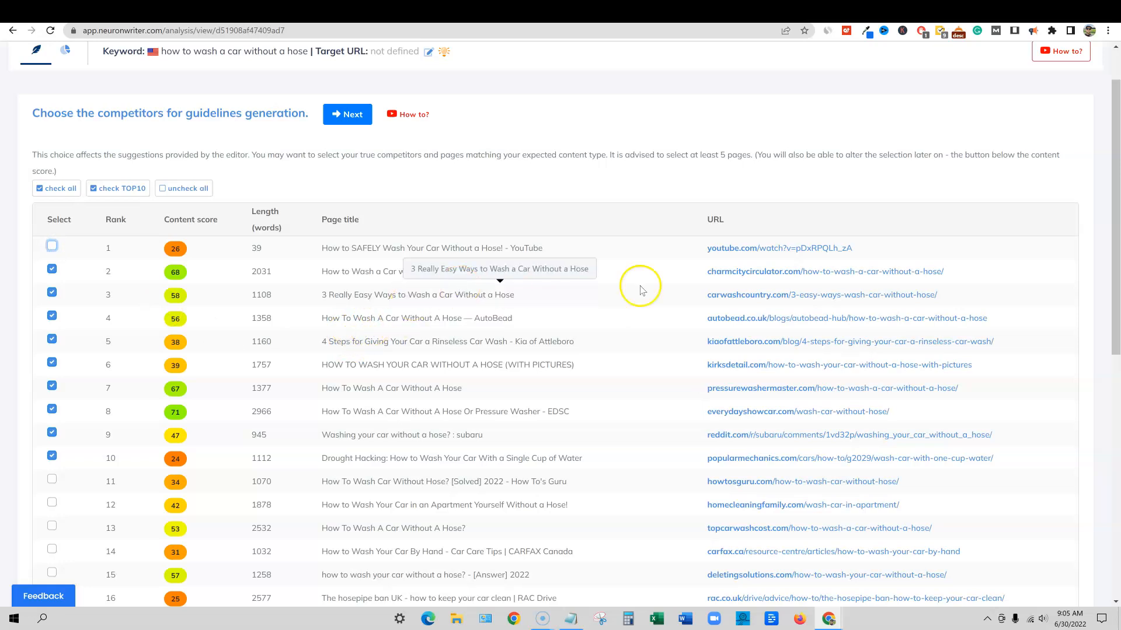
mouse_move(729, 383)
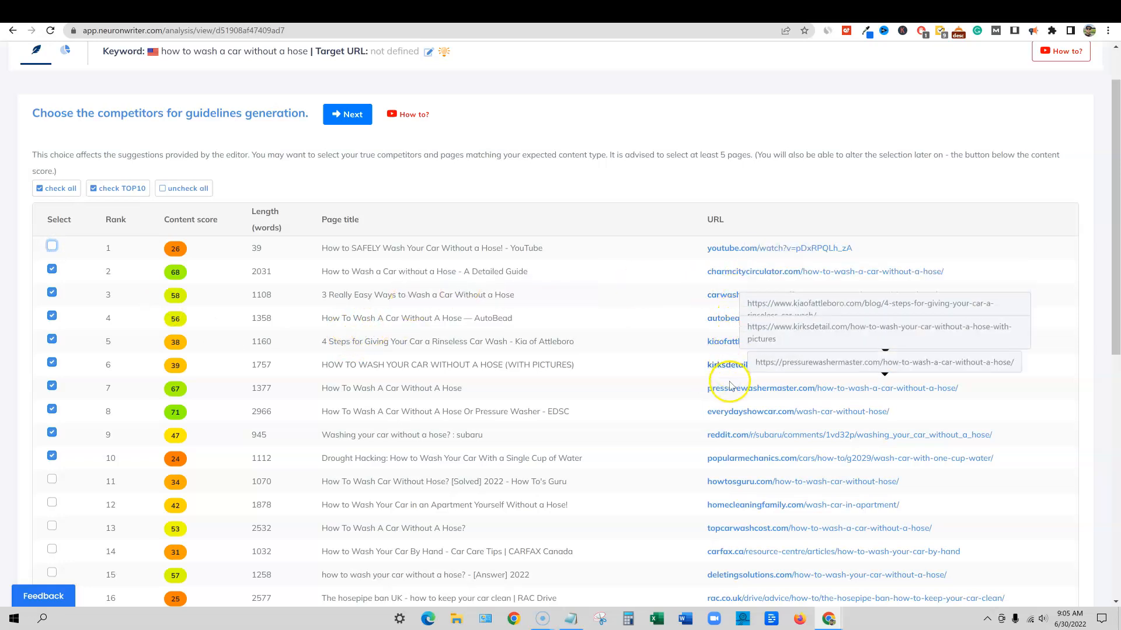
mouse_move(211, 440)
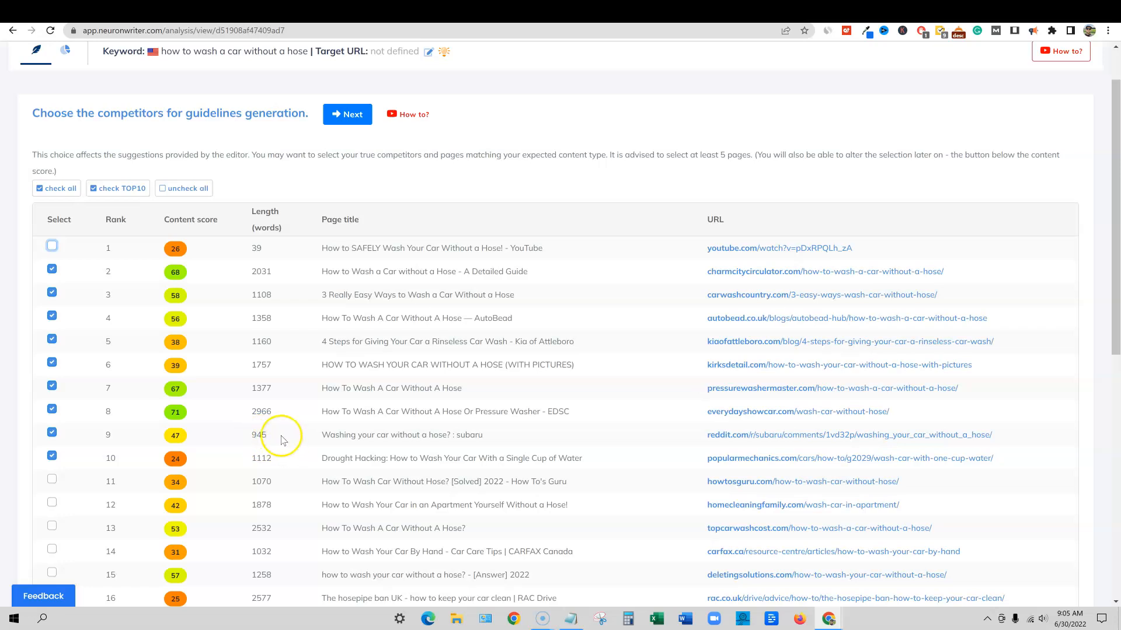
mouse_move(732, 364)
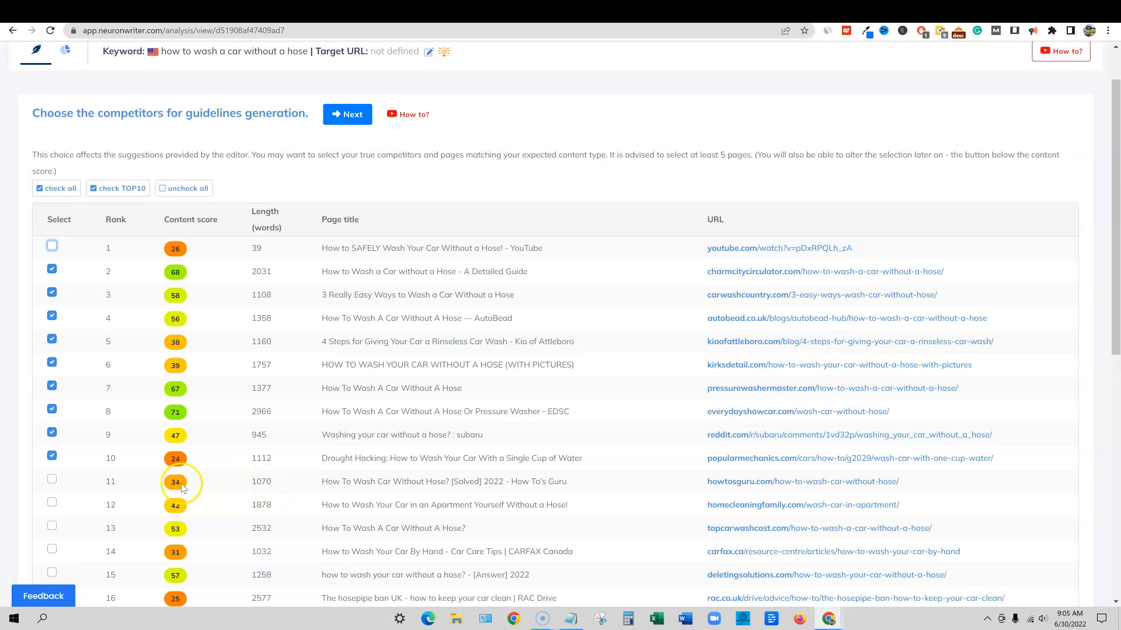
left_click(52, 479)
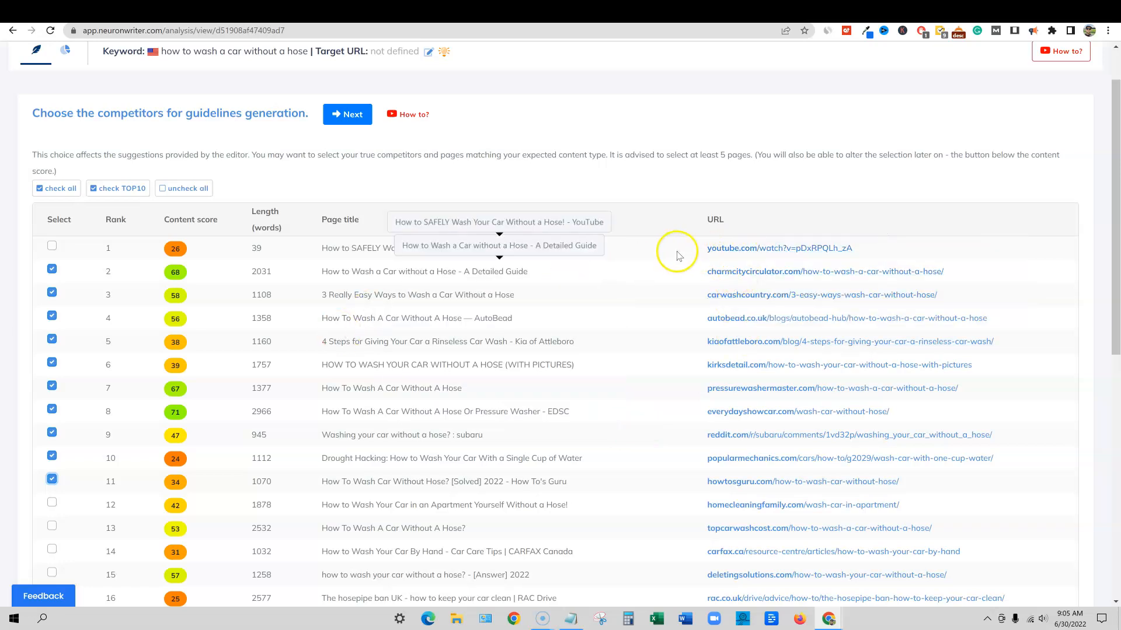
mouse_move(454, 364)
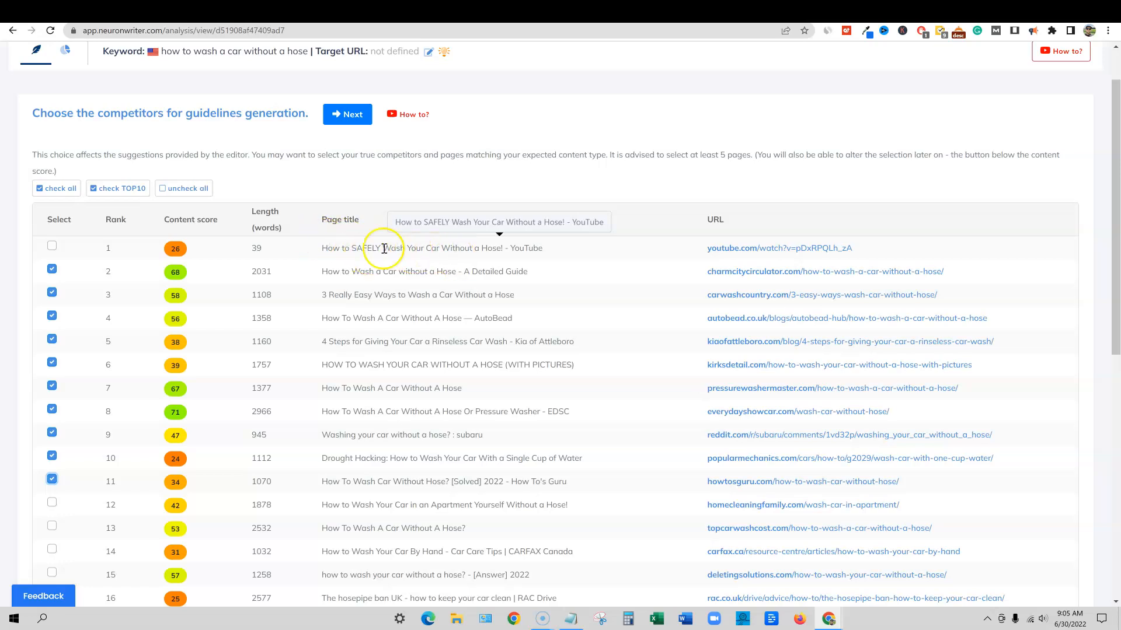
mouse_move(391, 251)
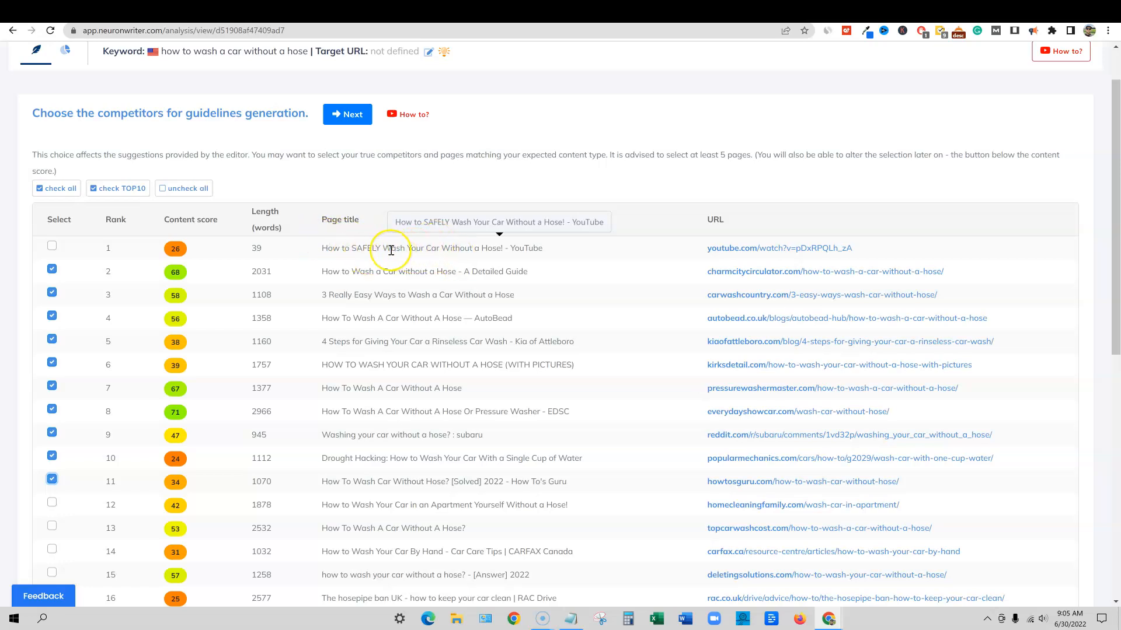
mouse_move(462, 277)
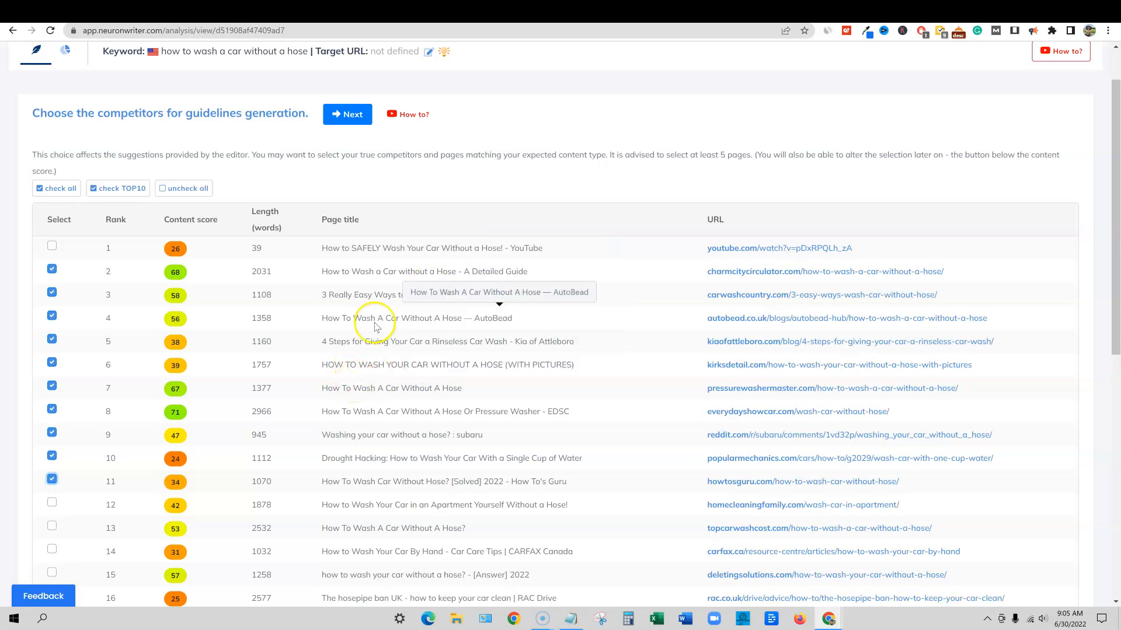
left_click(347, 114)
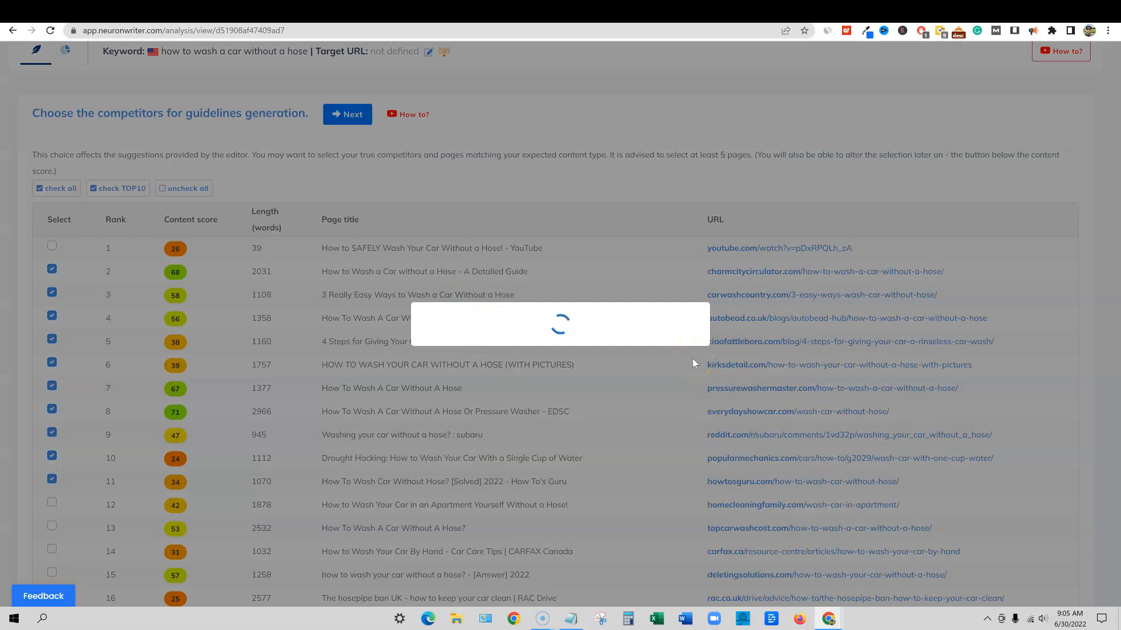
Keep content recommendations on Custom selection and check the TOP10 competitor score of 52.
left_click(348, 114)
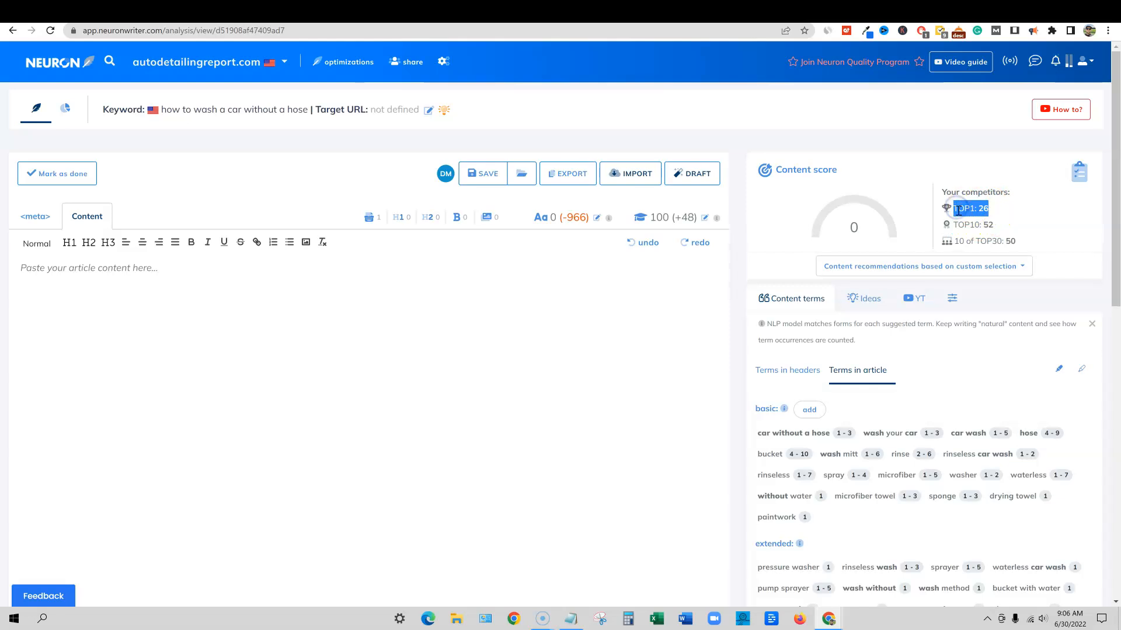
left_click(923, 266)
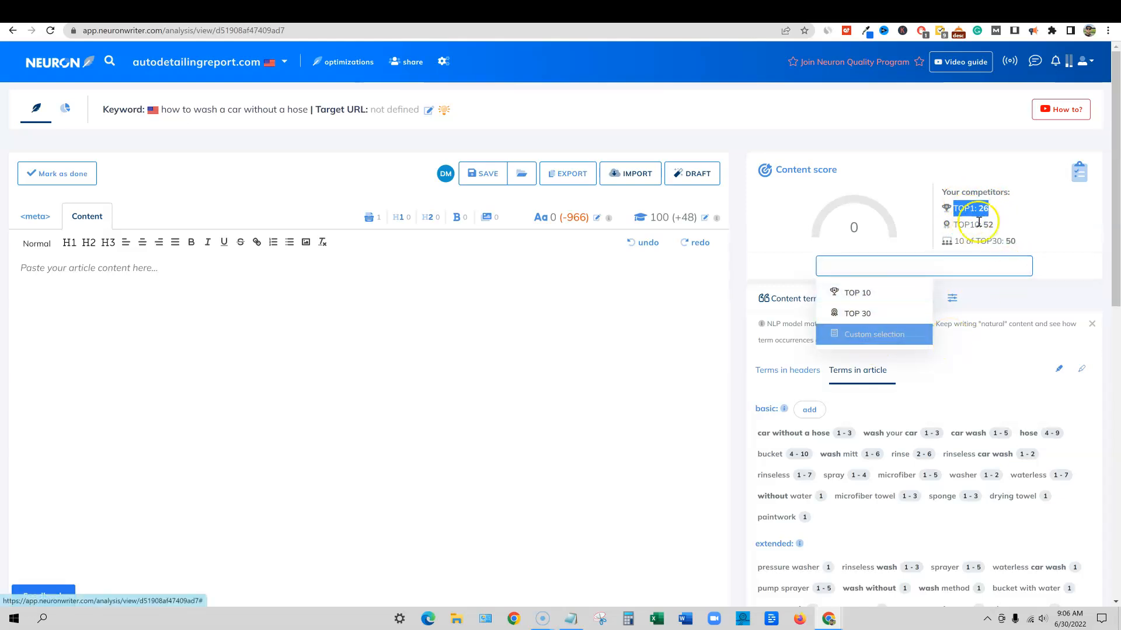
left_click(873, 334)
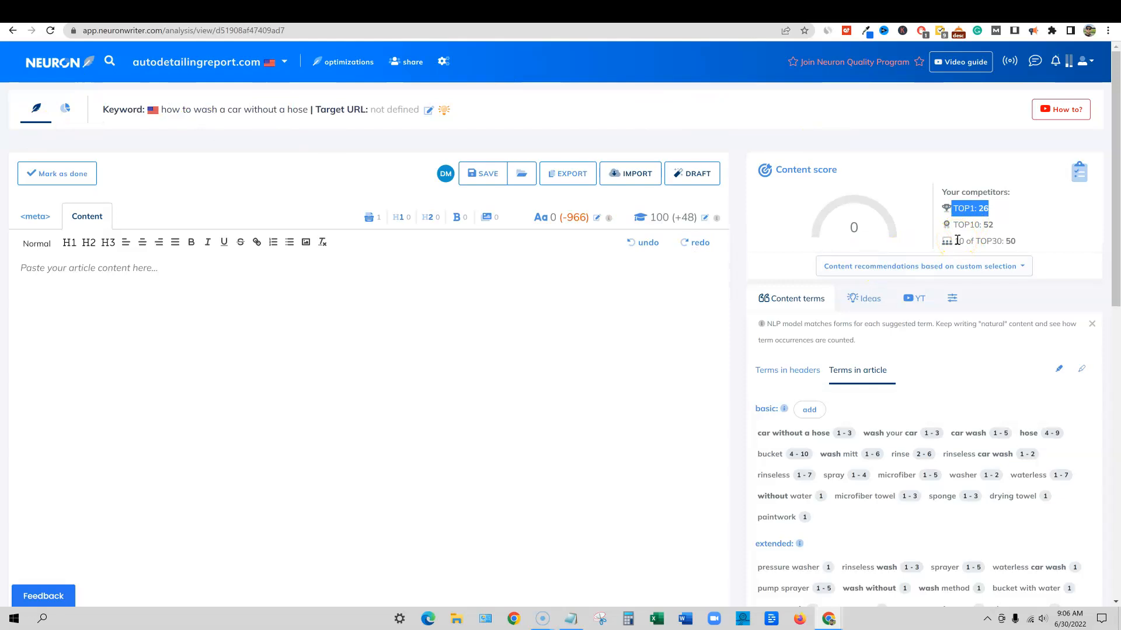
mouse_move(942, 164)
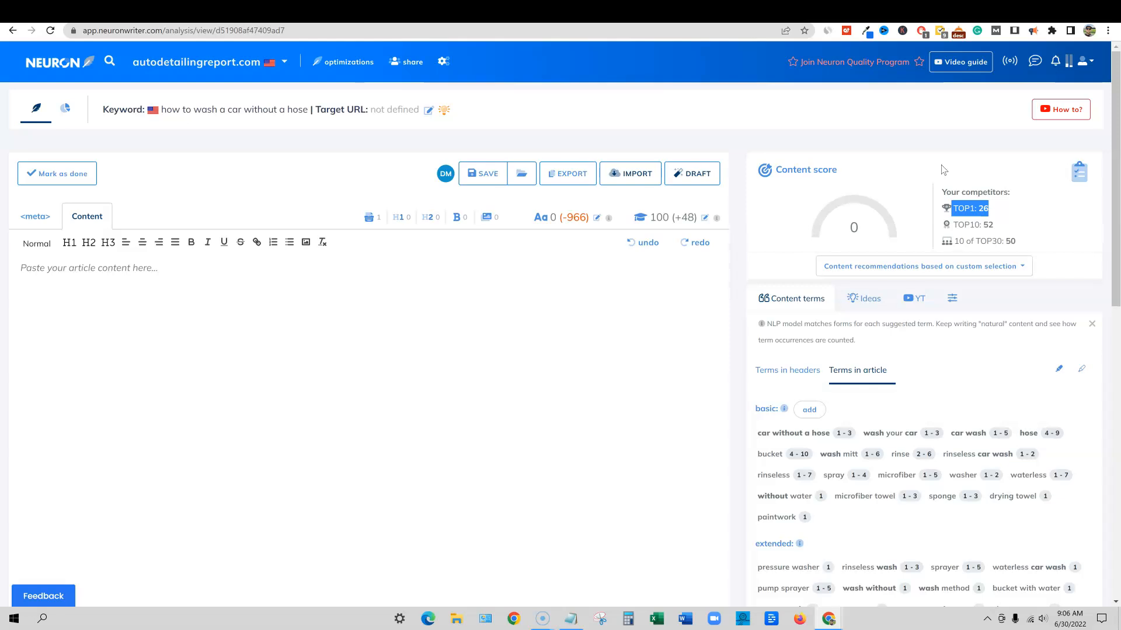
mouse_move(1075, 232)
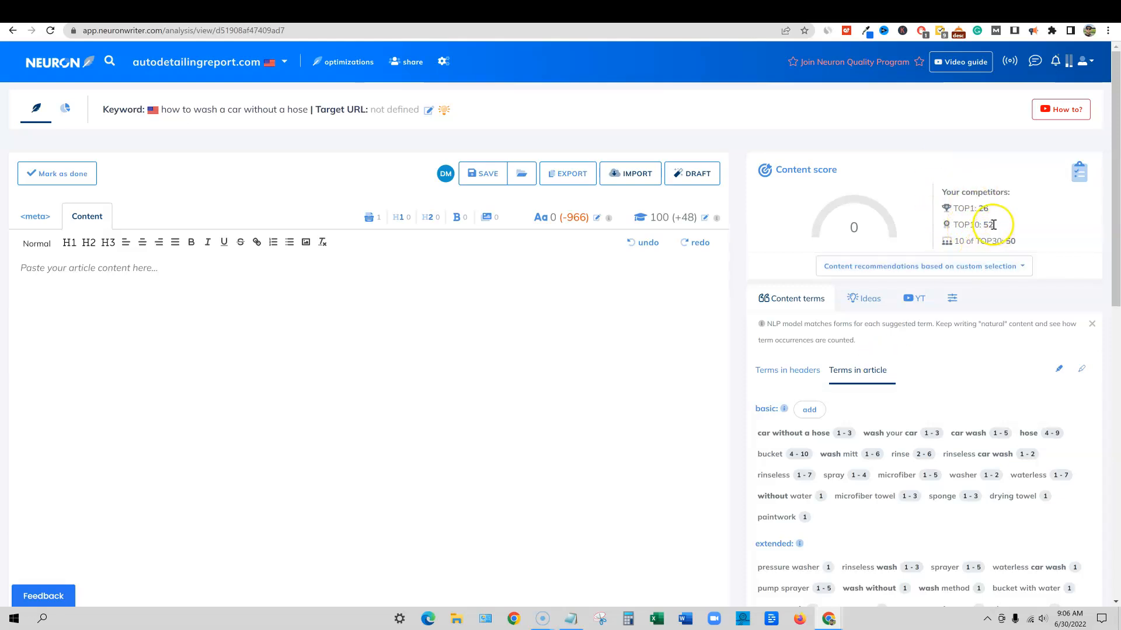
double_click(972, 224)
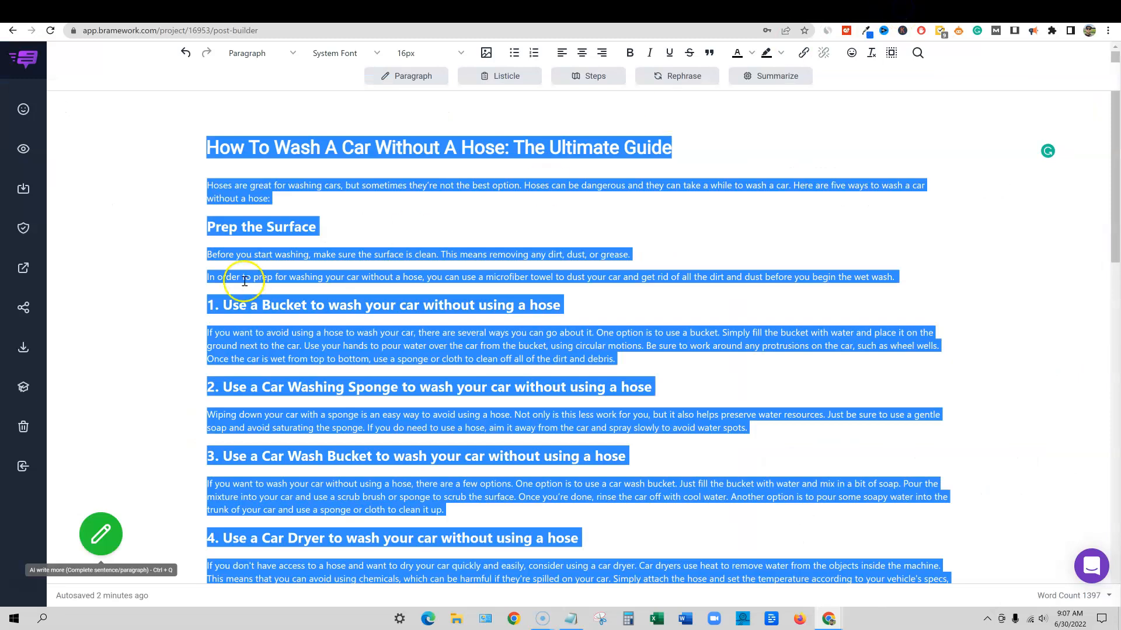
Copy the Bramework article, title it 'How To Wash A Car Without A Hose: The Ultimate Guide', and paste it.
right_click(290, 147)
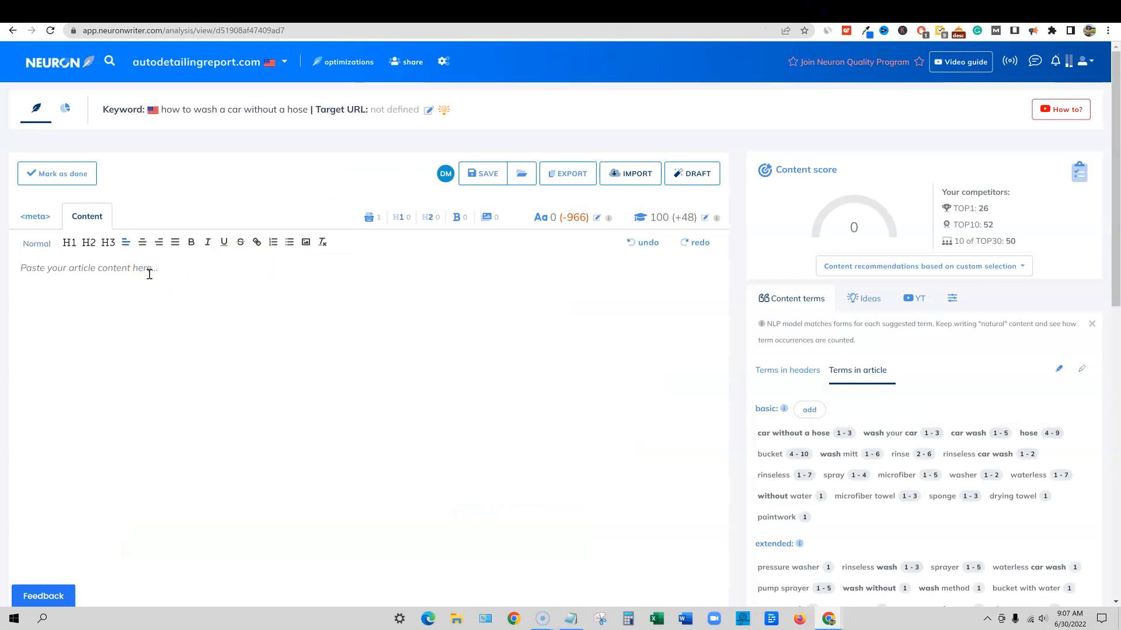
type("How To Wash A Car Without A Hose: The Ultimate Guide")
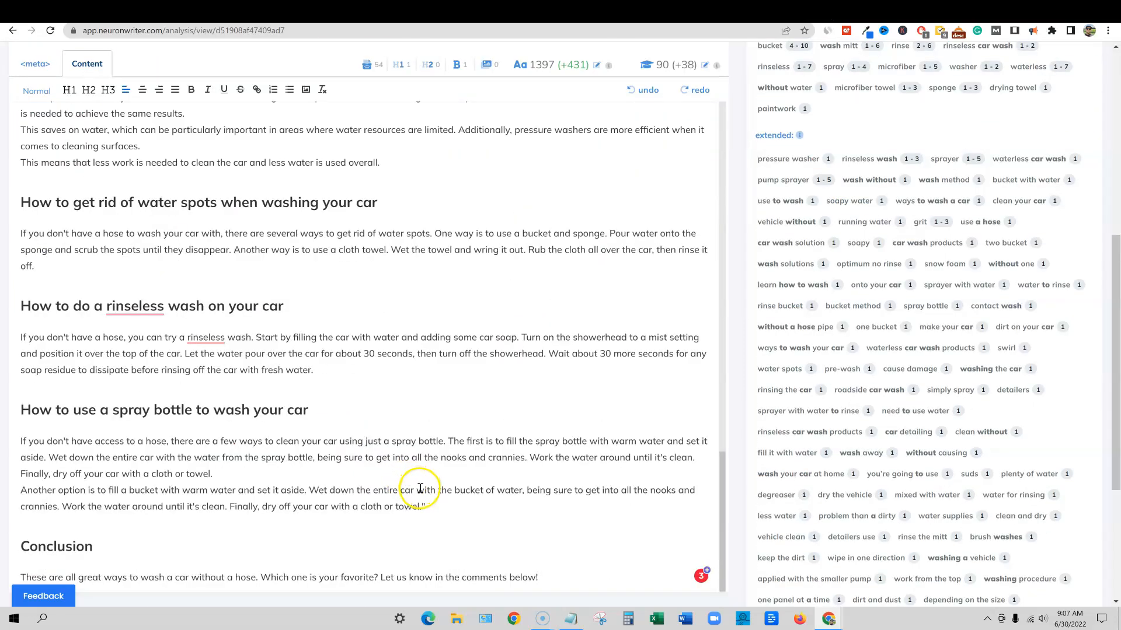
scroll("down", 3)
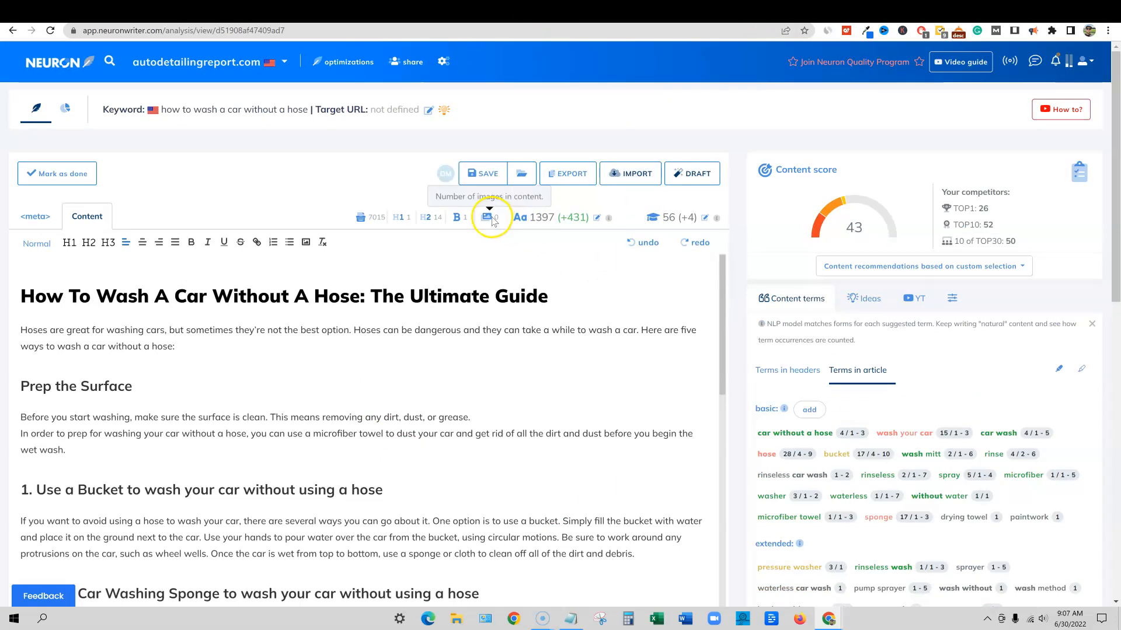
mouse_move(966, 15)
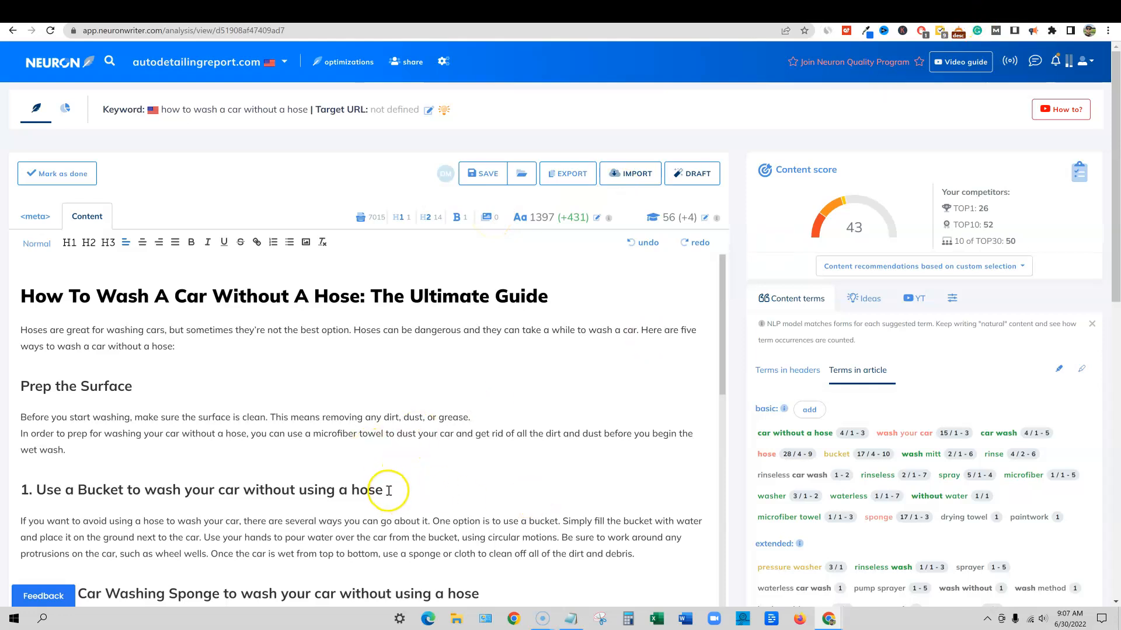
mouse_move(396, 388)
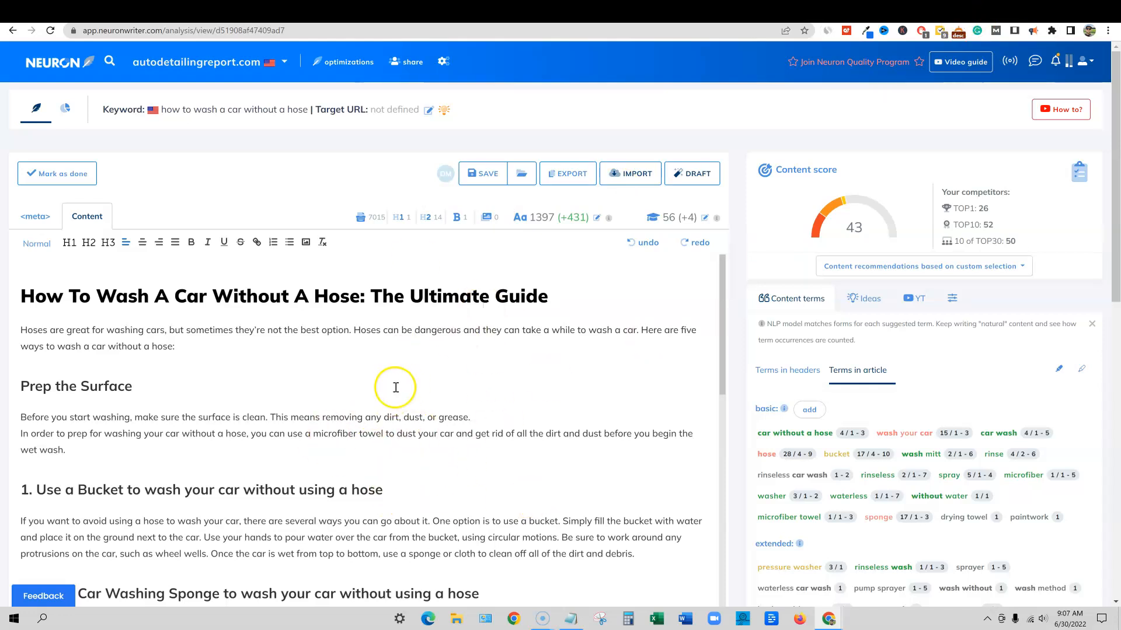
mouse_move(181, 454)
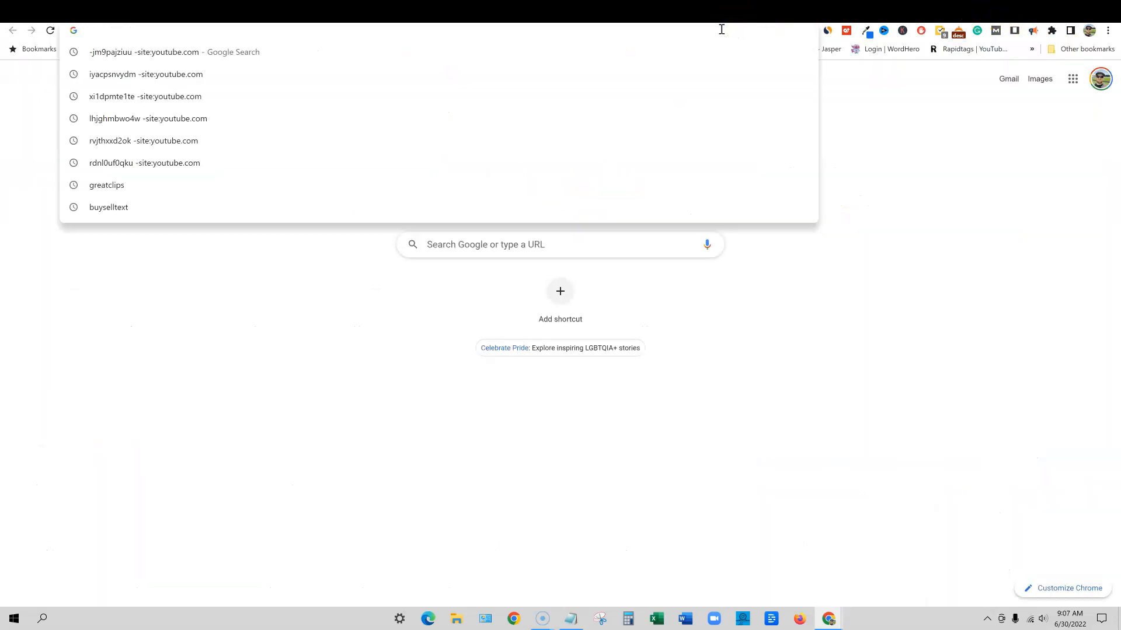
Search Pexels for car wash photos and copy the first photo's link.
type("pexels.com/search/carwash/")
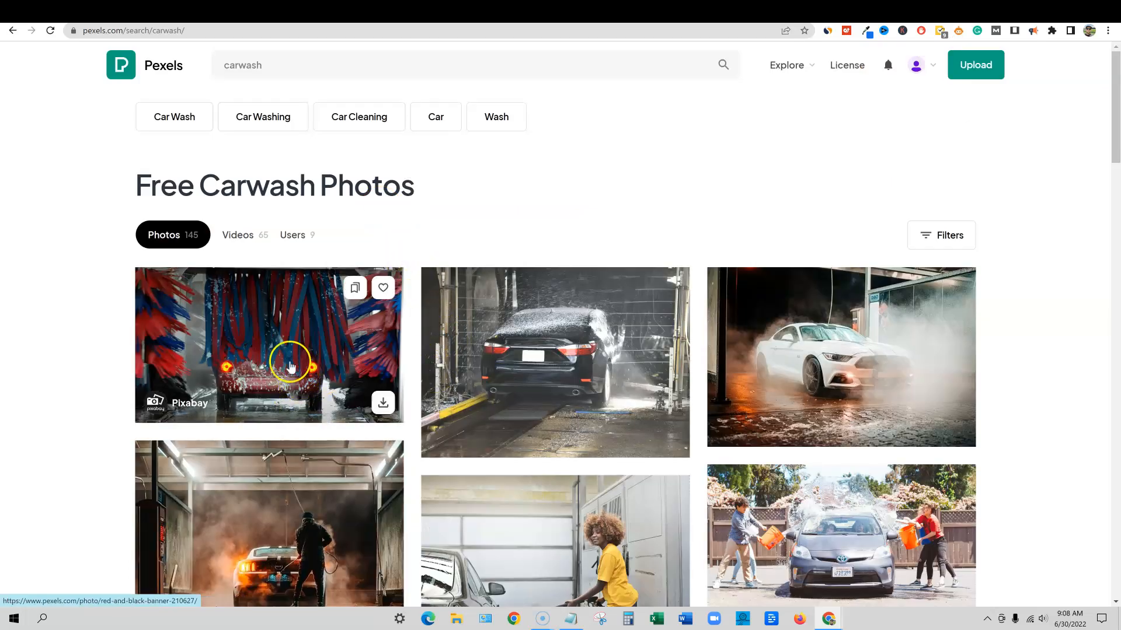
right_click(289, 361)
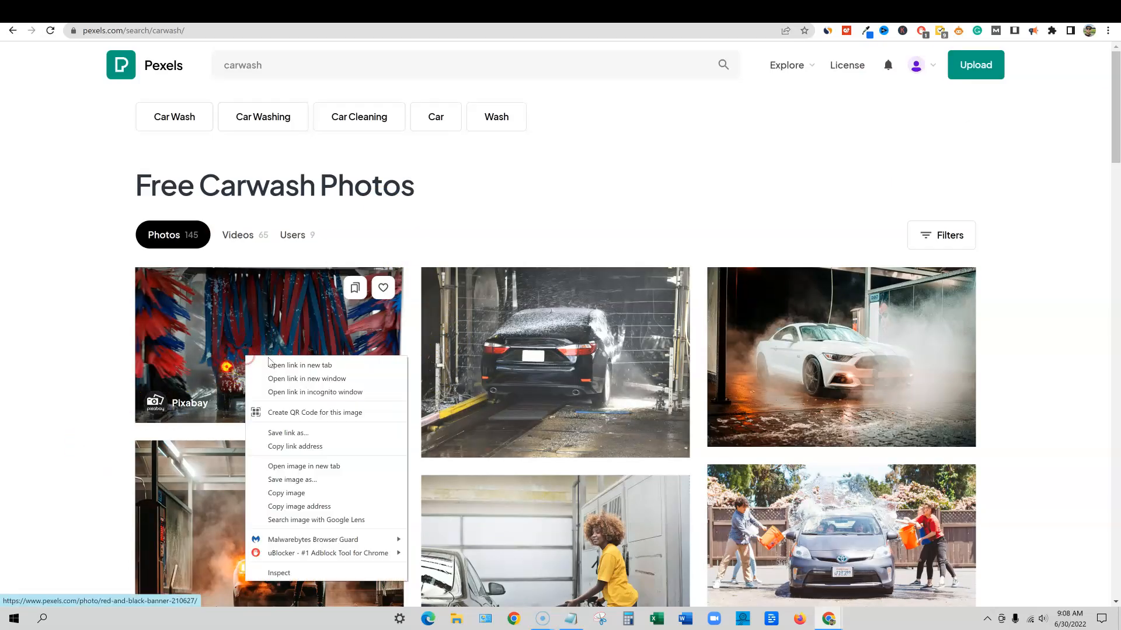
left_click(702, 12)
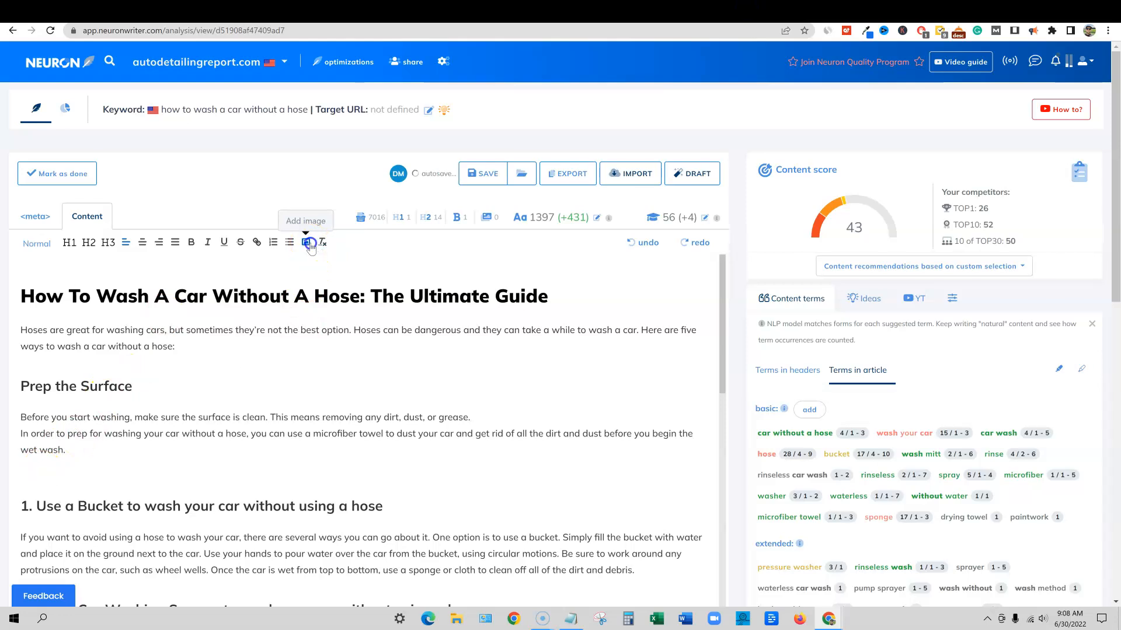
Insert the copied Pexels photo into the NeuronWriter article at its original width.
left_click(305, 242)
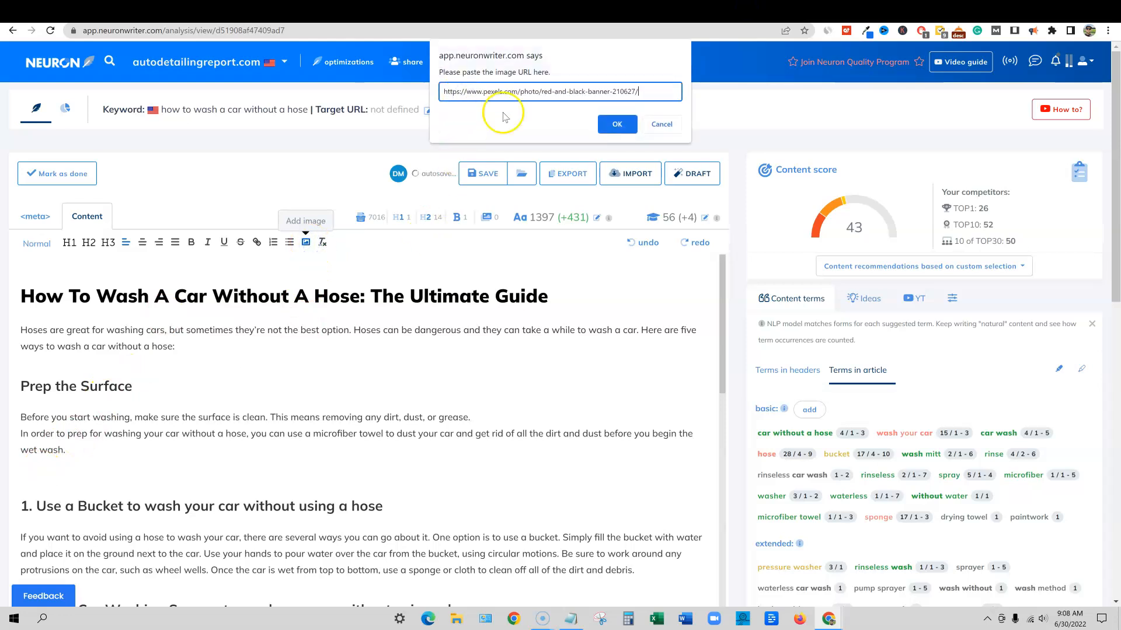
left_click(617, 124)
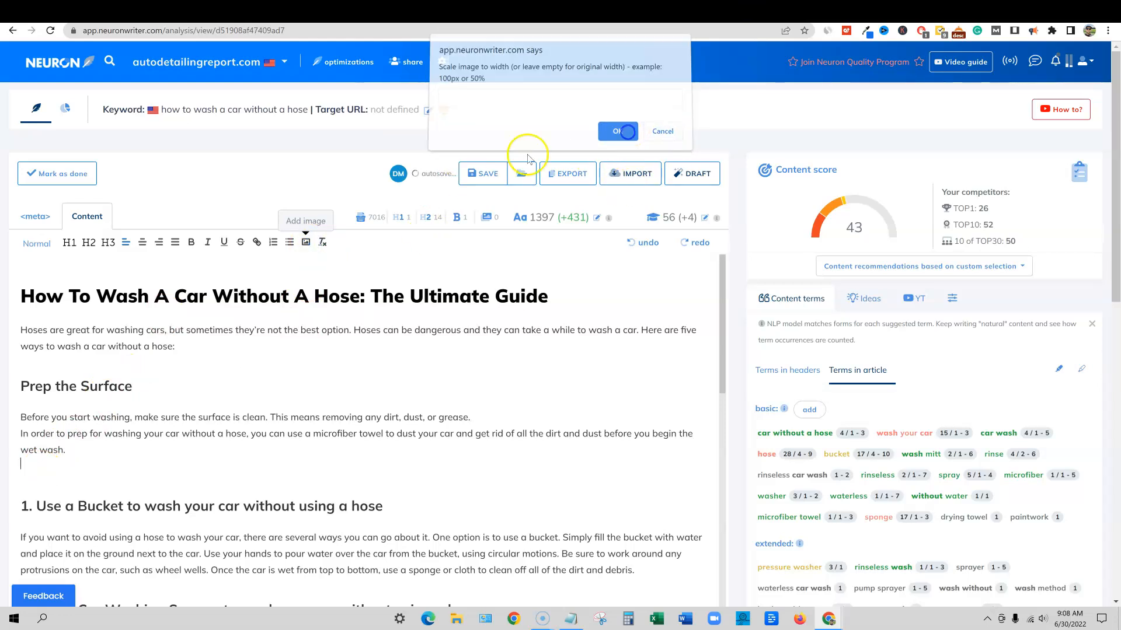
left_click(617, 130)
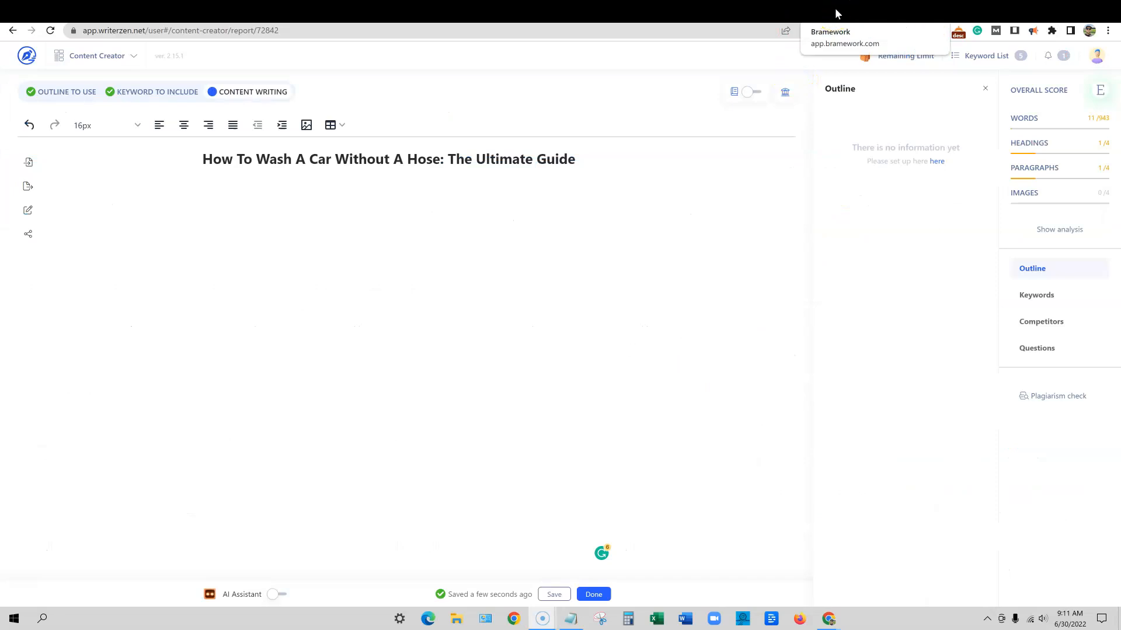
Open the Bramework draft, view the Unsplash image picker, and close it without adding images.
left_click(844, 37)
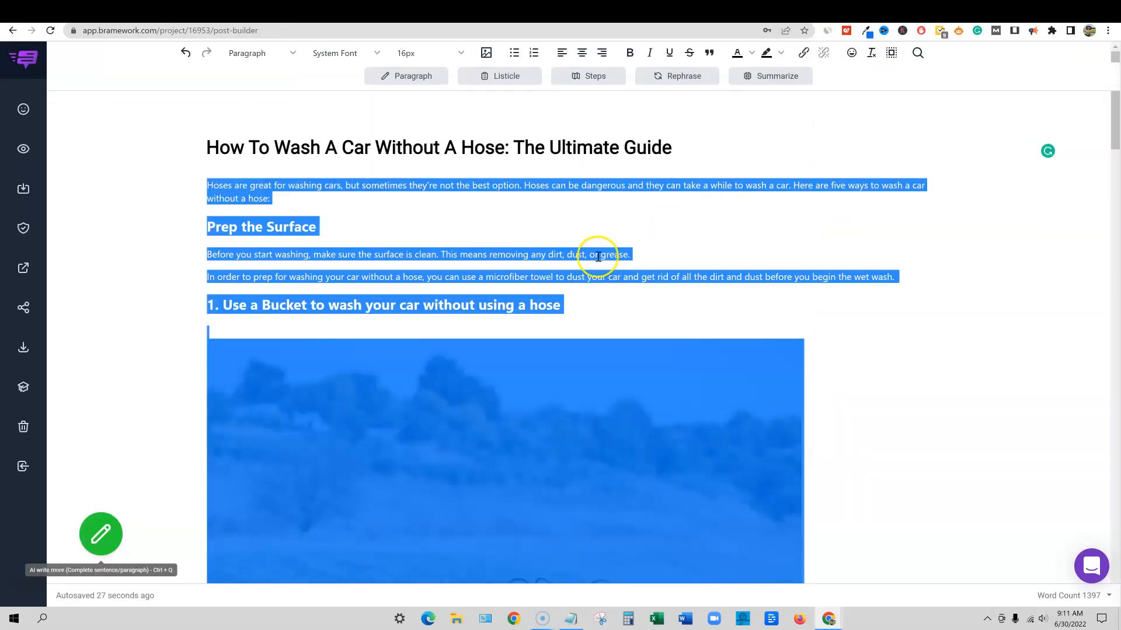
left_click(528, 452)
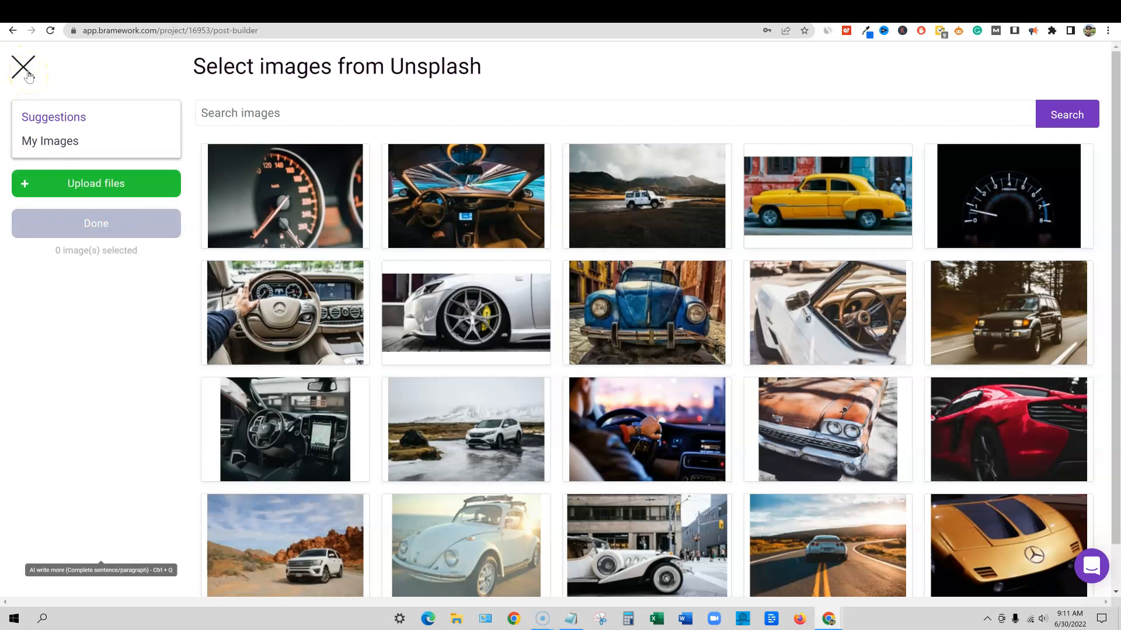
left_click(23, 67)
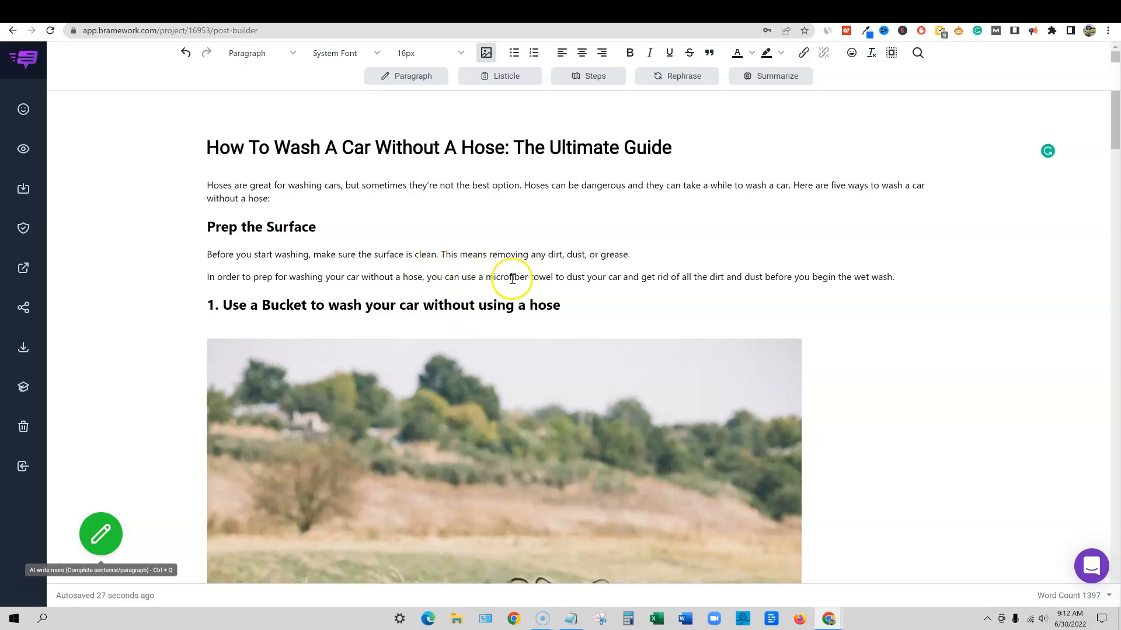
scroll("down", 3)
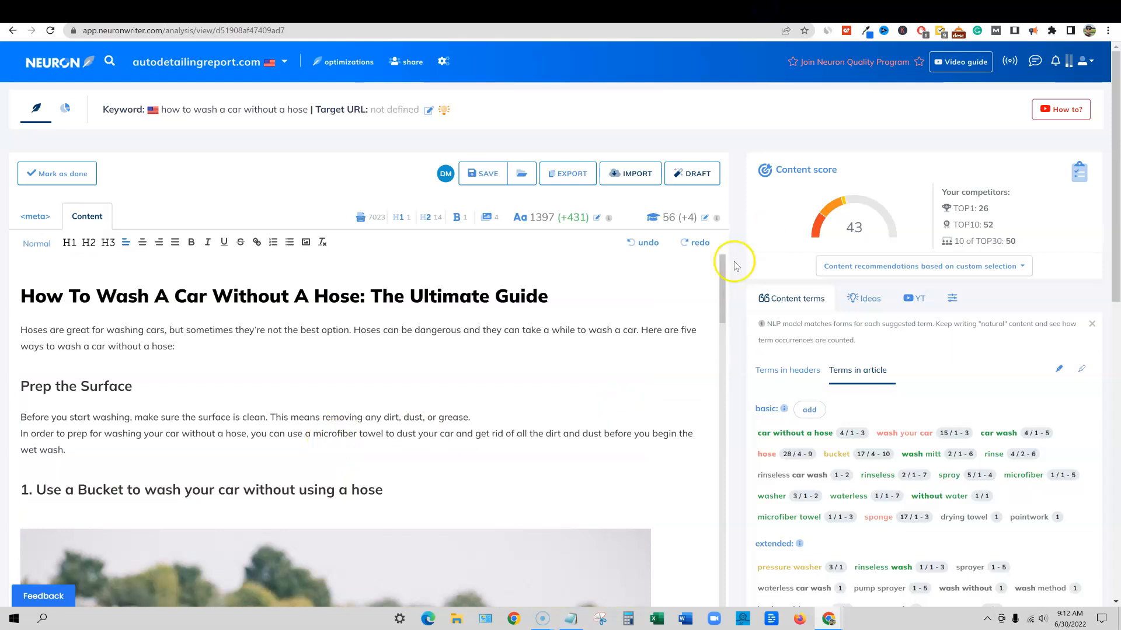
mouse_move(491, 216)
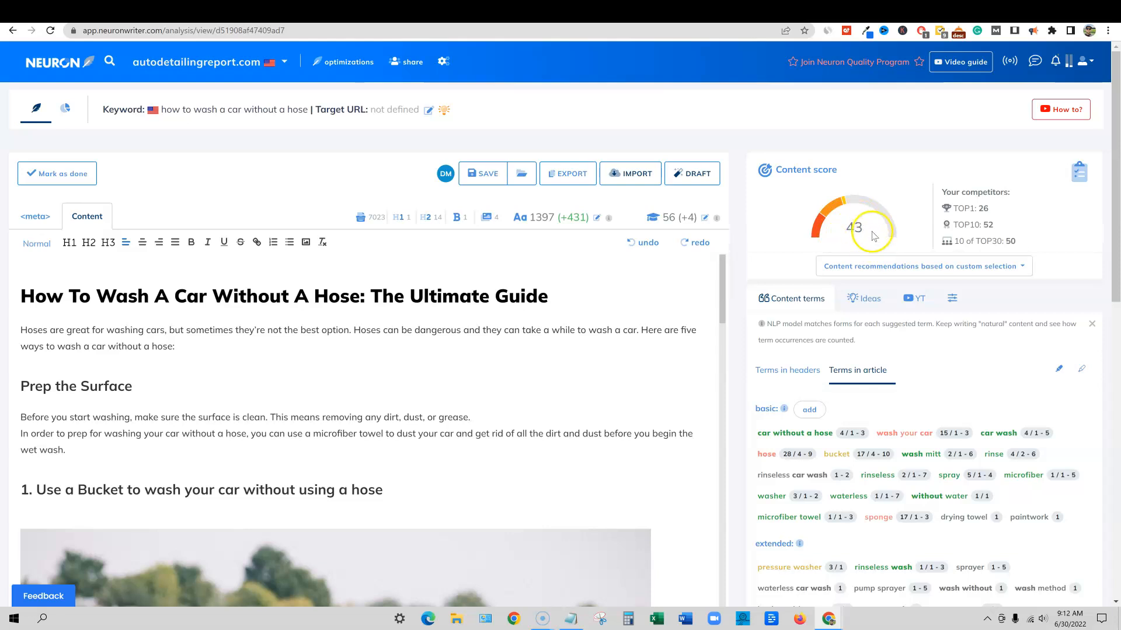
mouse_move(796, 234)
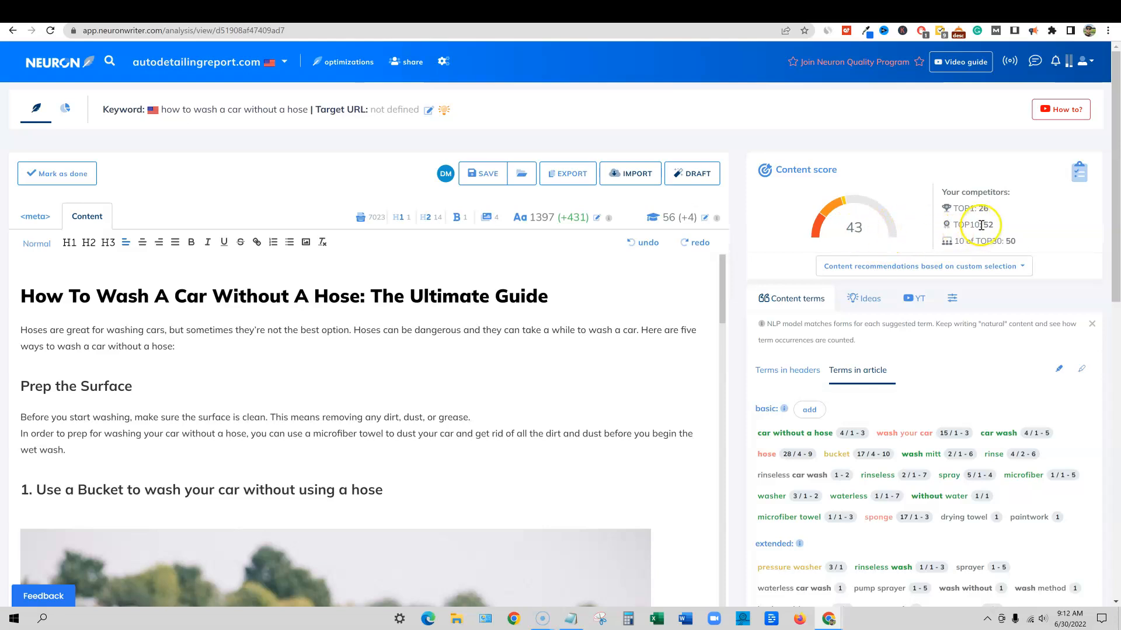
mouse_move(803, 395)
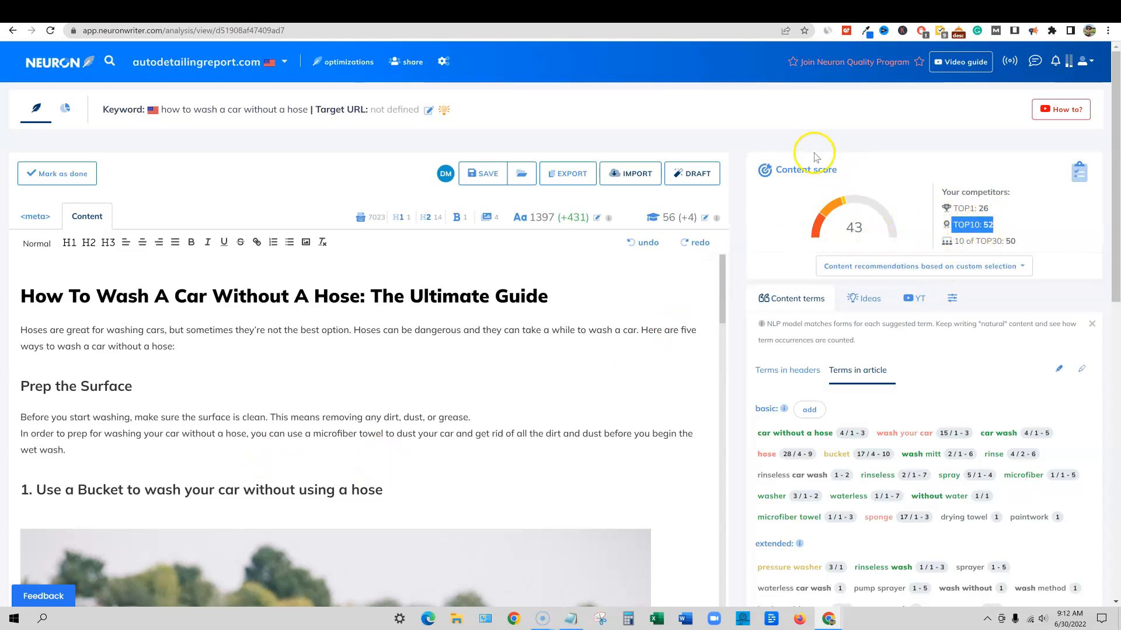
mouse_move(690, 23)
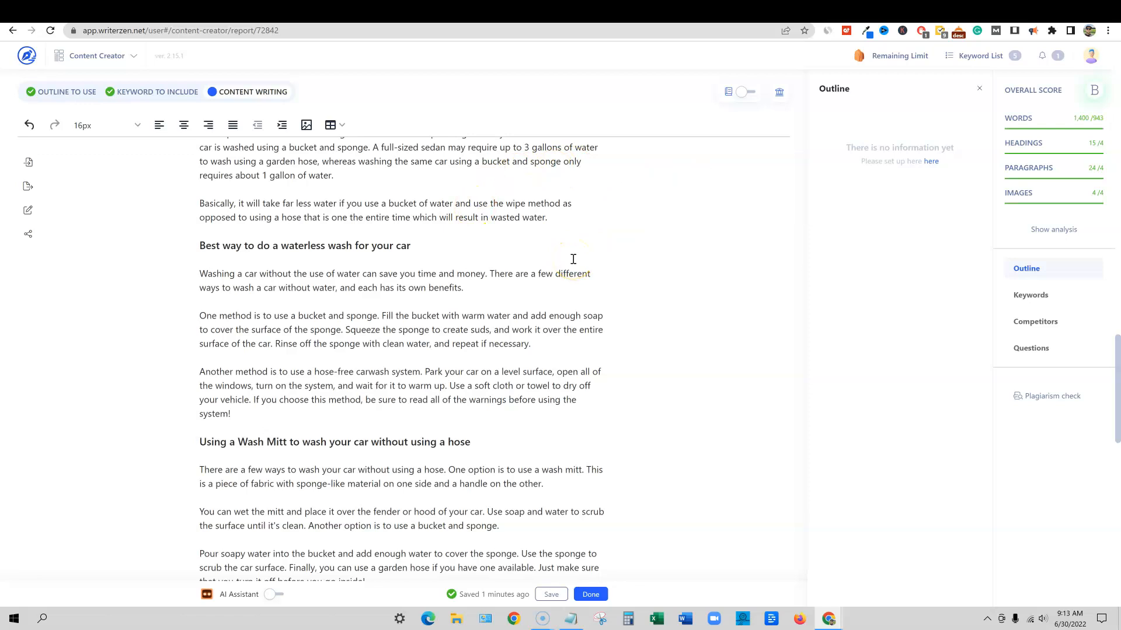
Scroll through the article while comparing its content score of 43 with TOP1/TOP10/TOP30.
scroll("down", 3)
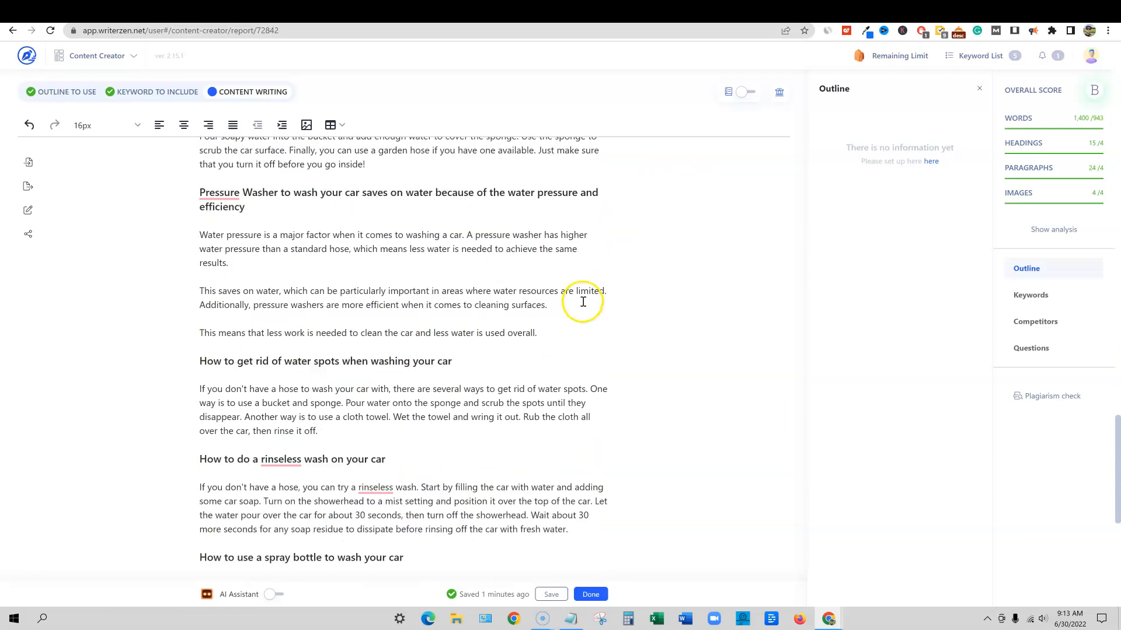
scroll("down", 3)
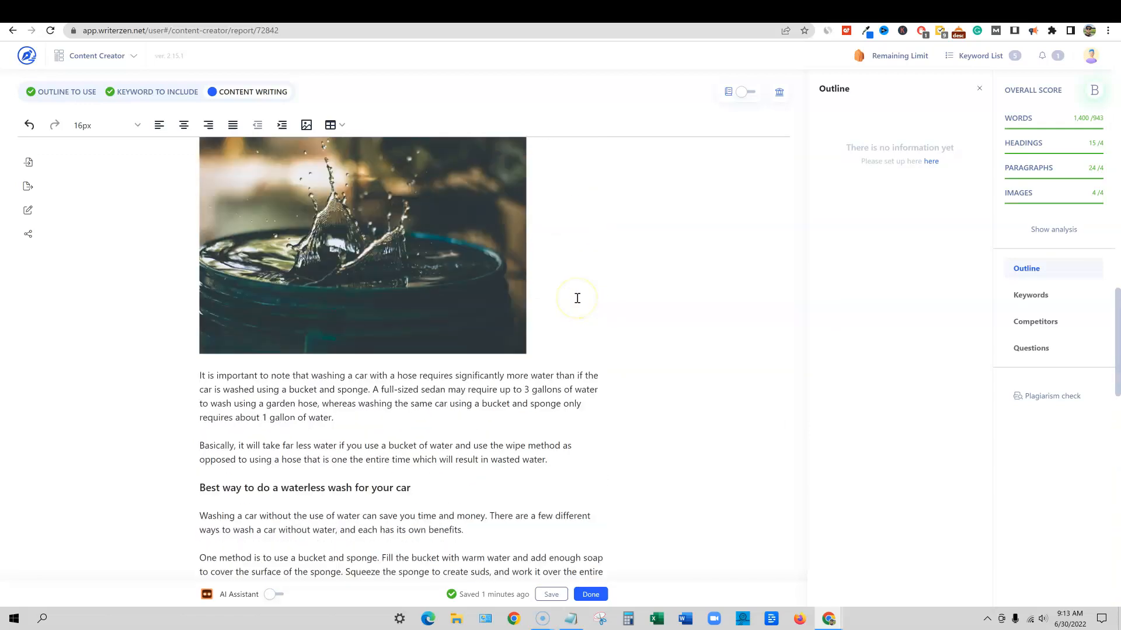
scroll("up", 3)
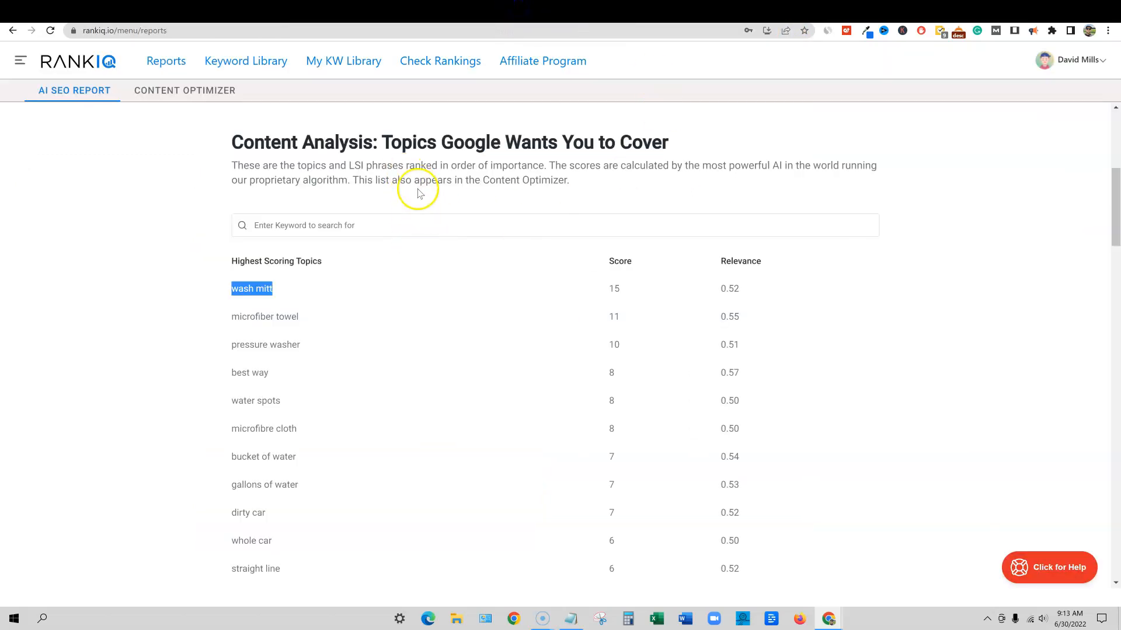
mouse_move(436, 213)
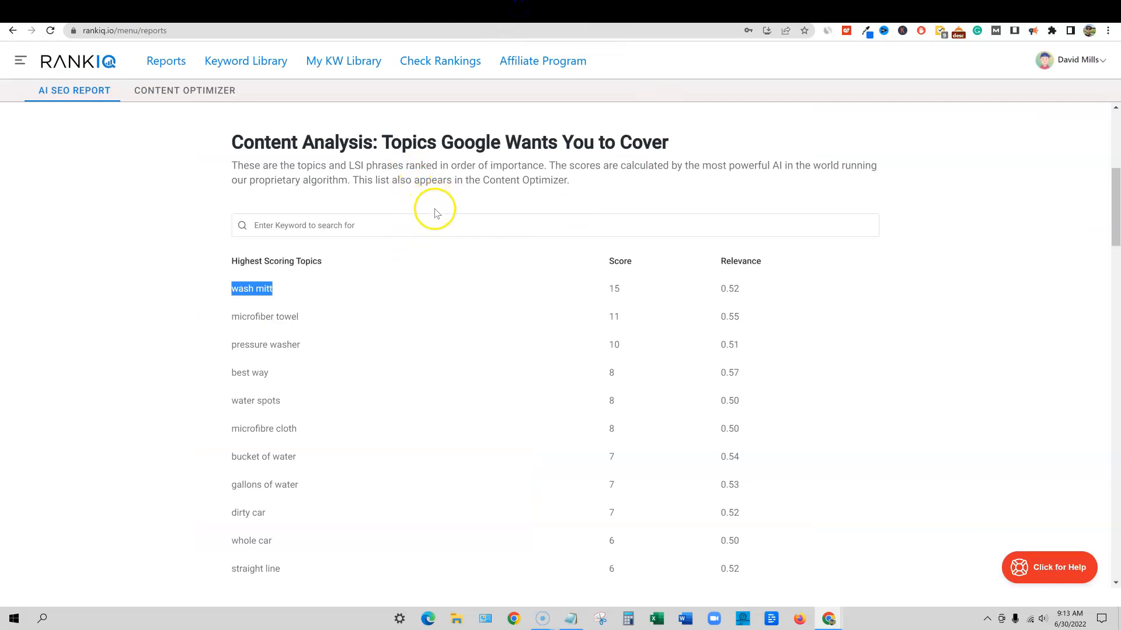
Grade the car-wash article in RankIQ's Content Optimizer: D+ at 1,411 words.
left_click(184, 90)
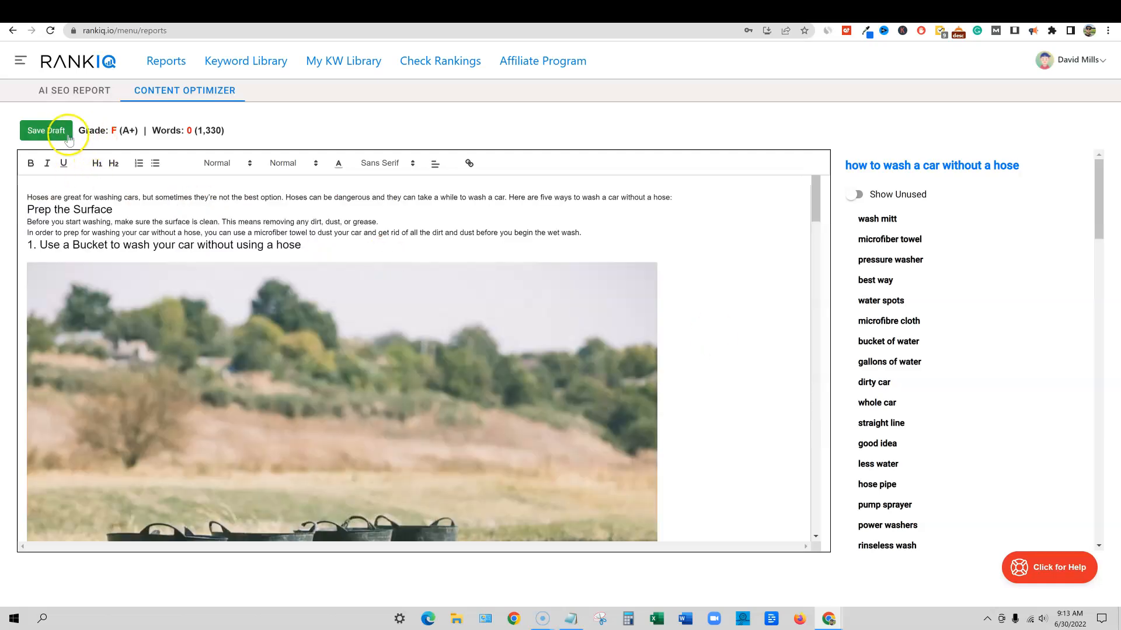
mouse_move(112, 140)
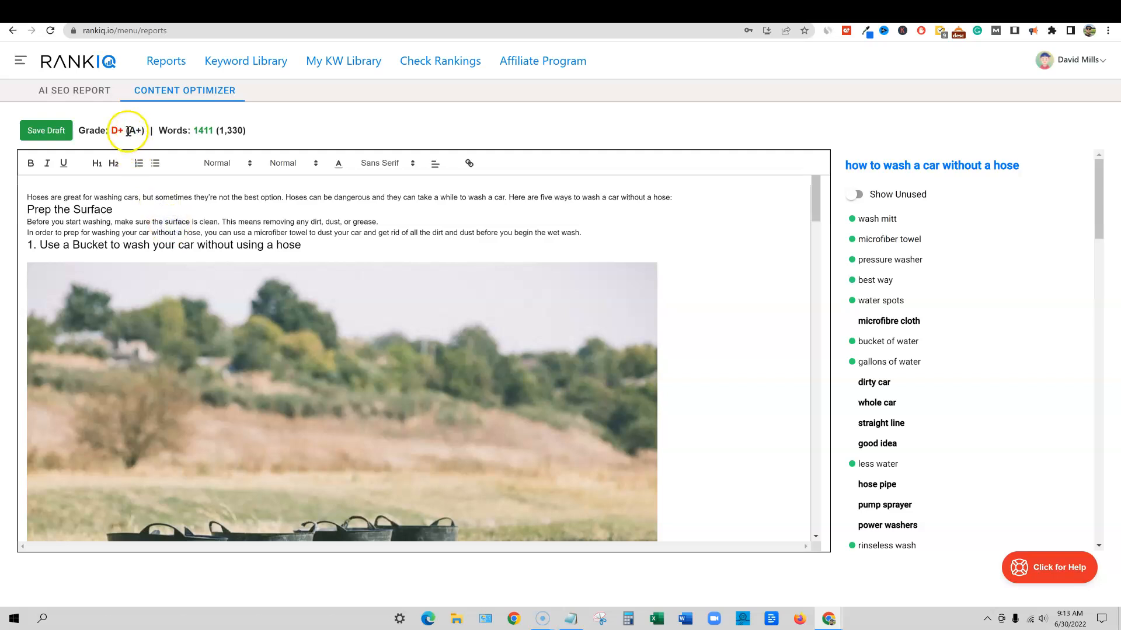
left_click_drag(111, 130, 154, 130)
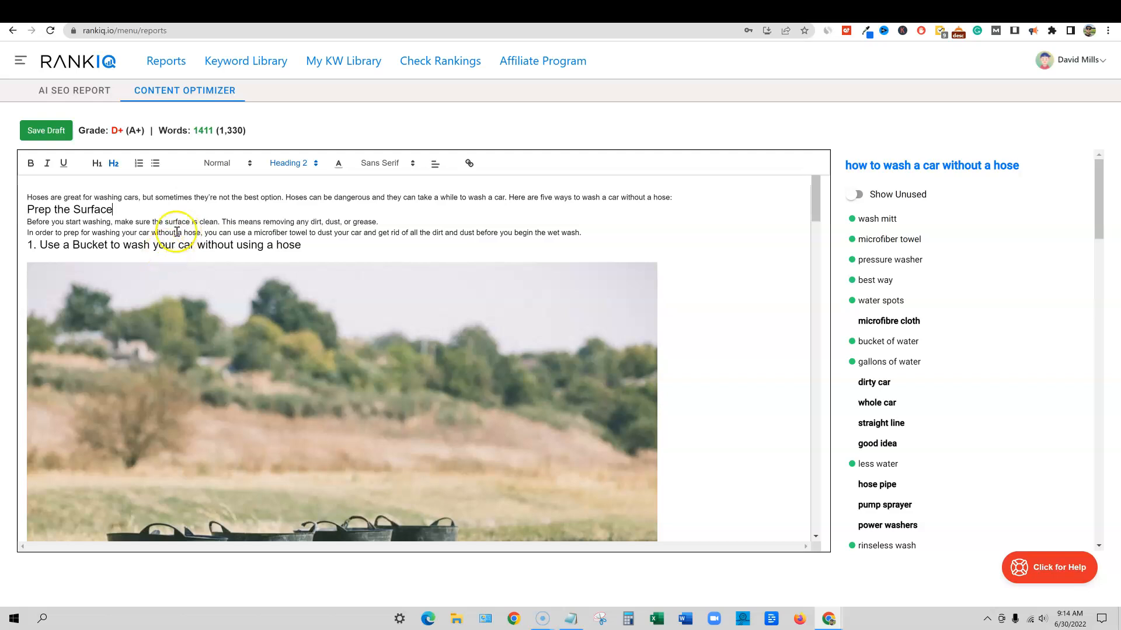
mouse_move(759, 18)
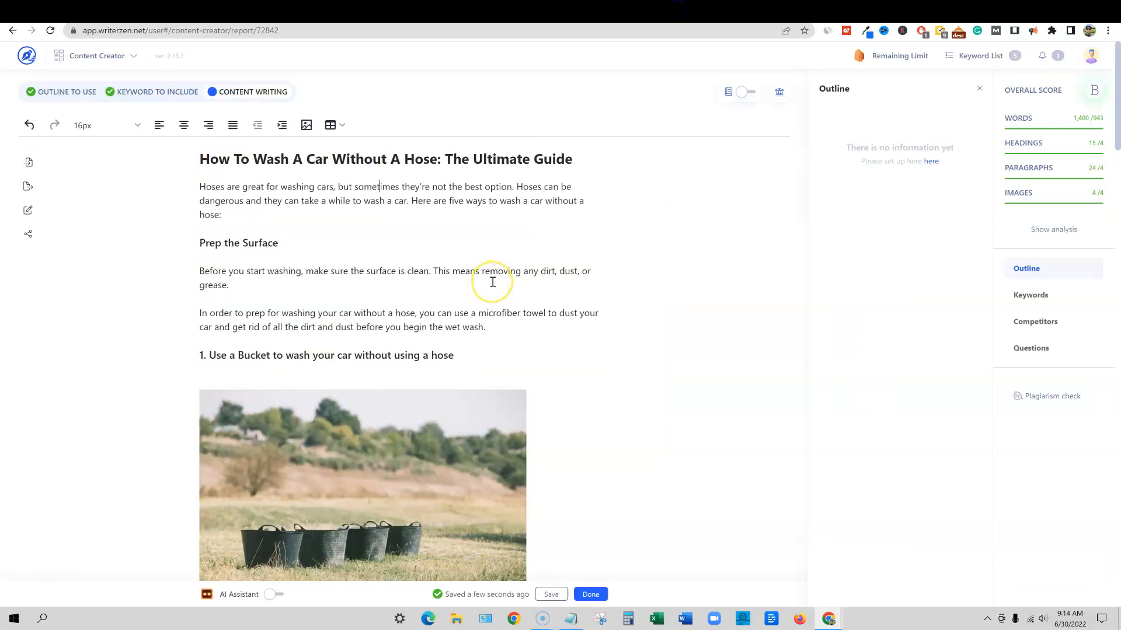
mouse_move(575, 213)
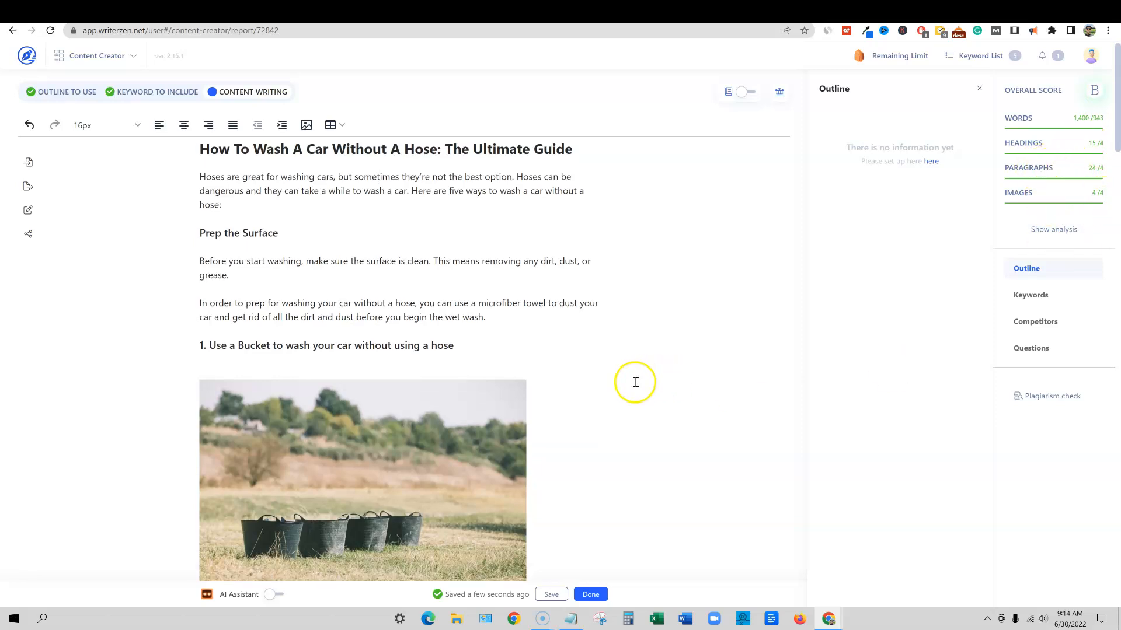
Move WriterZen's sidebar from Keywords and Competitors to the empty Outline panel.
scroll("down", 3)
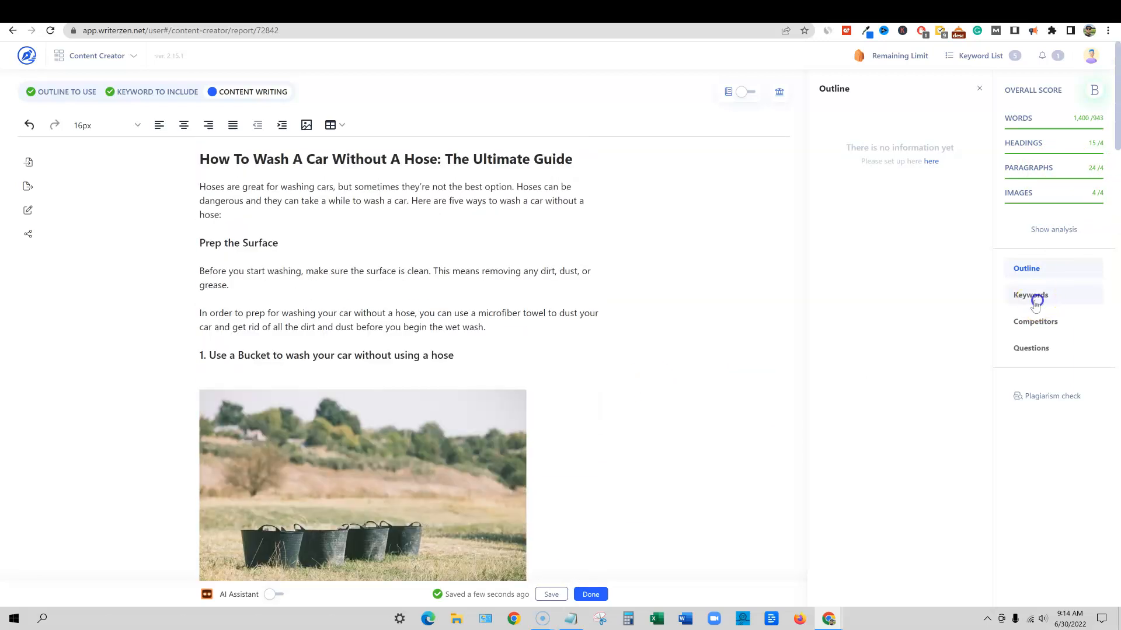
left_click(1030, 294)
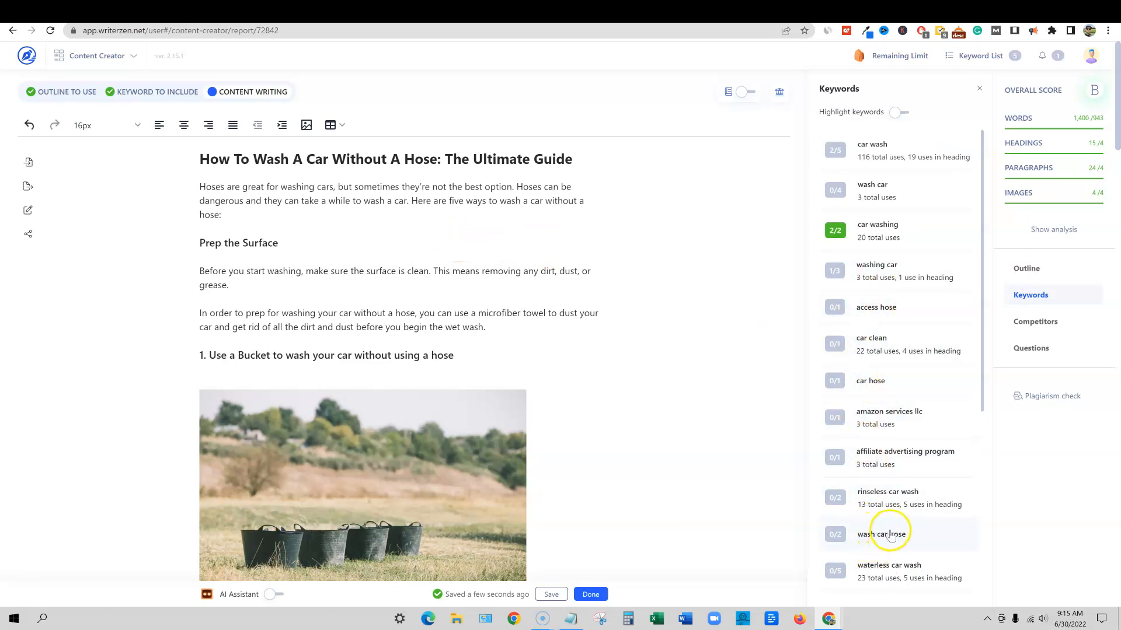
left_click(1035, 321)
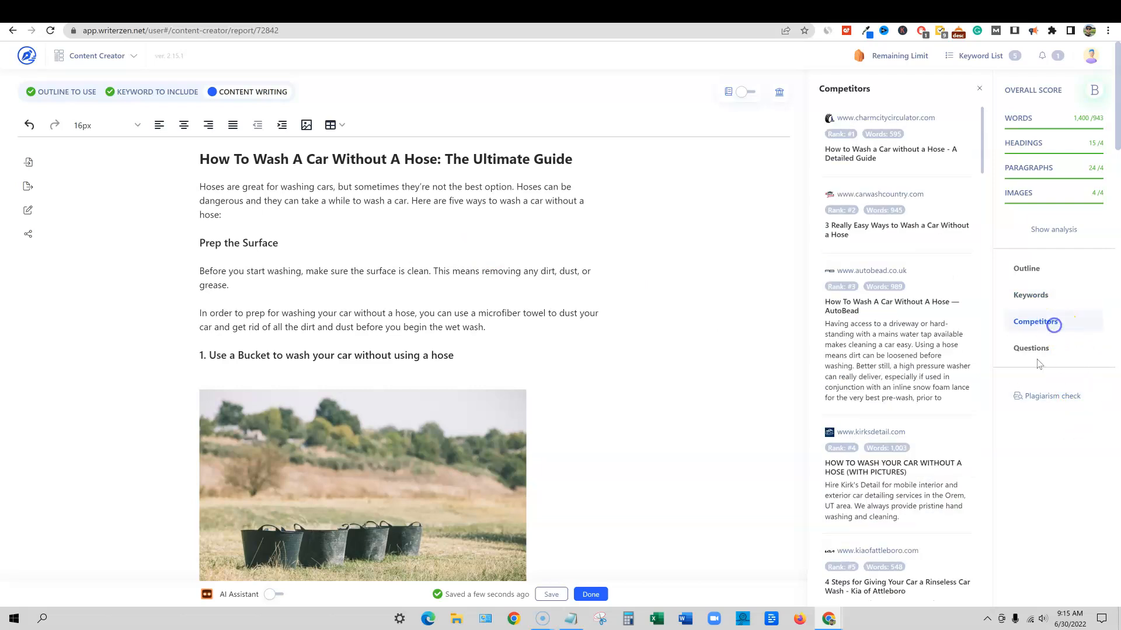
left_click(1026, 268)
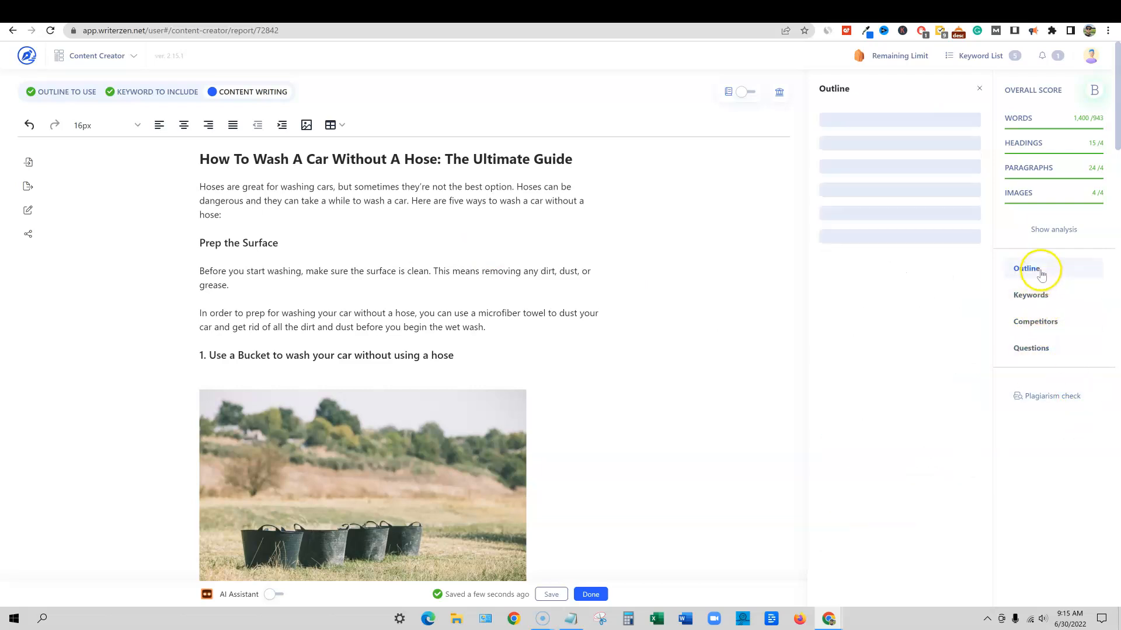
left_click(1026, 268)
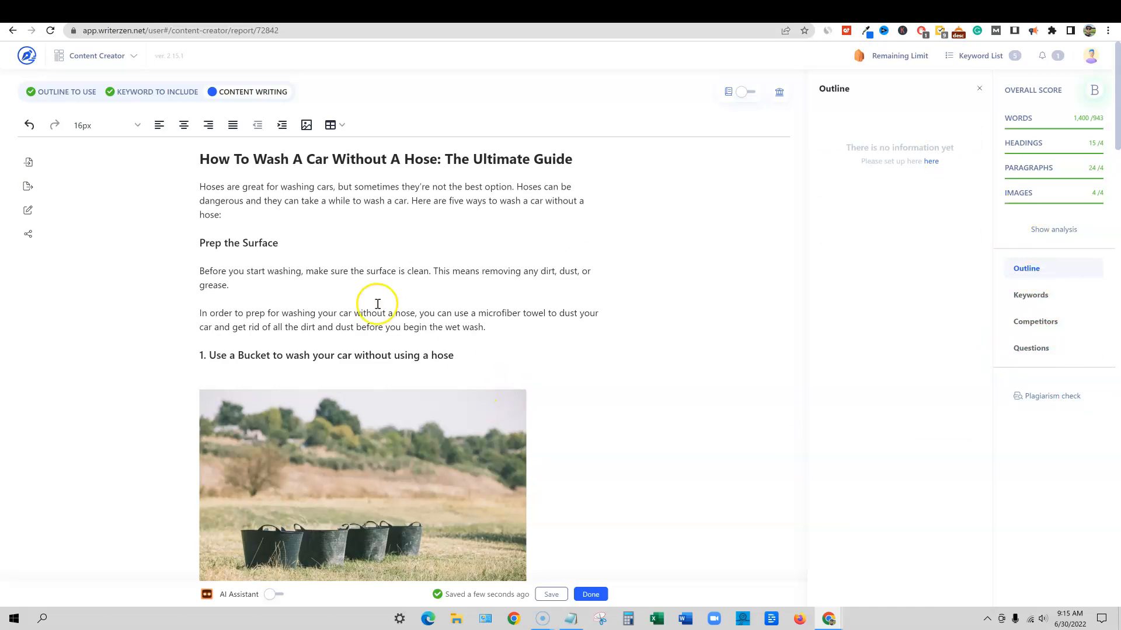
mouse_move(1004, 131)
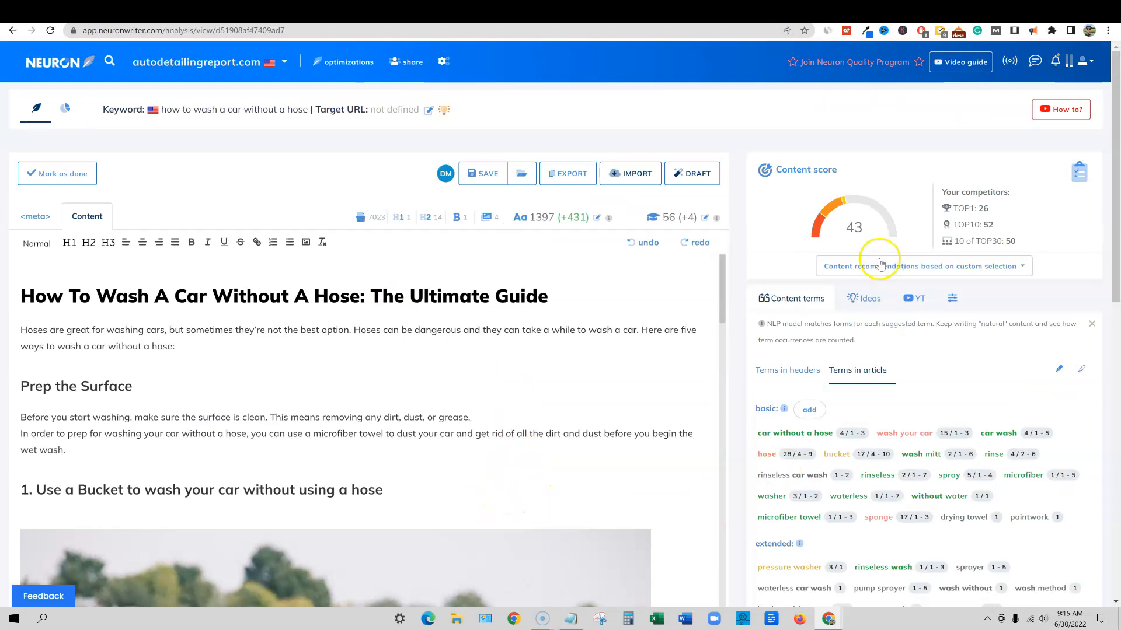
mouse_move(836, 209)
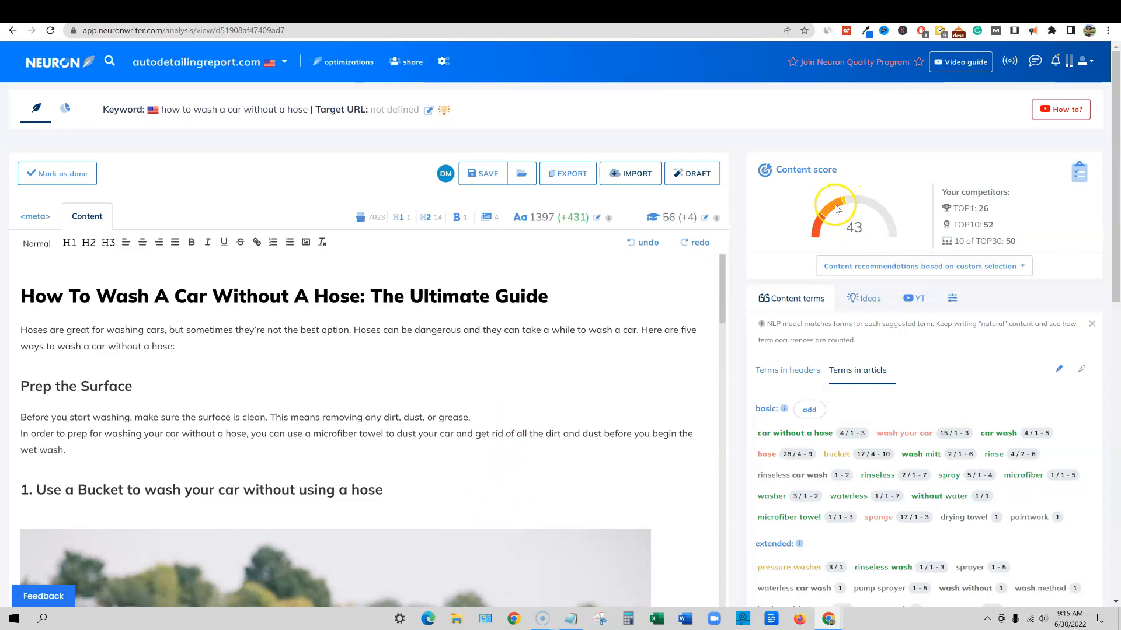
mouse_move(892, 194)
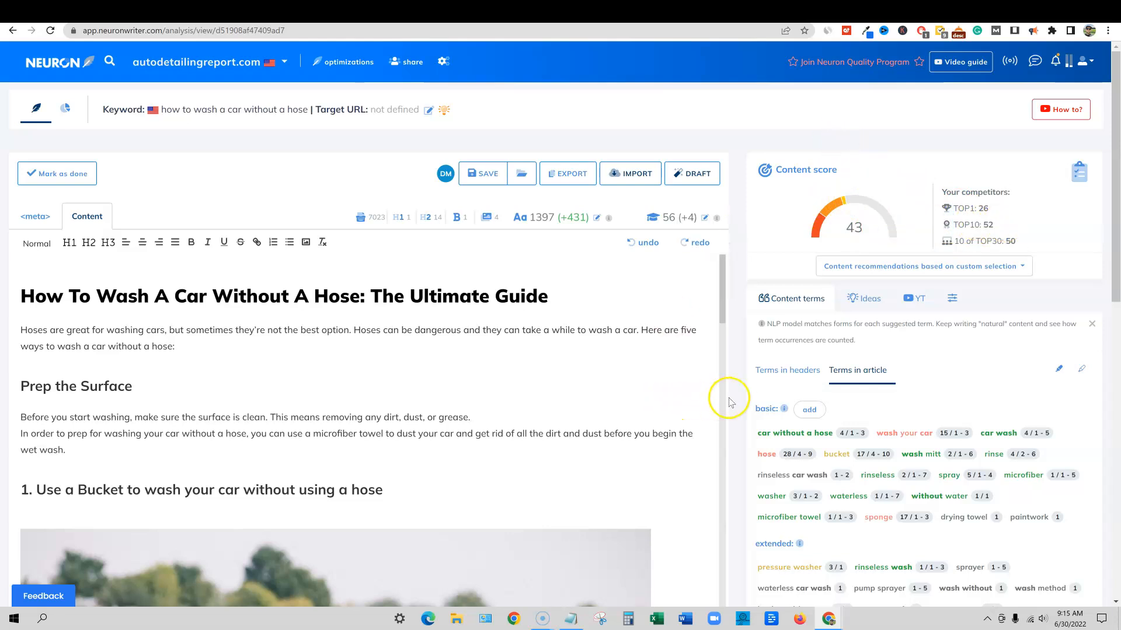
scroll("down", 3)
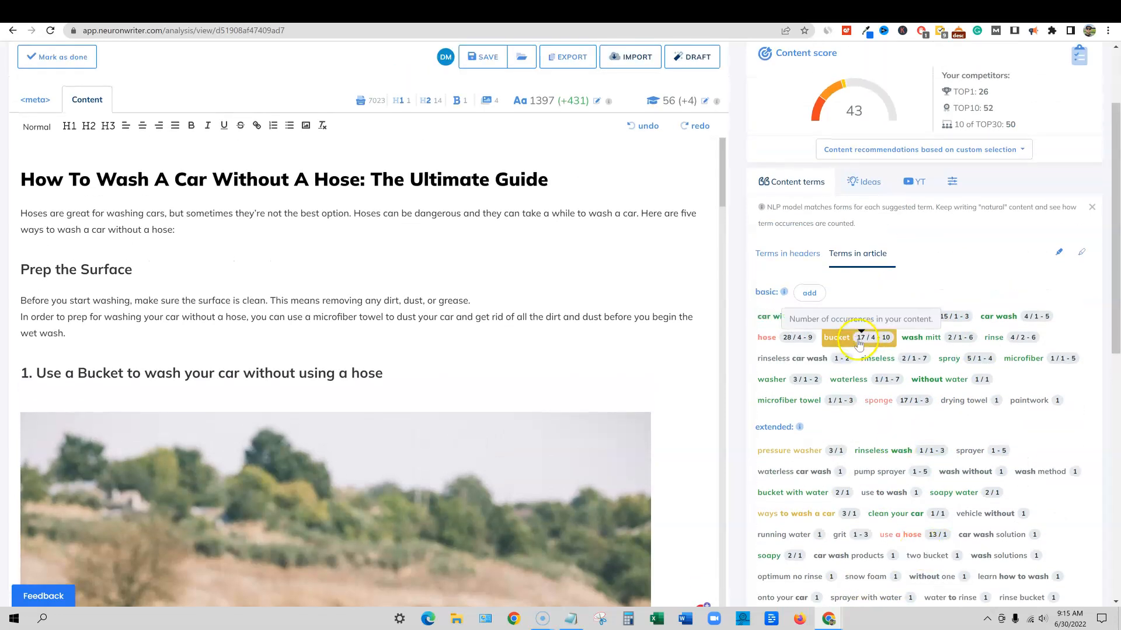
scroll("down", 3)
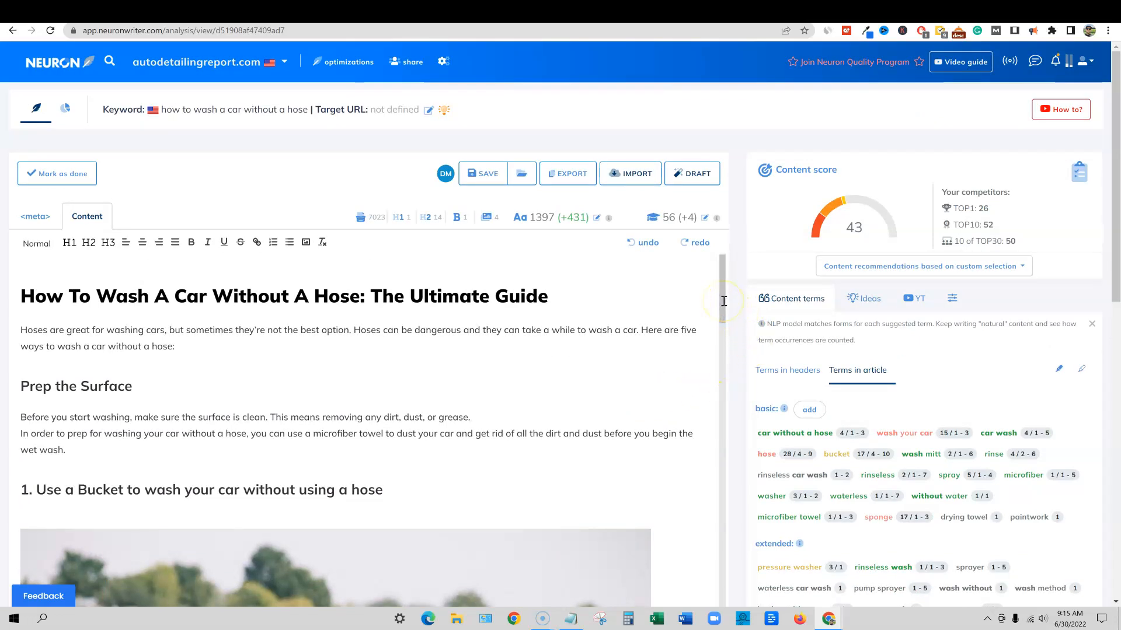
mouse_move(669, 16)
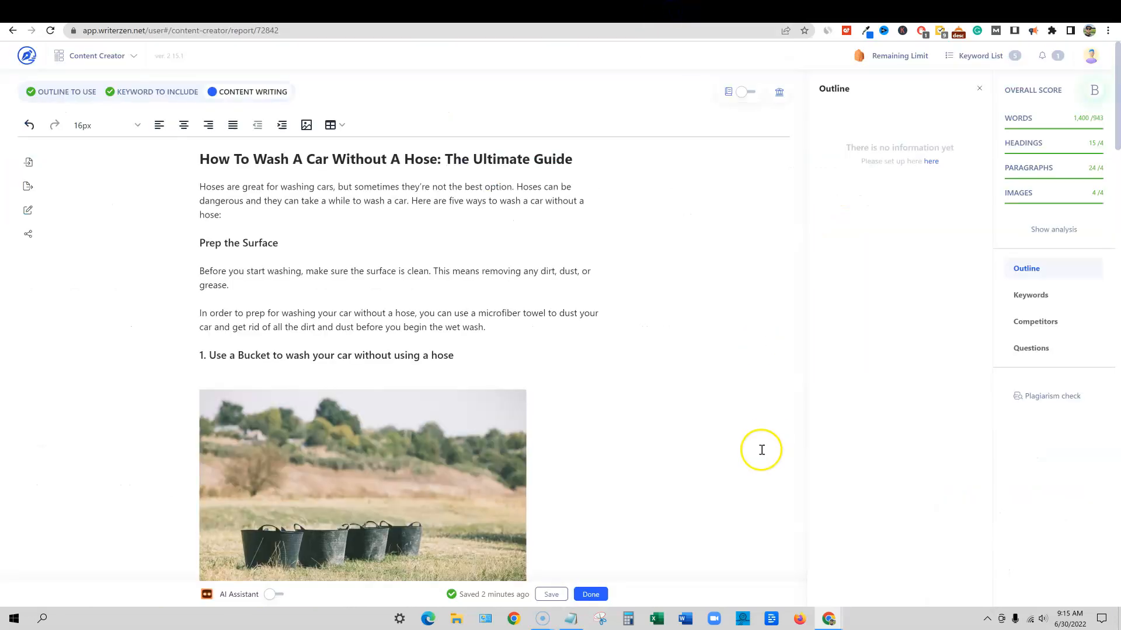
mouse_move(752, 442)
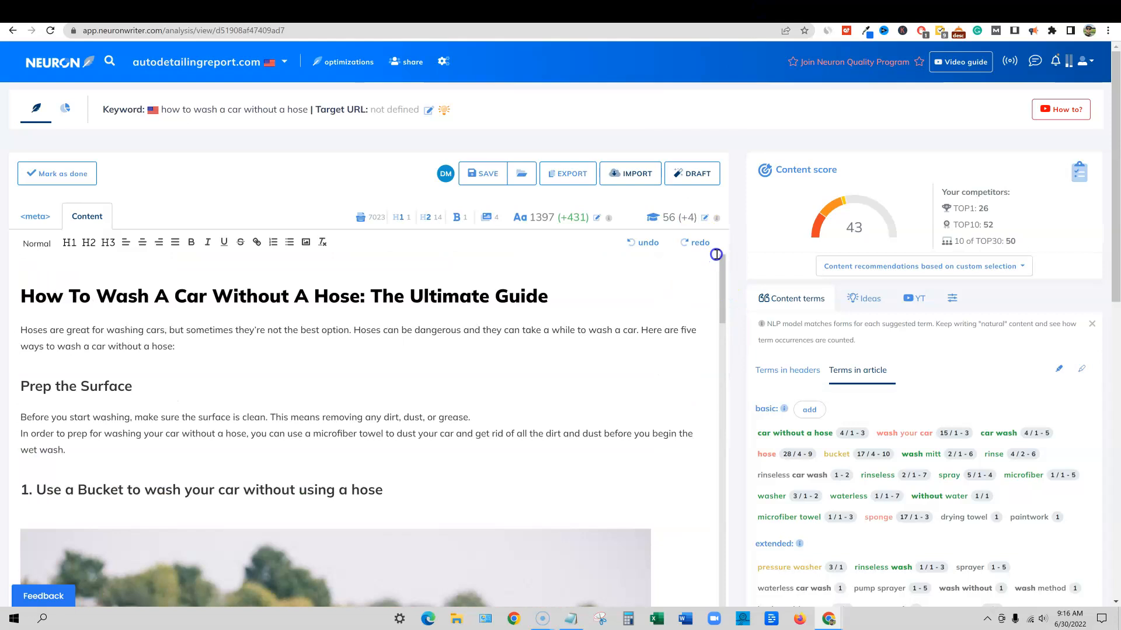
mouse_move(401, 217)
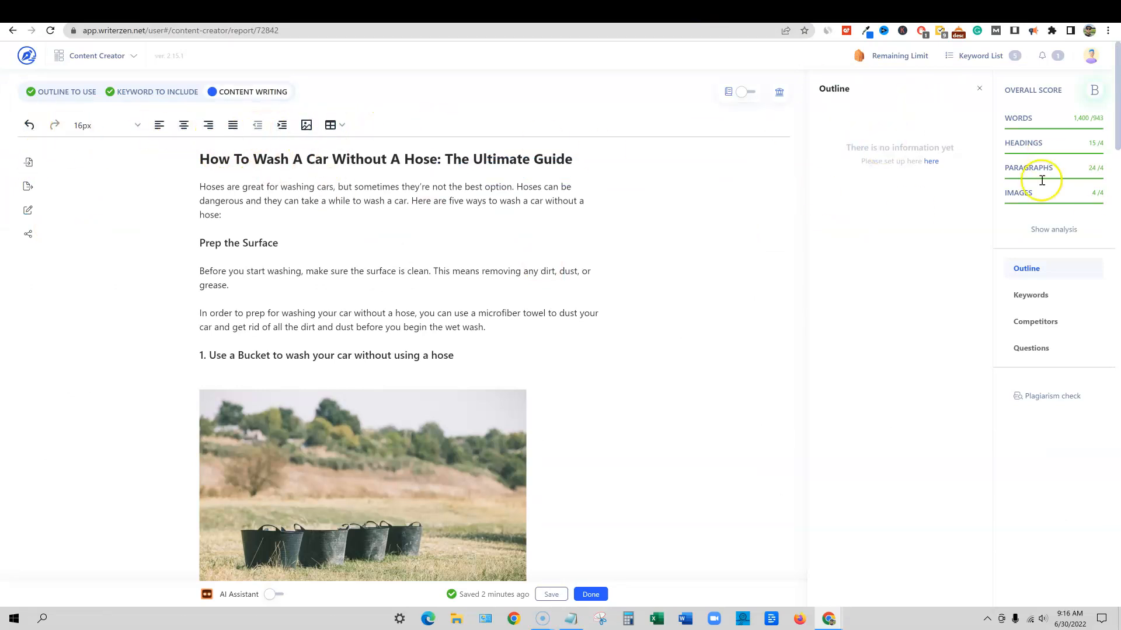
mouse_move(952, 259)
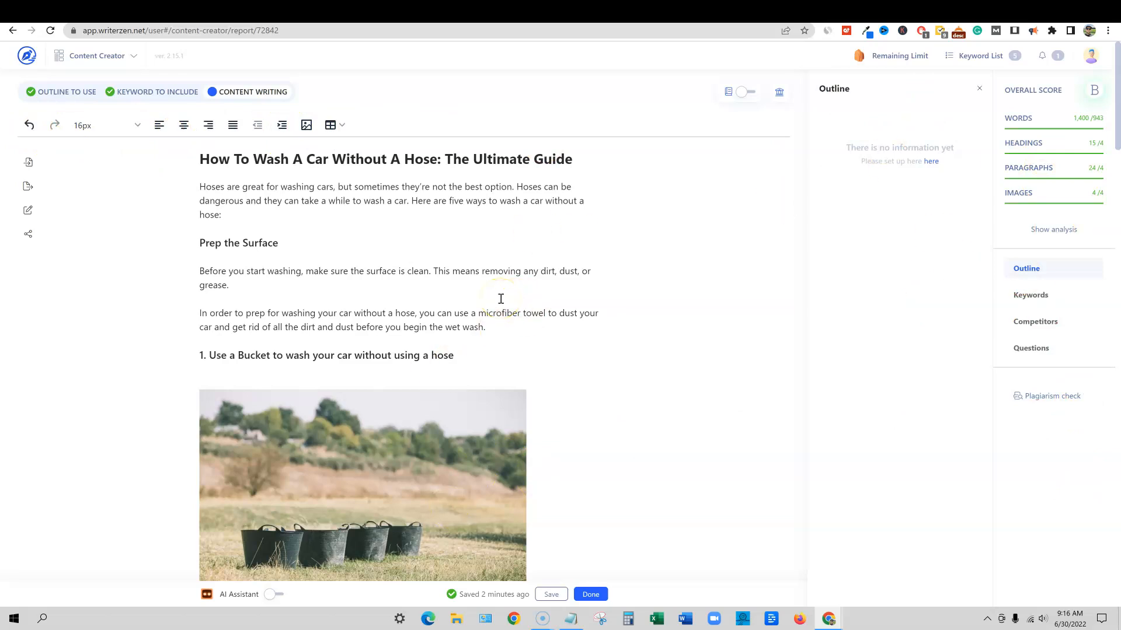
scroll("down", 3)
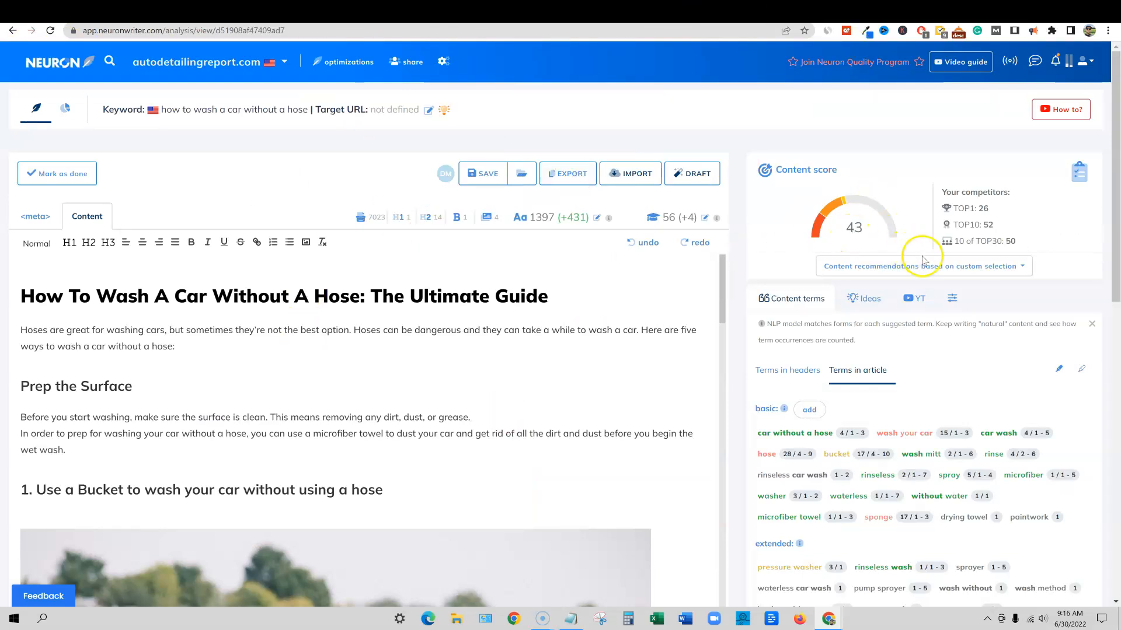
mouse_move(1079, 174)
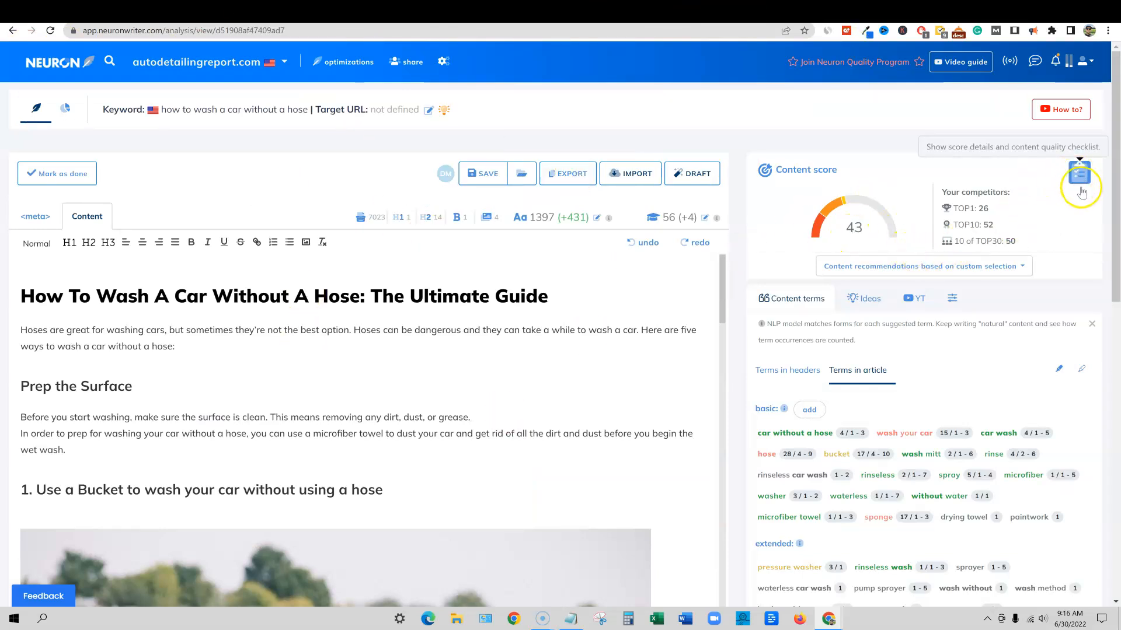
left_click(1079, 171)
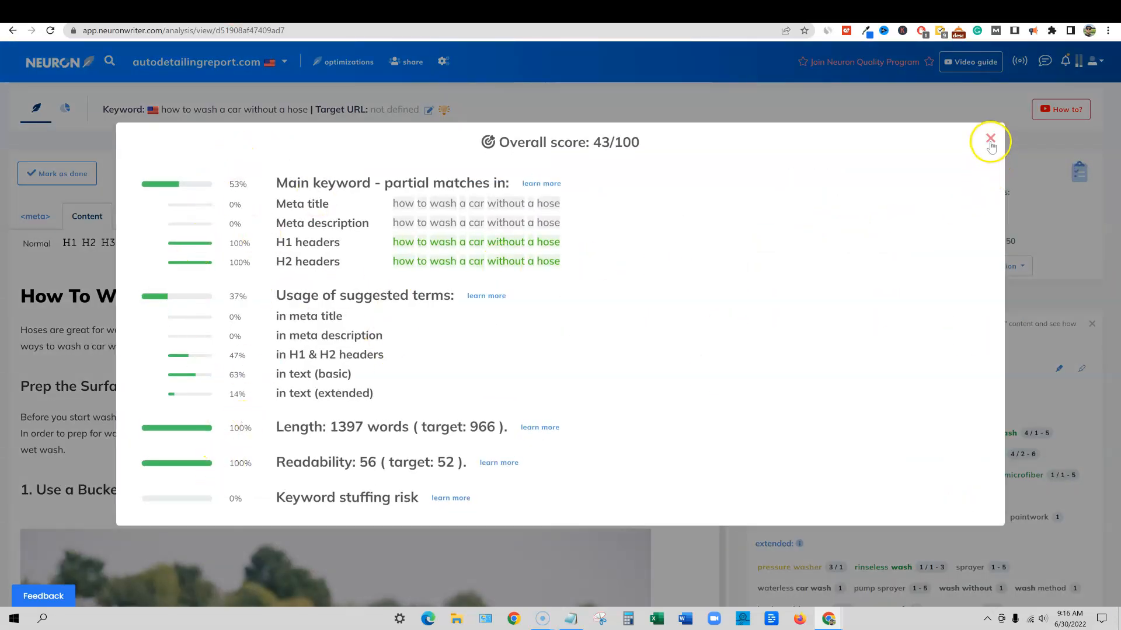
left_click(990, 137)
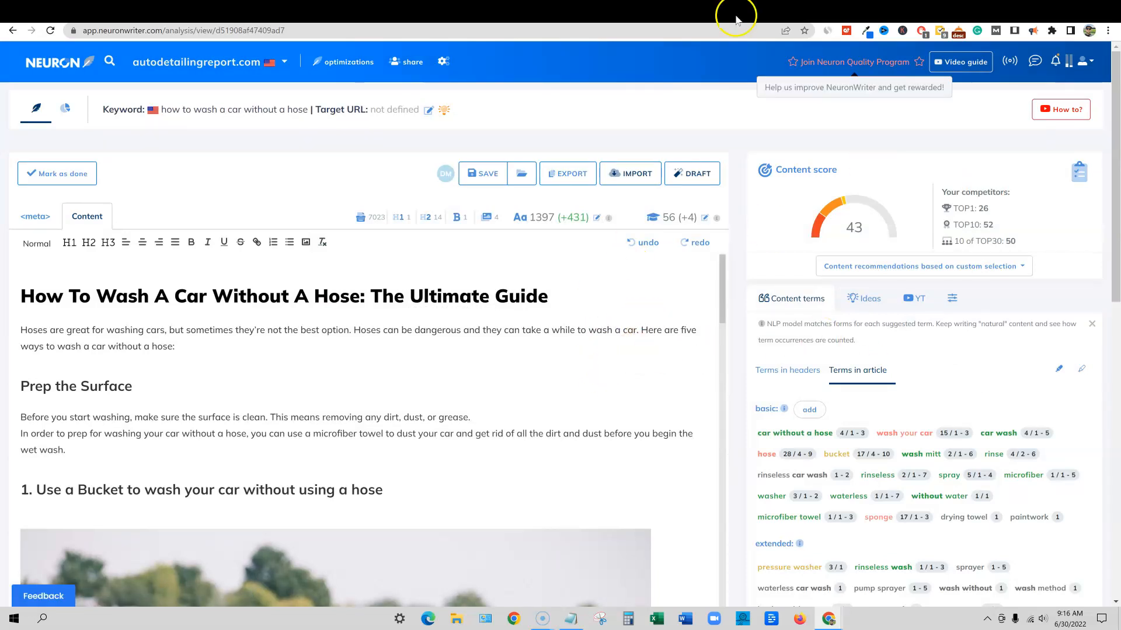
mouse_move(673, 355)
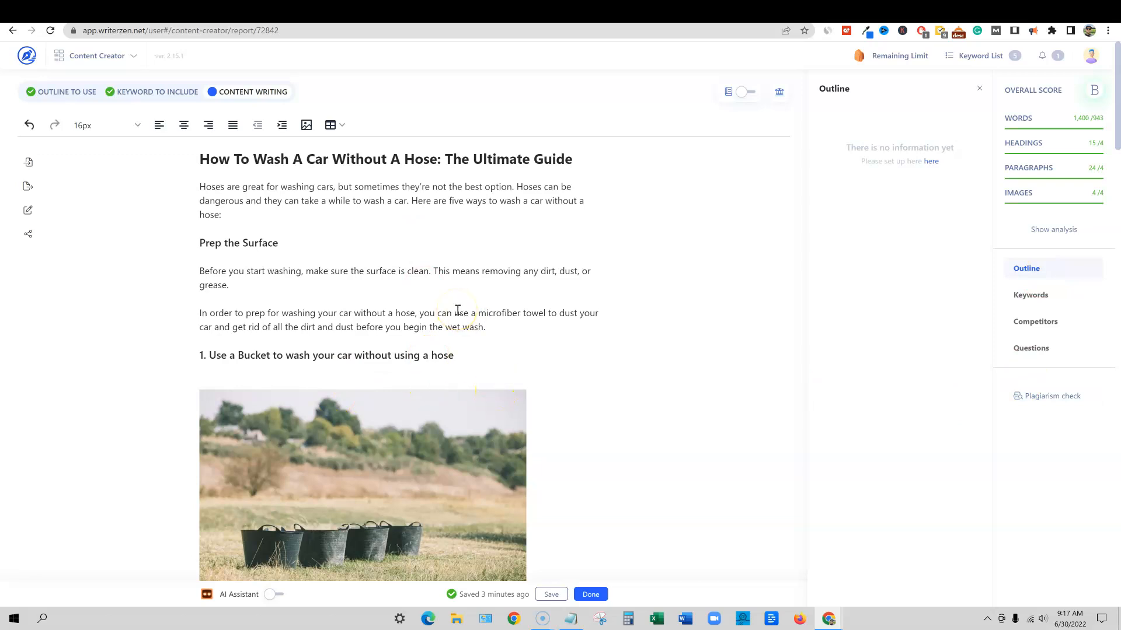
mouse_move(1094, 90)
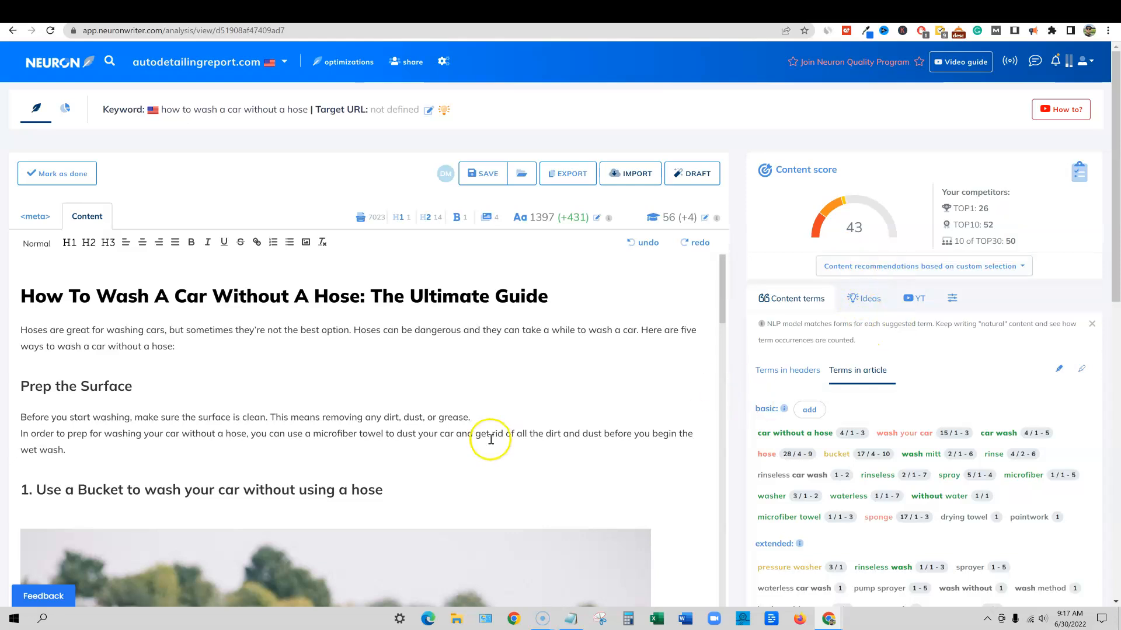
mouse_move(761, 492)
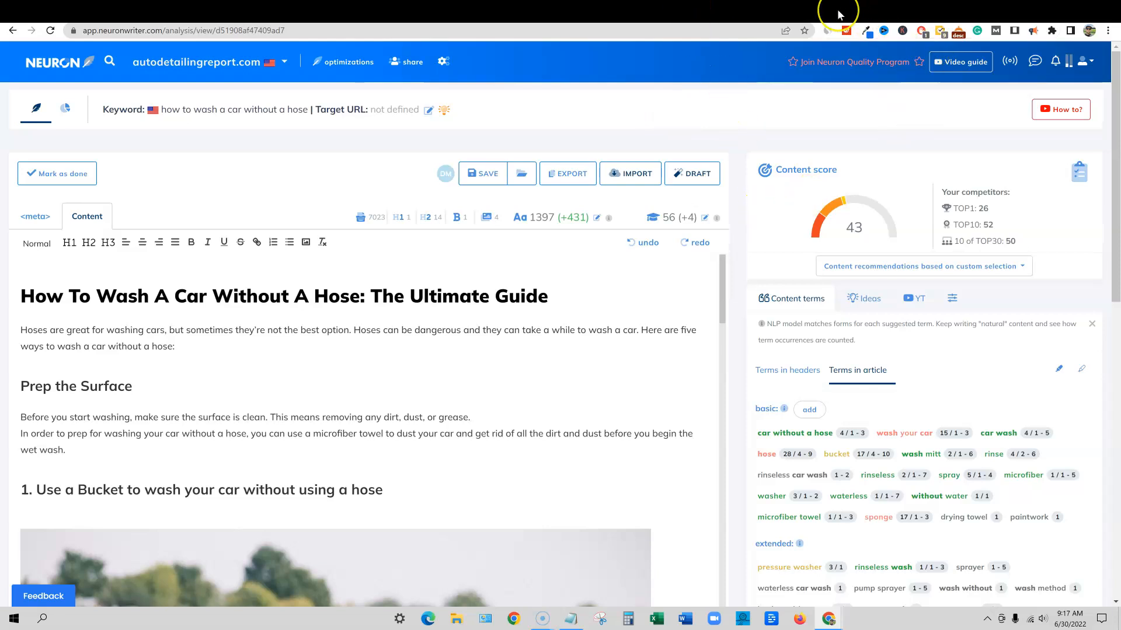
mouse_move(735, 28)
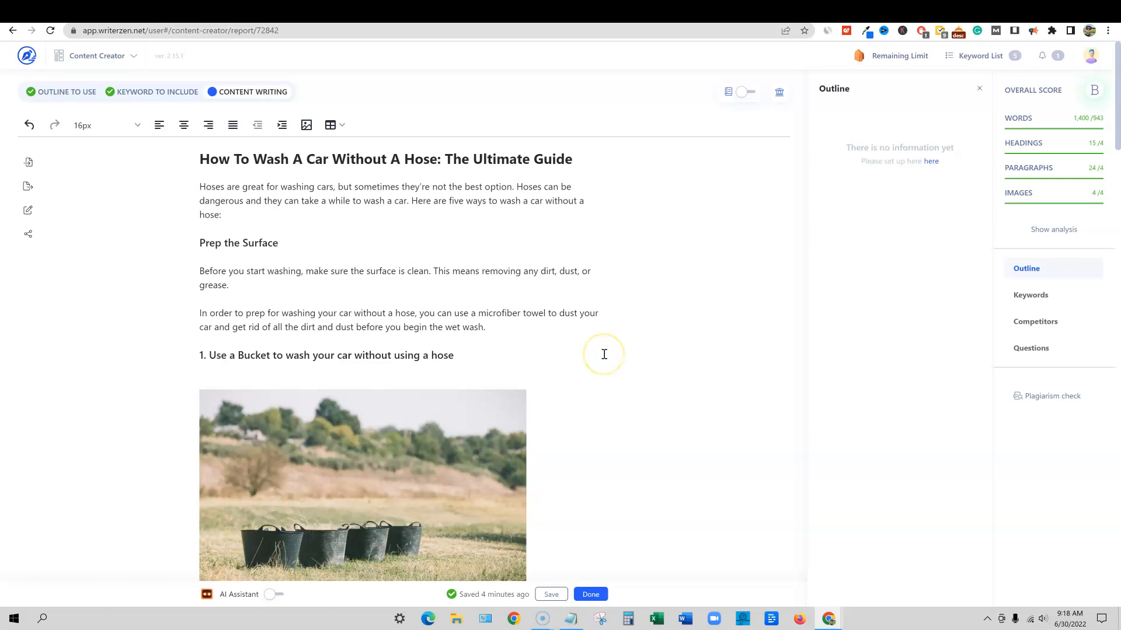
mouse_move(853, 133)
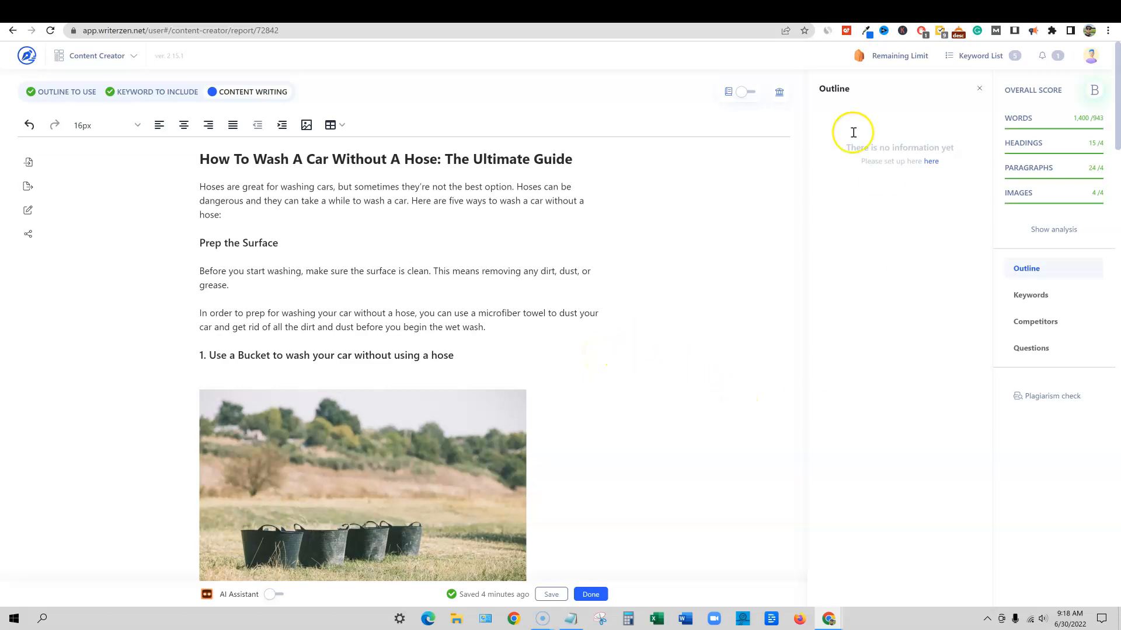
mouse_move(704, 216)
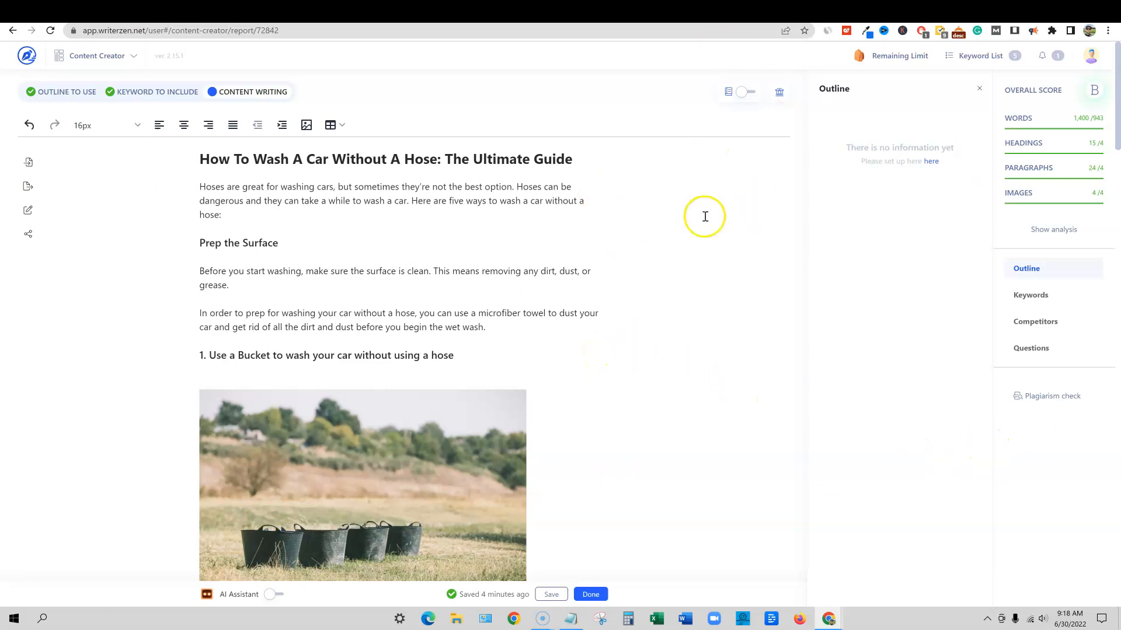
mouse_move(704, 217)
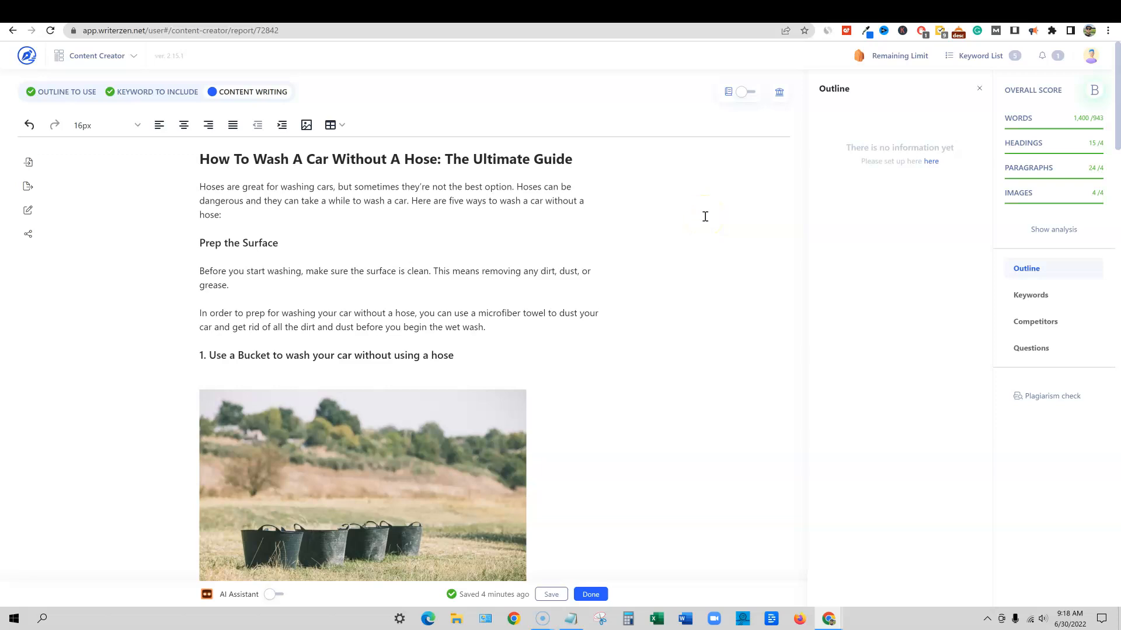
mouse_move(765, 13)
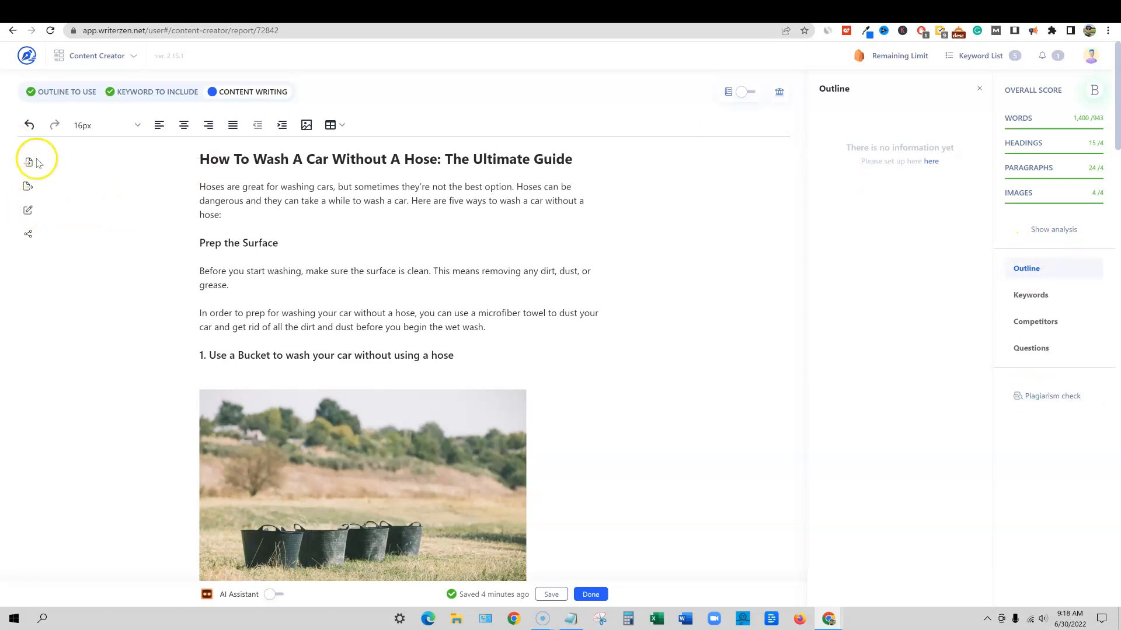
mouse_move(506, 563)
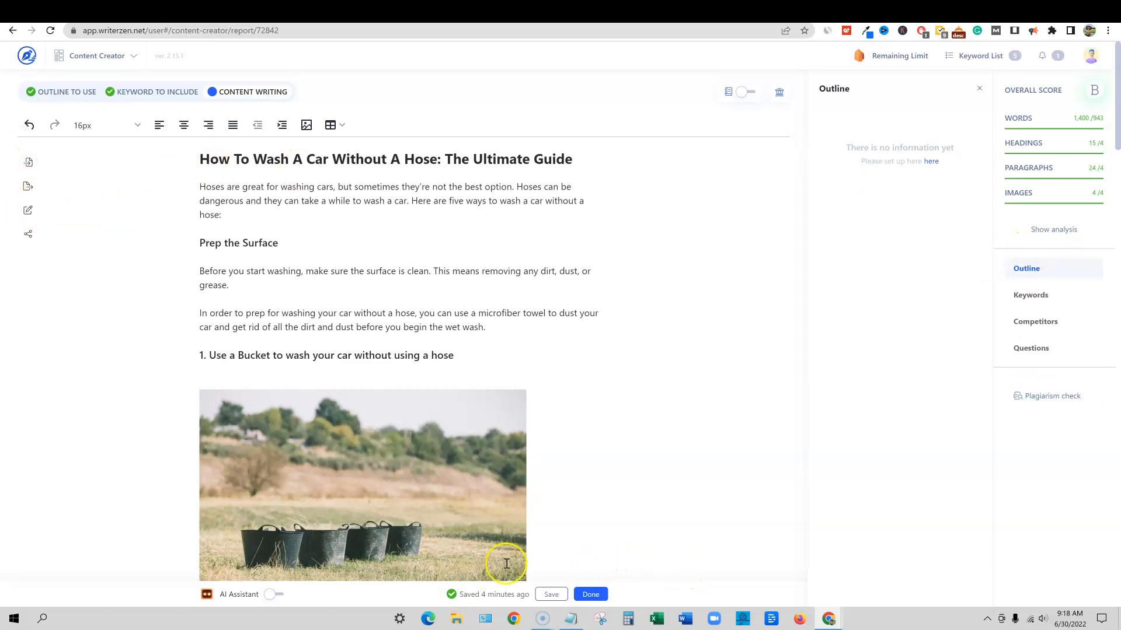
mouse_move(404, 316)
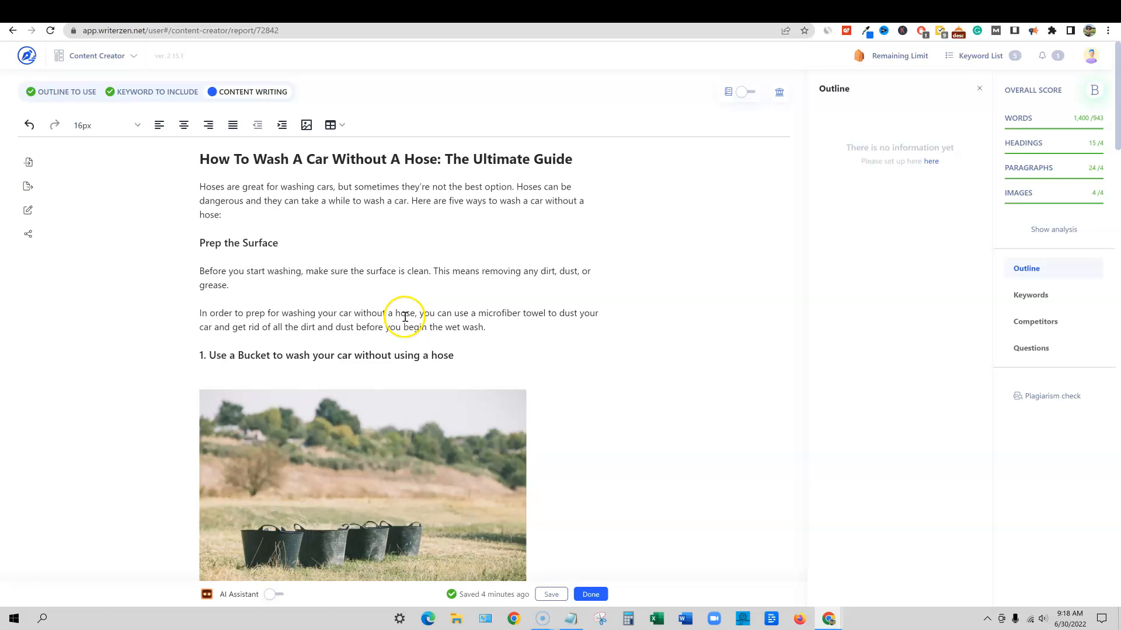
mouse_move(593, 400)
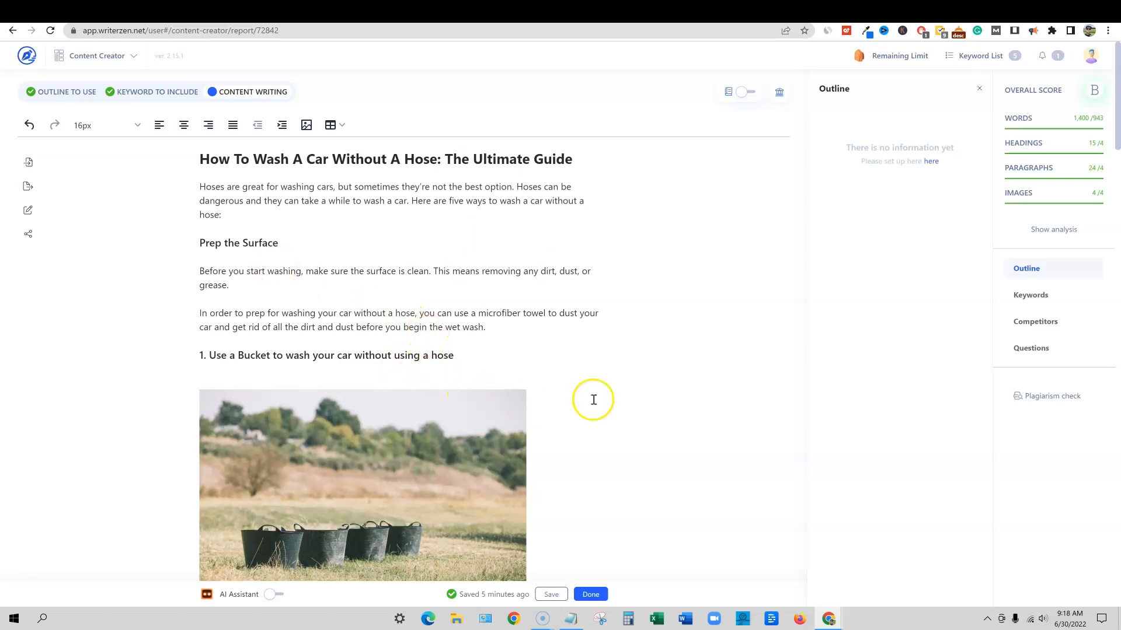
mouse_move(659, 19)
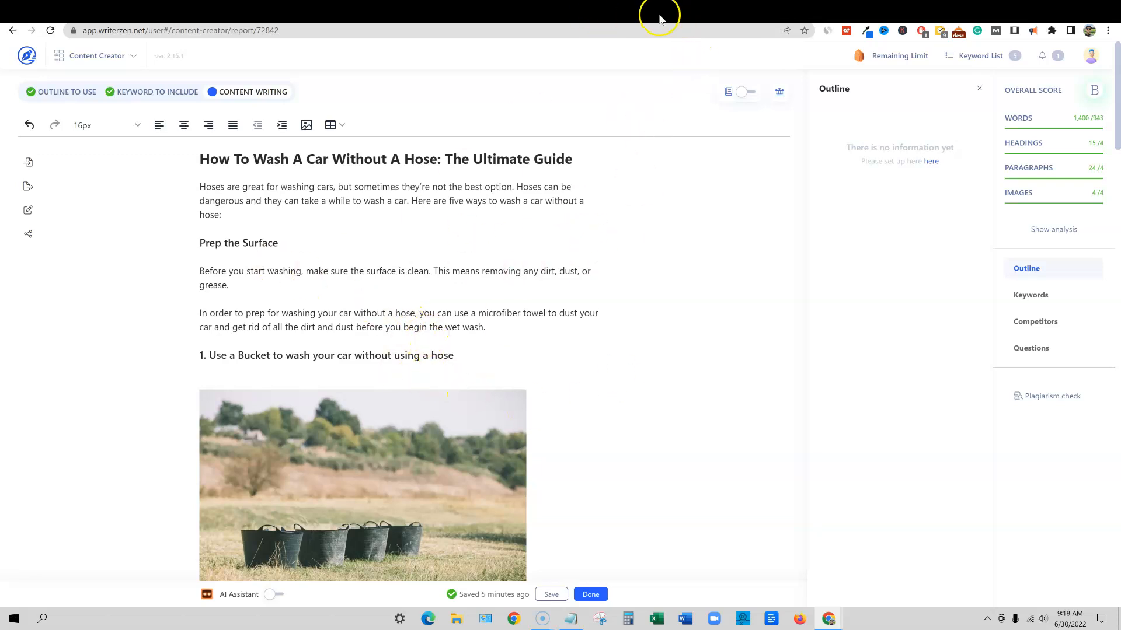